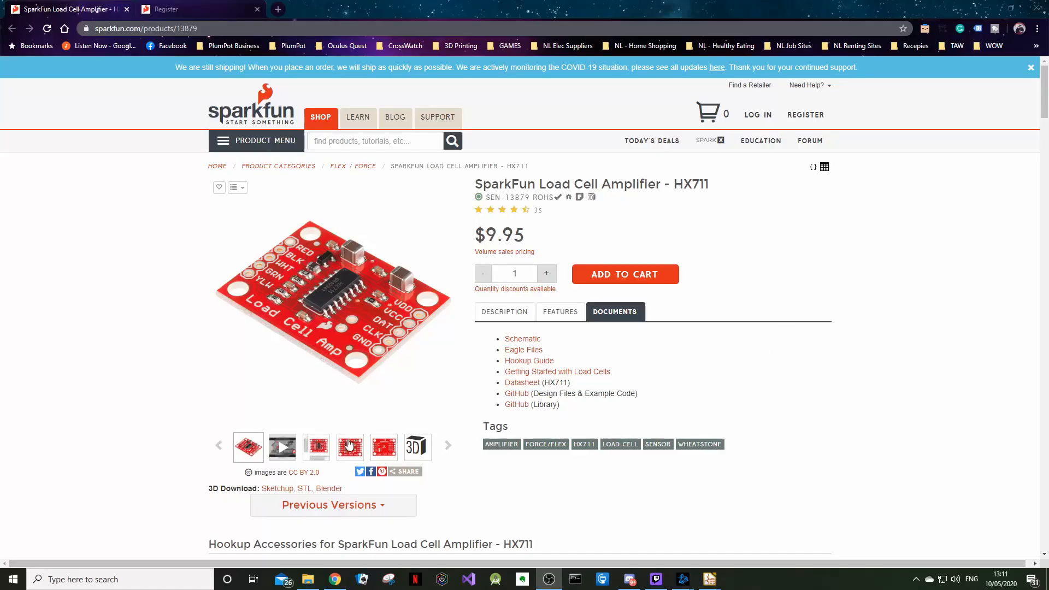
- Switch to the HX711 datasheet tab showing the SOP-16L pin diagram and table
{"action": "left_click", "coordinate": [350, 447]}
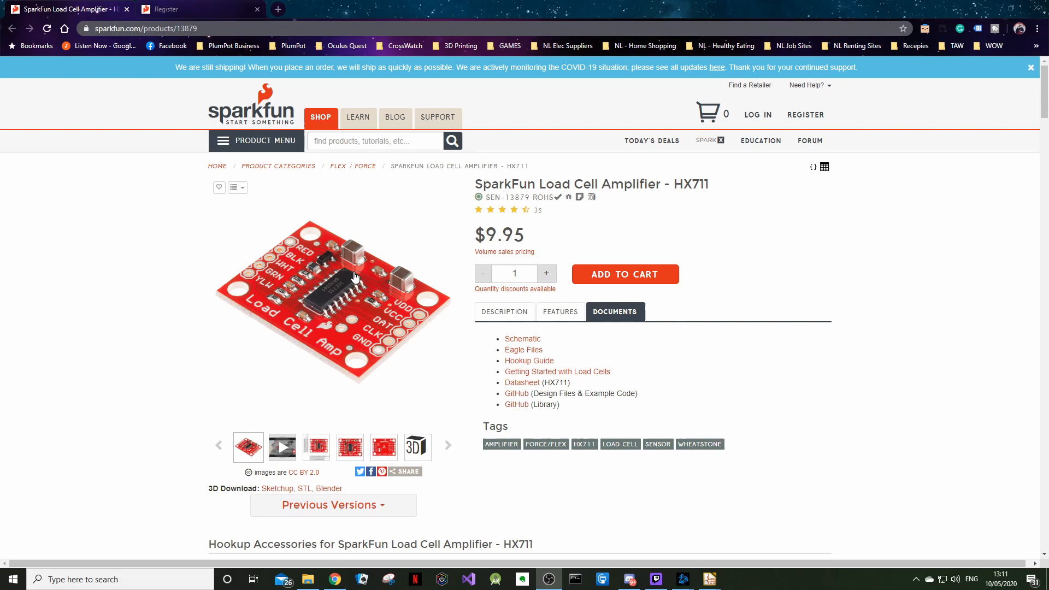
{"action": "mouse_move", "coordinate": [346, 290]}
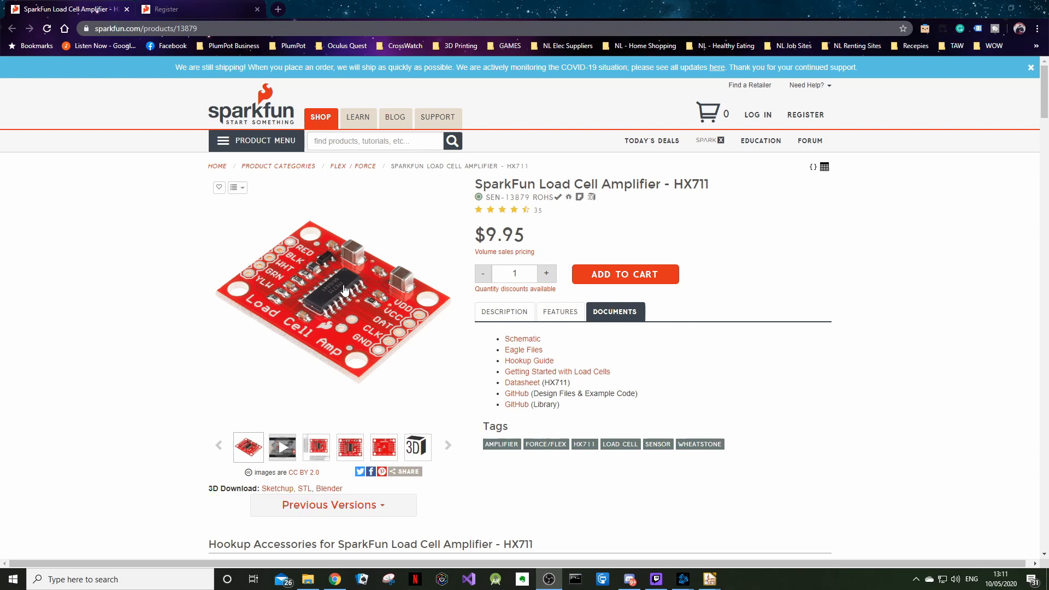
{"action": "mouse_move", "coordinate": [167, 19]}
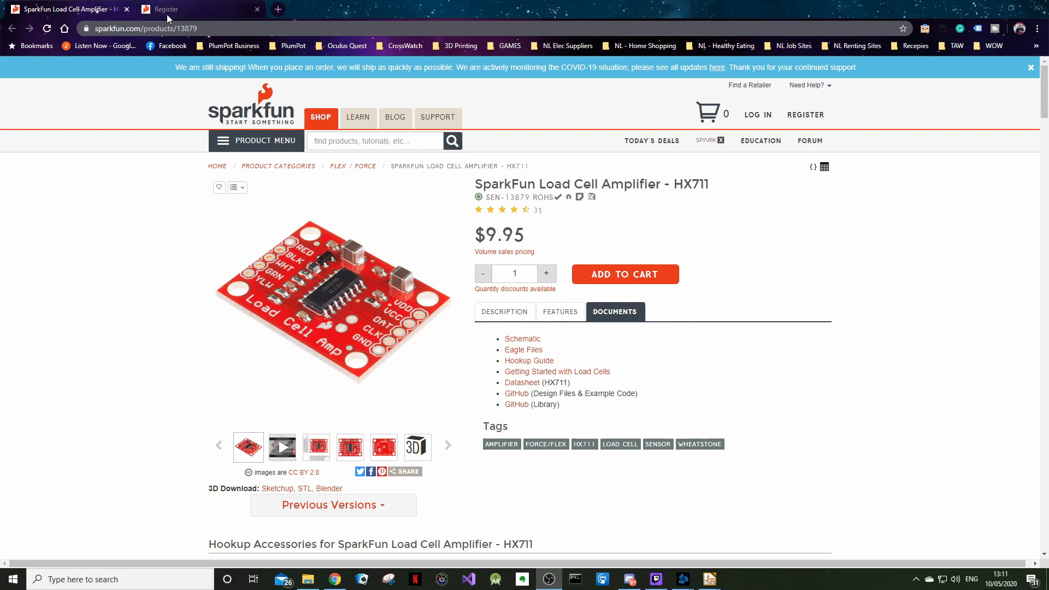
{"action": "left_click", "coordinate": [523, 383]}
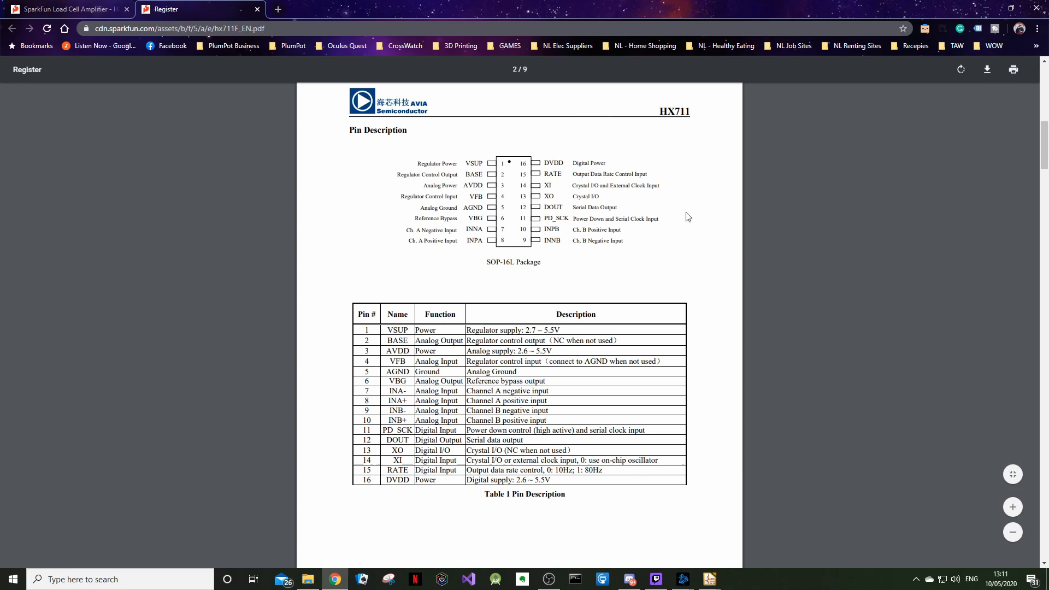
{"action": "mouse_move", "coordinate": [508, 175]}
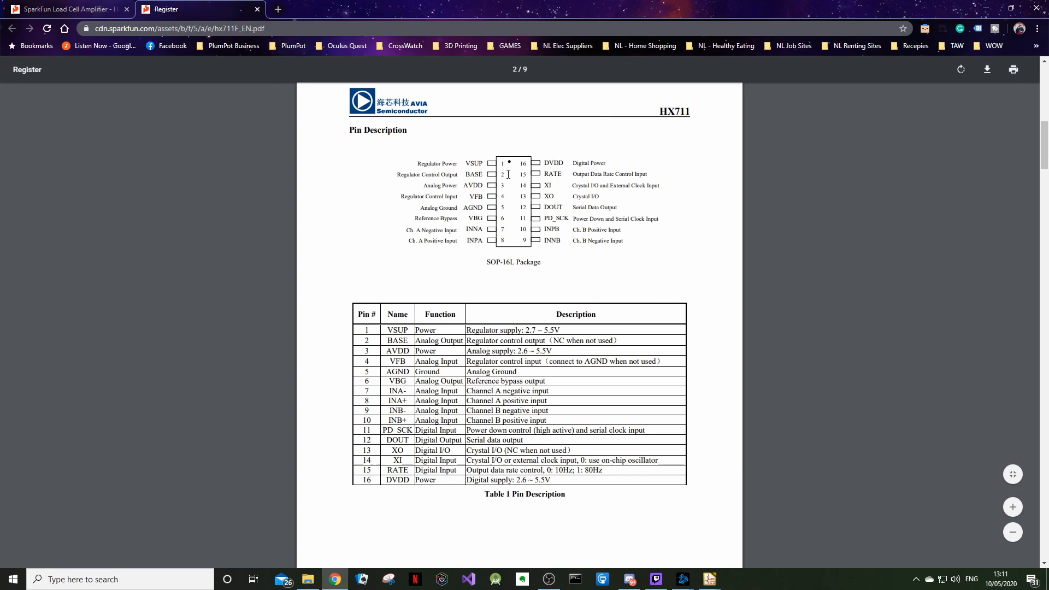
{"action": "mouse_move", "coordinate": [484, 252]}
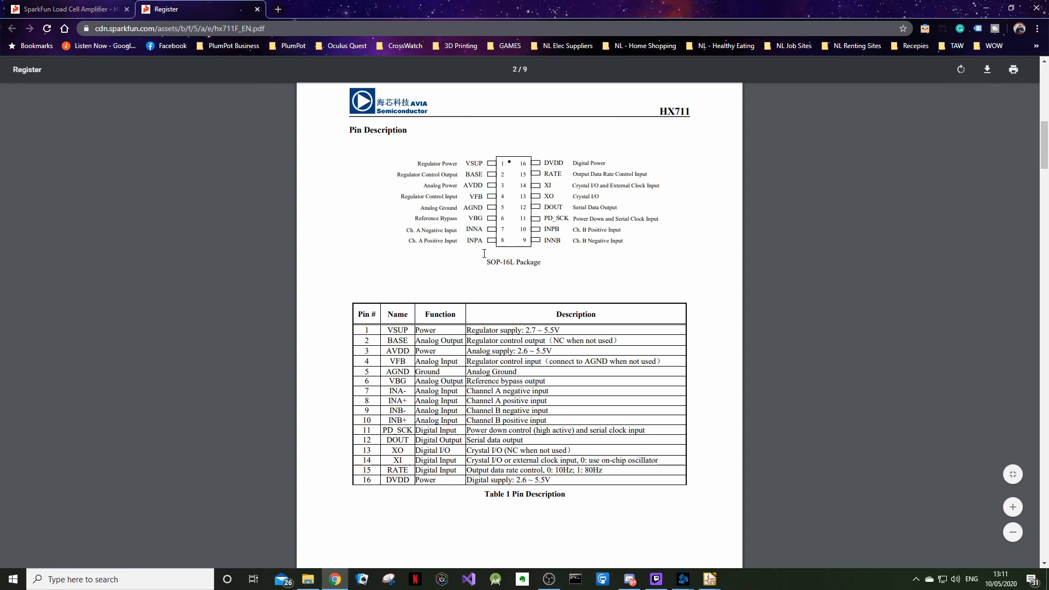
{"action": "mouse_move", "coordinate": [585, 155]}
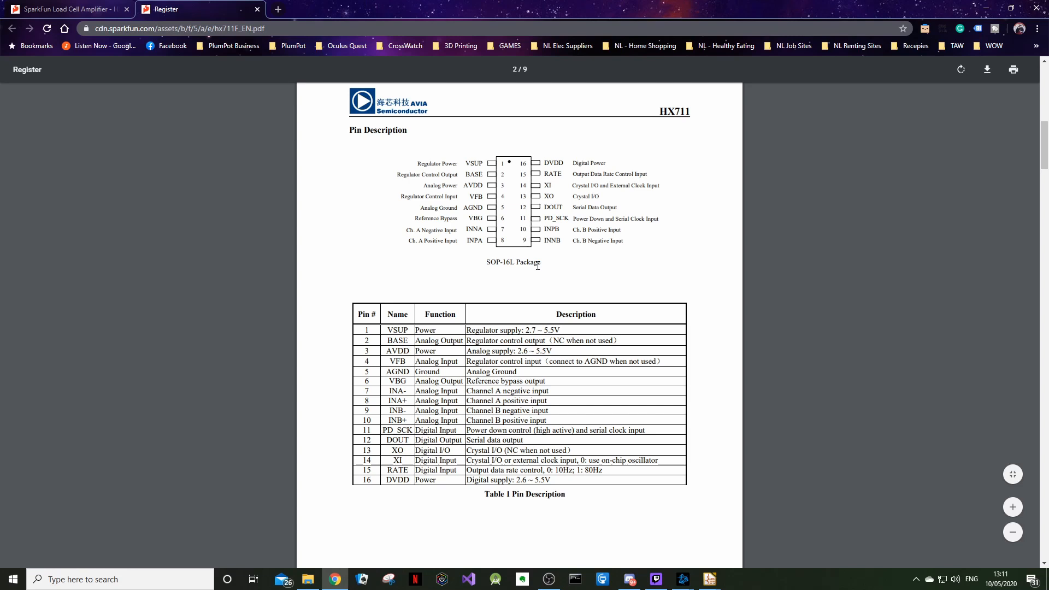
{"action": "mouse_move", "coordinate": [561, 290]}
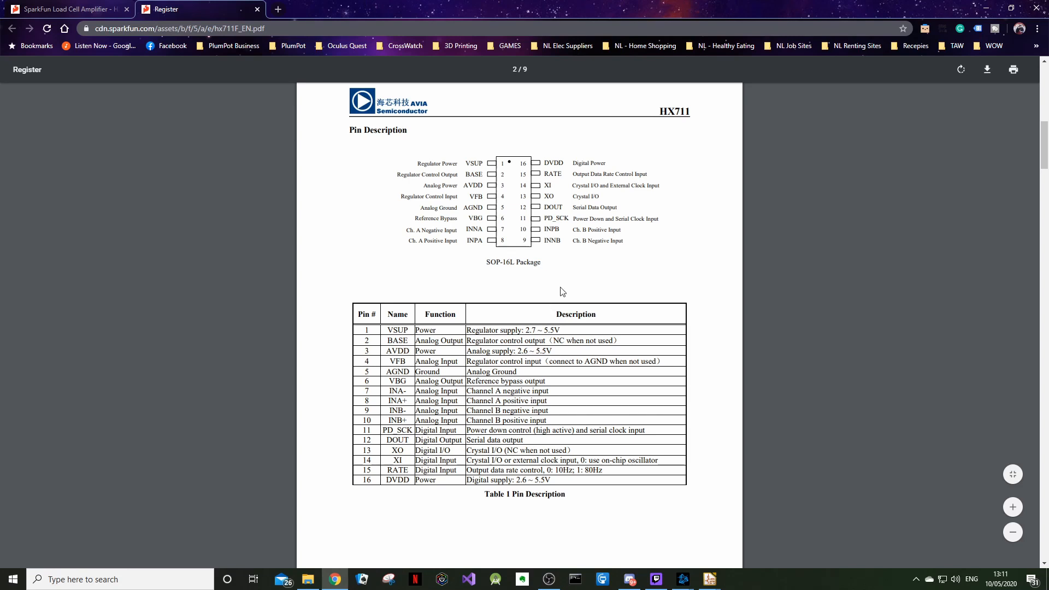
{"action": "mouse_move", "coordinate": [600, 279]}
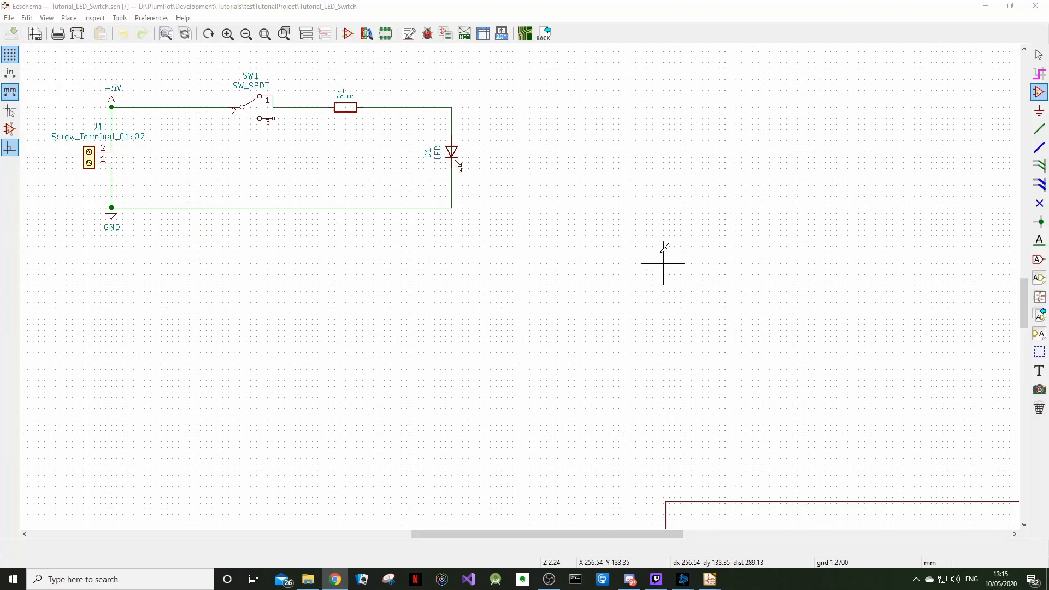
{"action": "mouse_move", "coordinate": [1039, 94]}
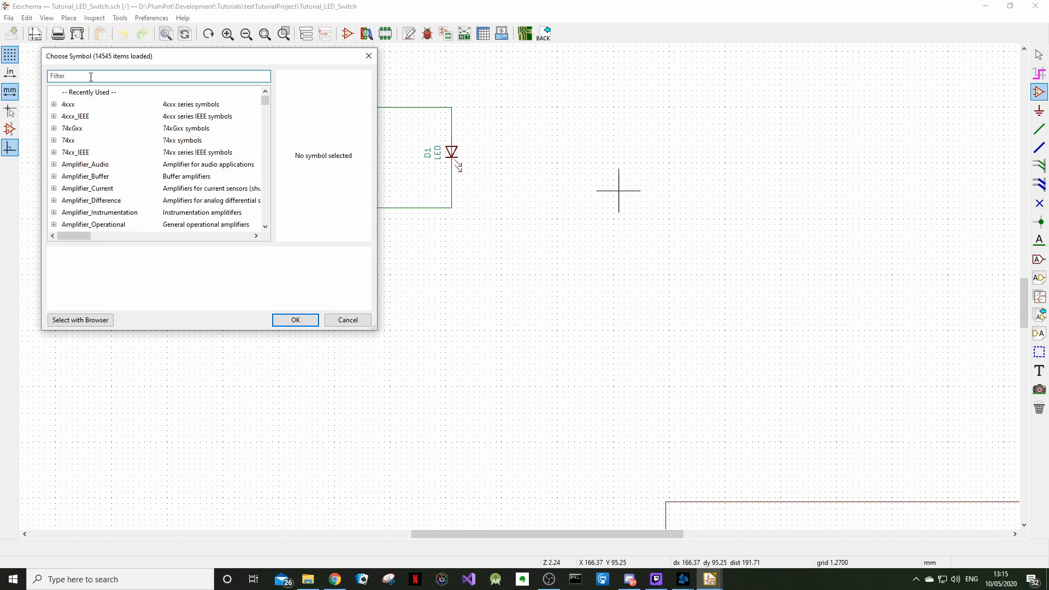
- Filter the symbol chooser for 'hx711', browse the hx results, and find no match
{"action": "type", "text": "h"}
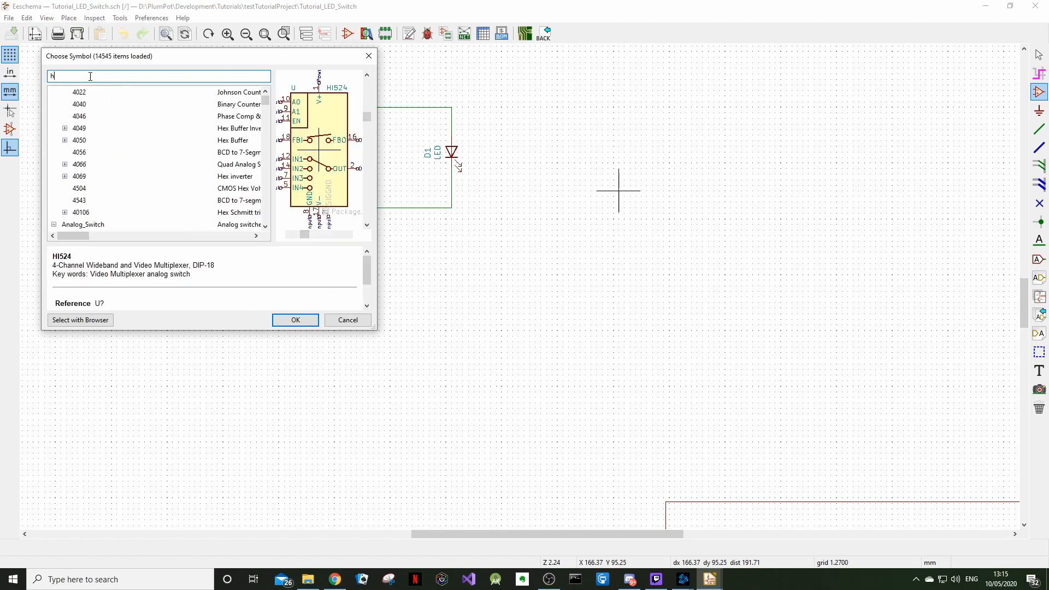
{"action": "type", "text": "x"}
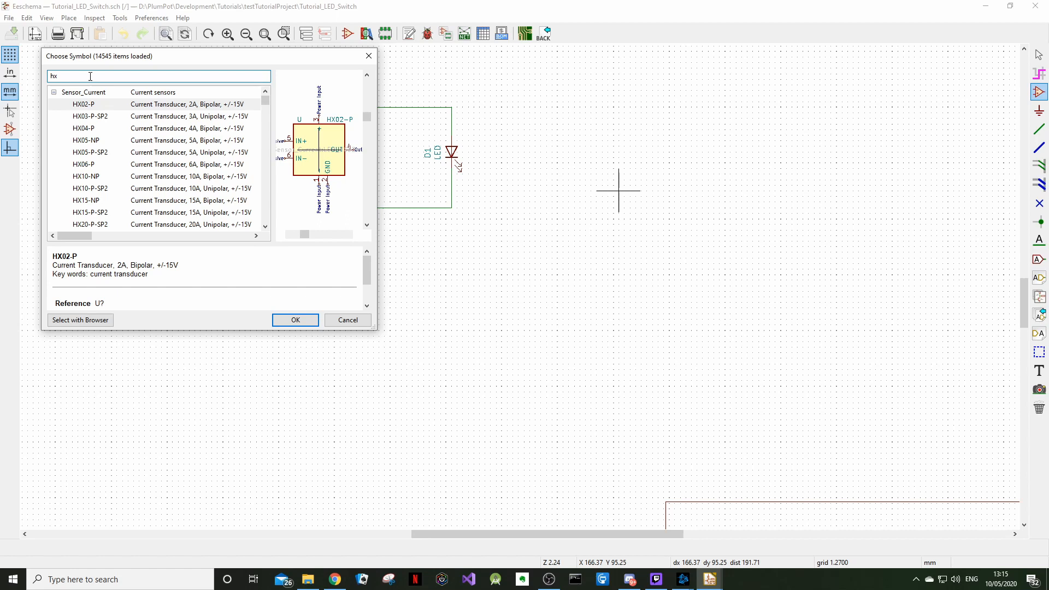
{"action": "type", "text": "7"}
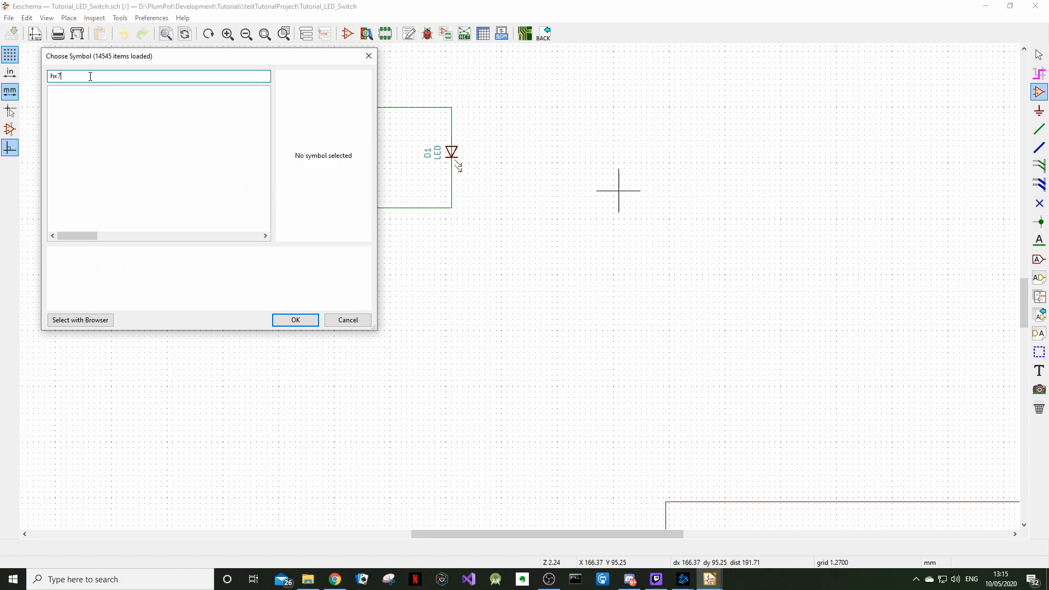
{"action": "type", "text": "11"}
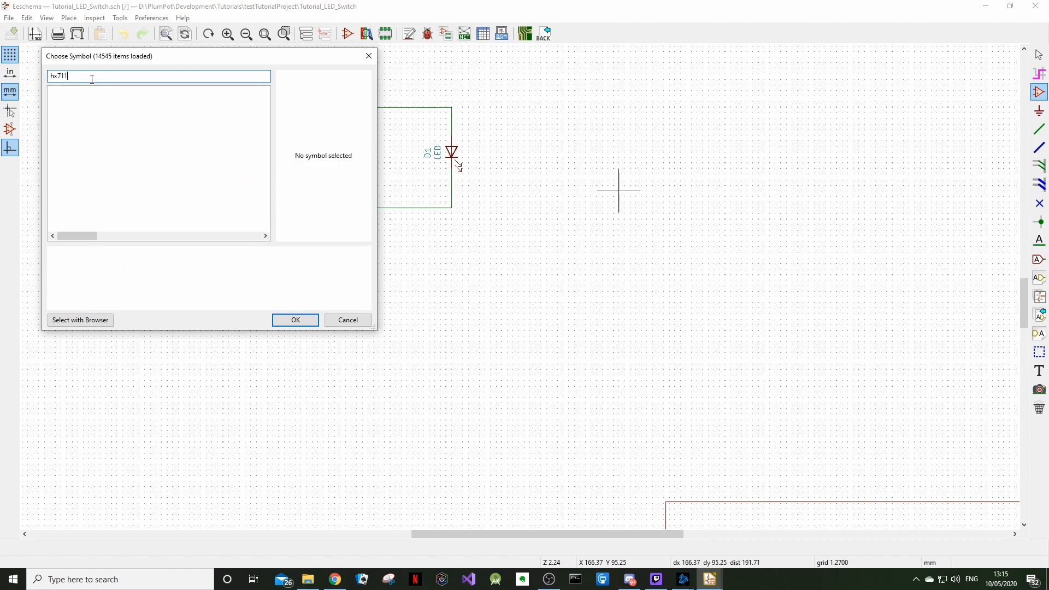
{"action": "key", "text": "BackSpace"}
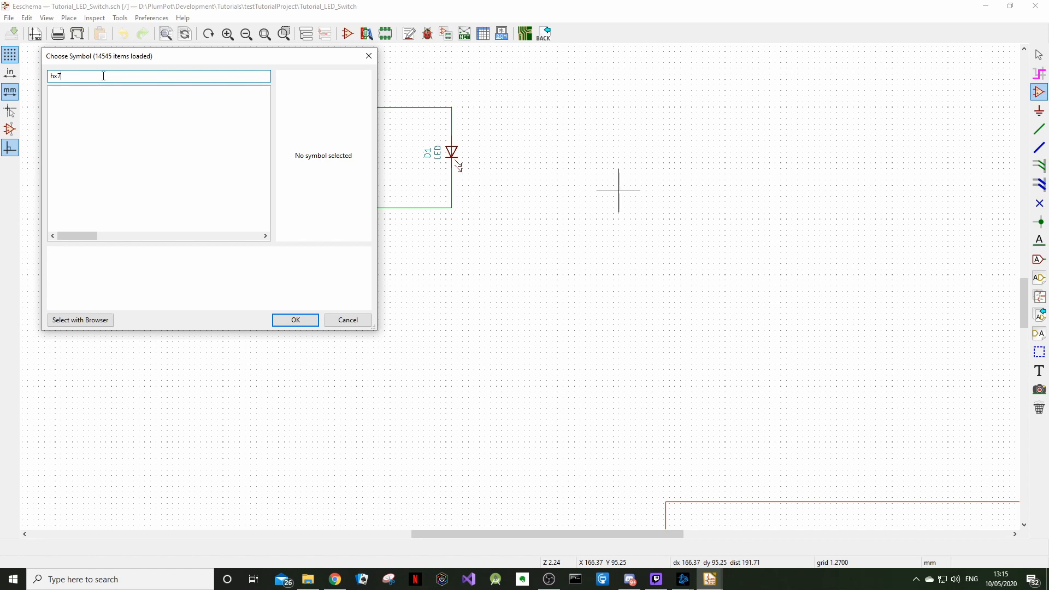
{"action": "key", "text": "BackSpace"}
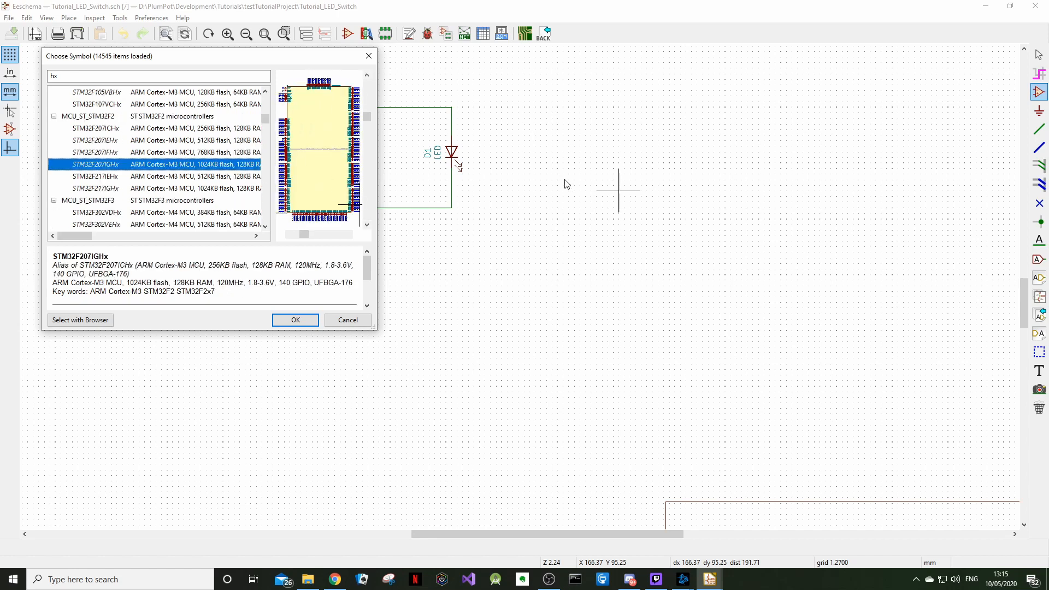
{"action": "scroll", "scroll_direction": "down", "scroll_amount": 3}
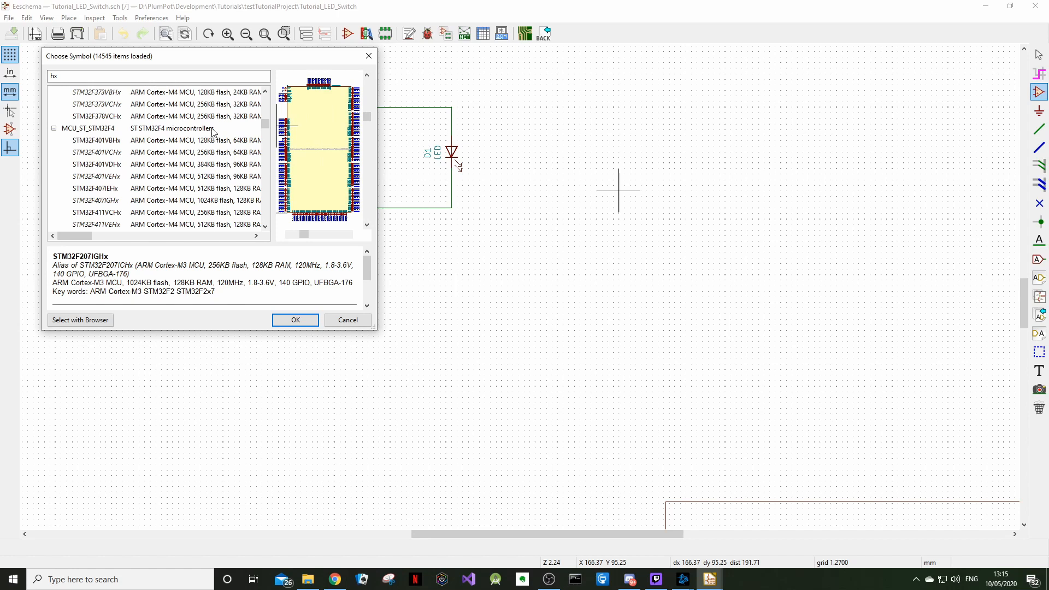
{"action": "left_click", "coordinate": [294, 321]}
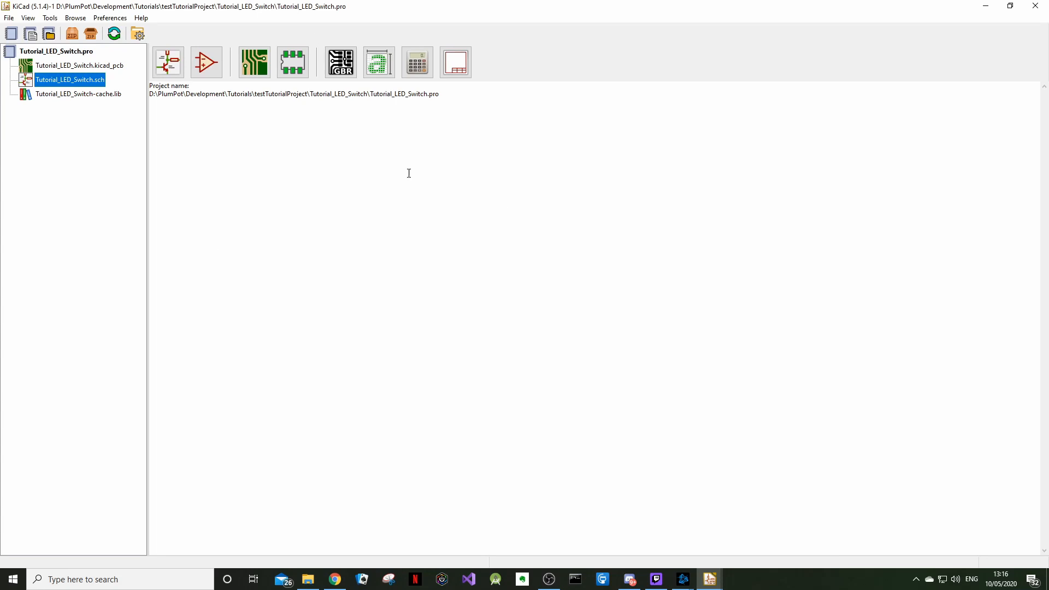
{"action": "mouse_move", "coordinate": [206, 61]}
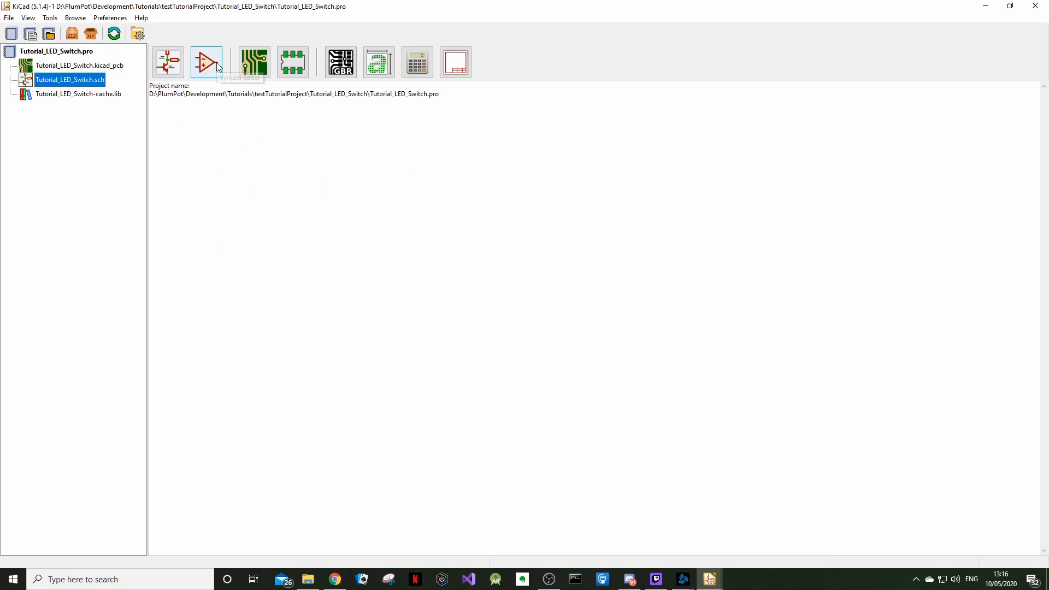
{"action": "mouse_move", "coordinate": [208, 62]}
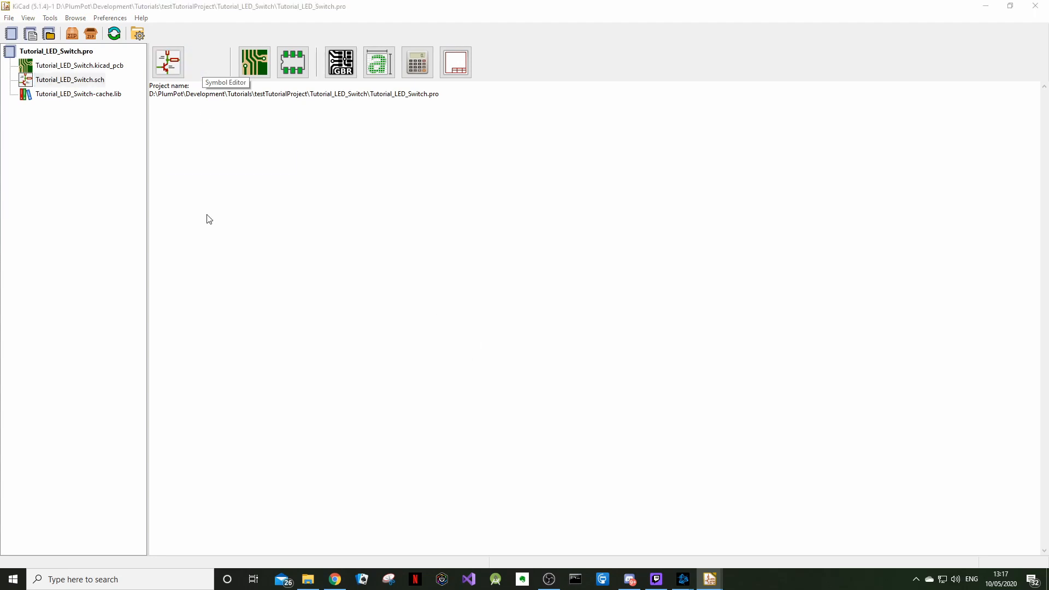
- Launch the Symbol Editor from the project manager and let its libraries load
{"action": "left_click", "coordinate": [169, 62]}
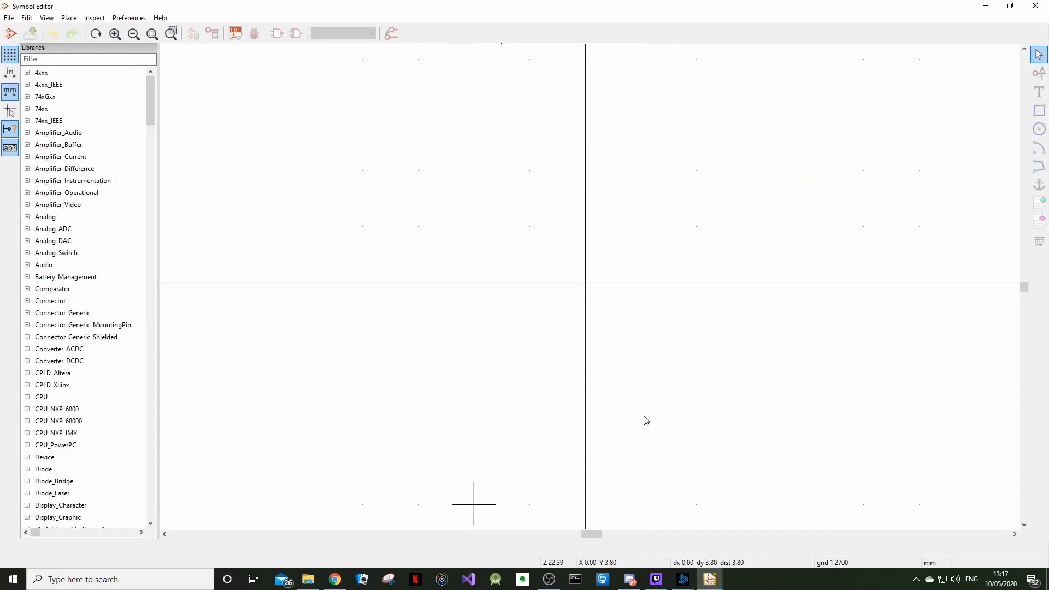
{"action": "mouse_move", "coordinate": [473, 169]}
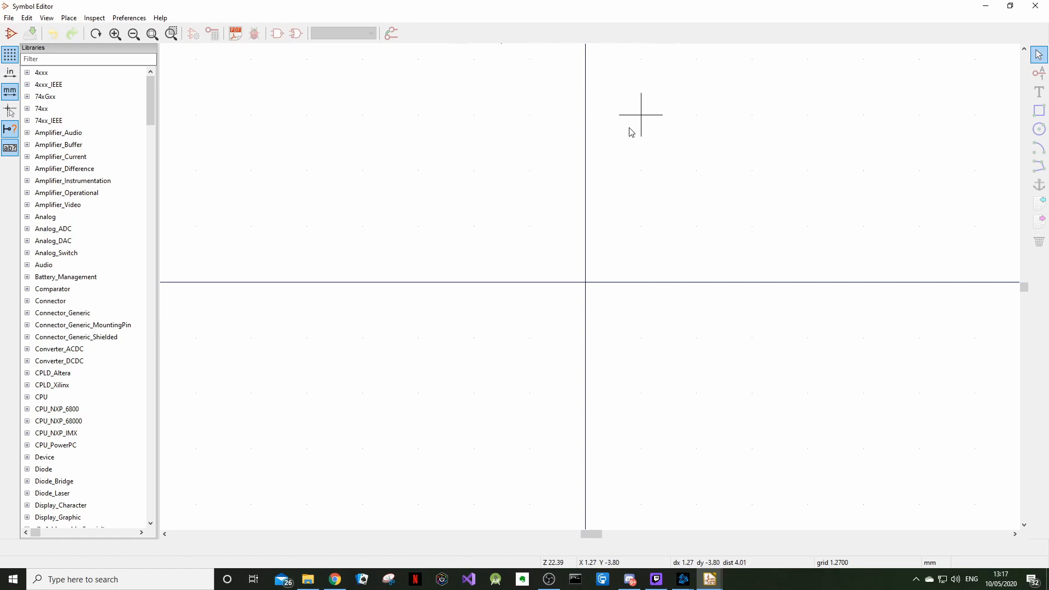
{"action": "mouse_move", "coordinate": [418, 172]}
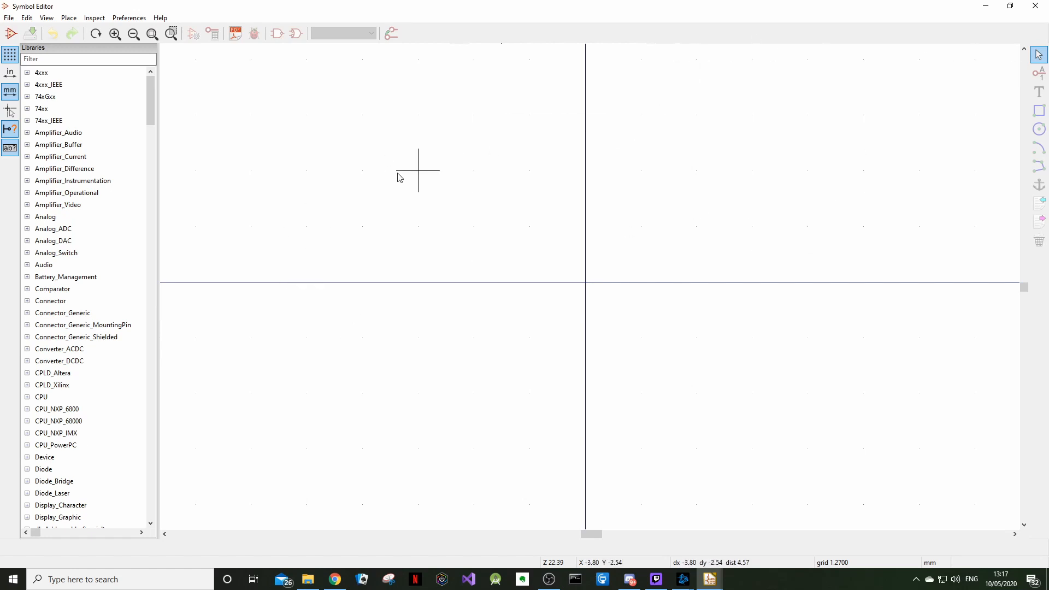
{"action": "mouse_move", "coordinate": [394, 172]}
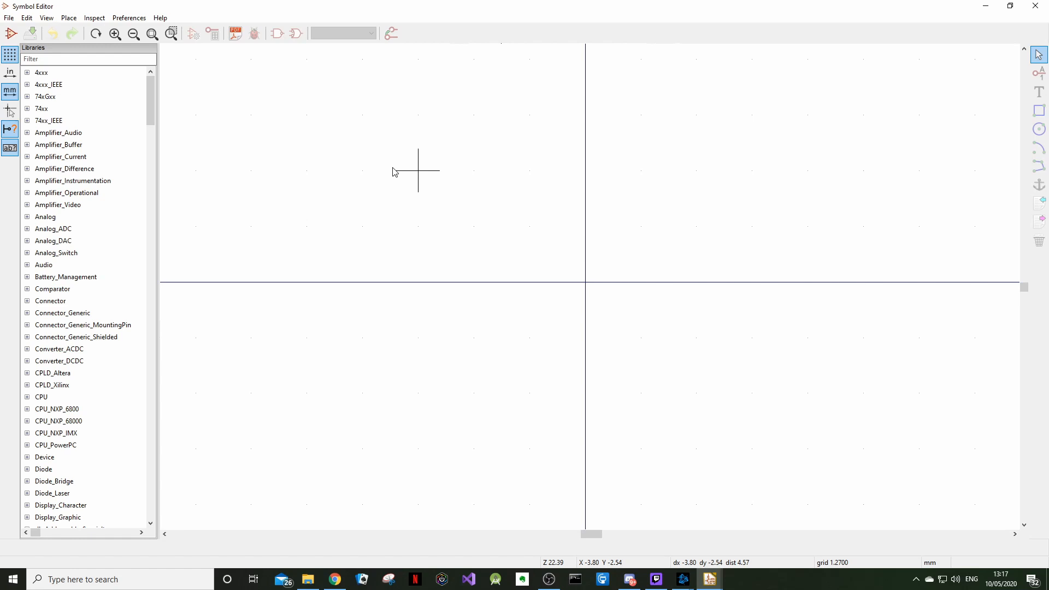
{"action": "mouse_move", "coordinate": [415, 111]}
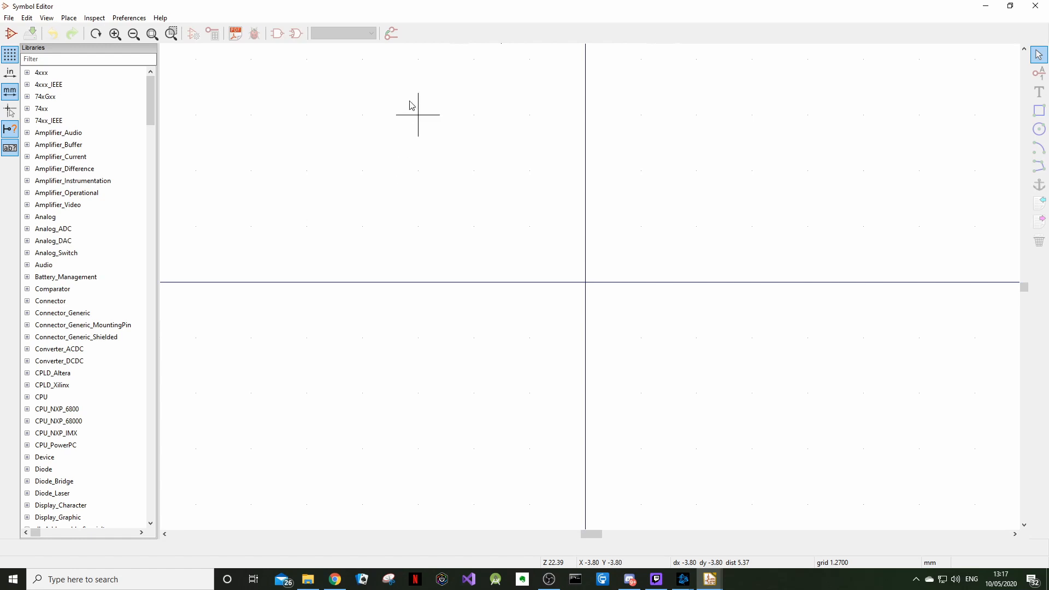
{"action": "mouse_move", "coordinate": [432, 85]}
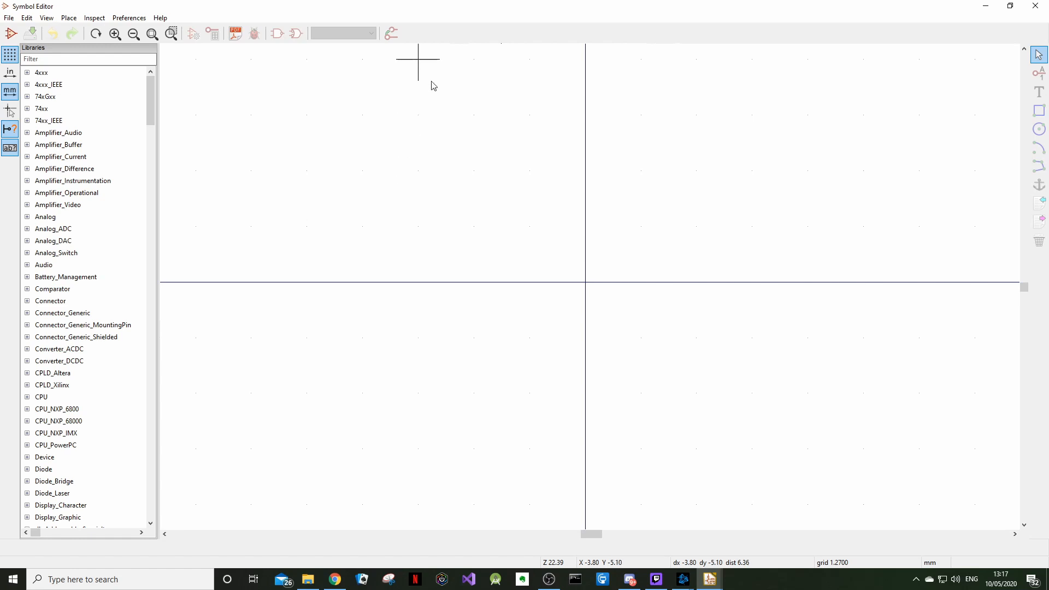
{"action": "mouse_move", "coordinate": [640, 281]}
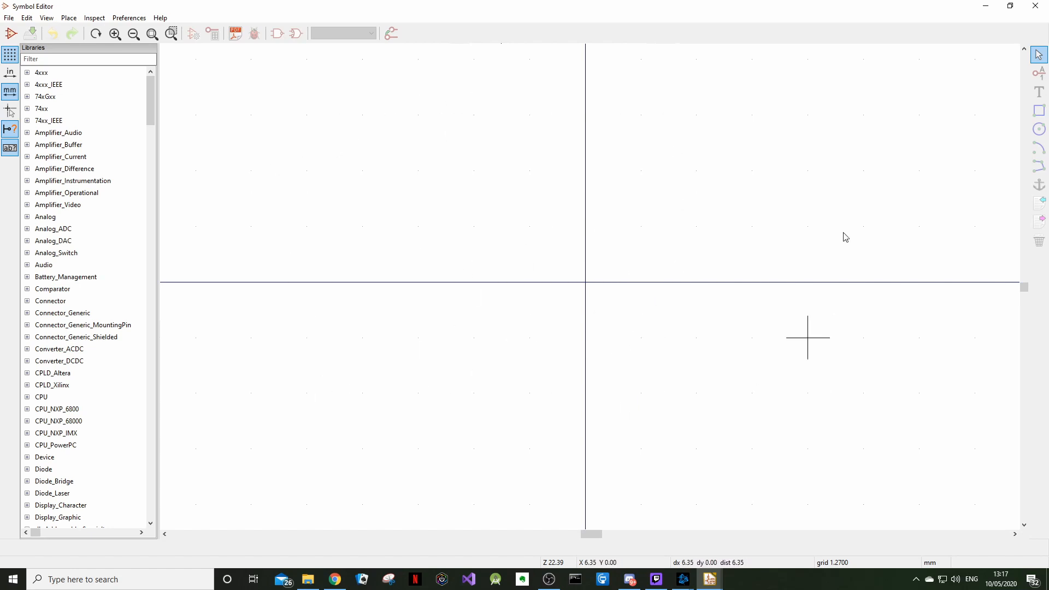
{"action": "mouse_move", "coordinate": [788, 362]}
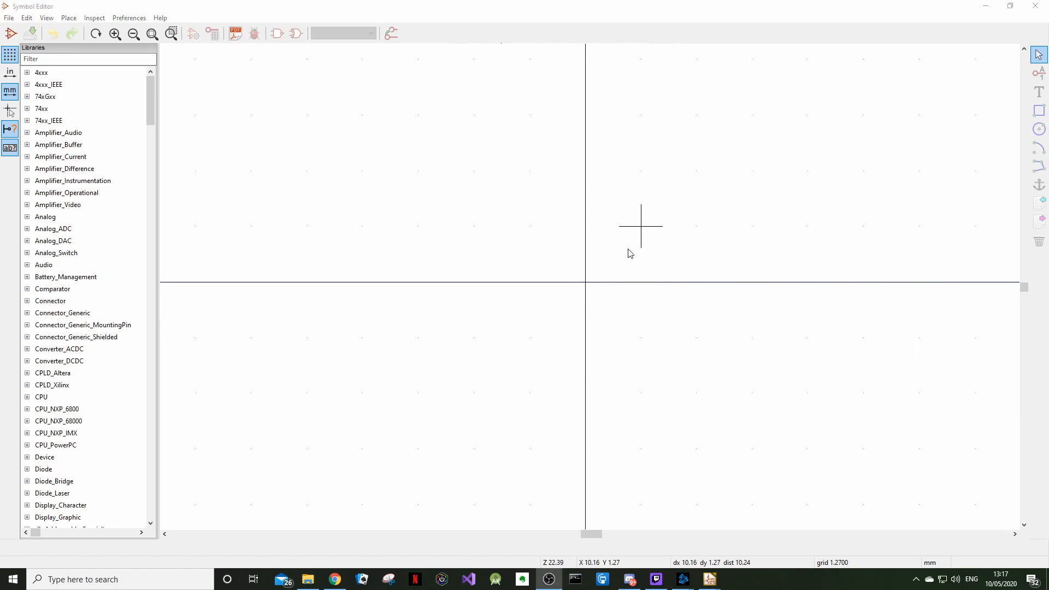
{"action": "mouse_move", "coordinate": [536, 139]}
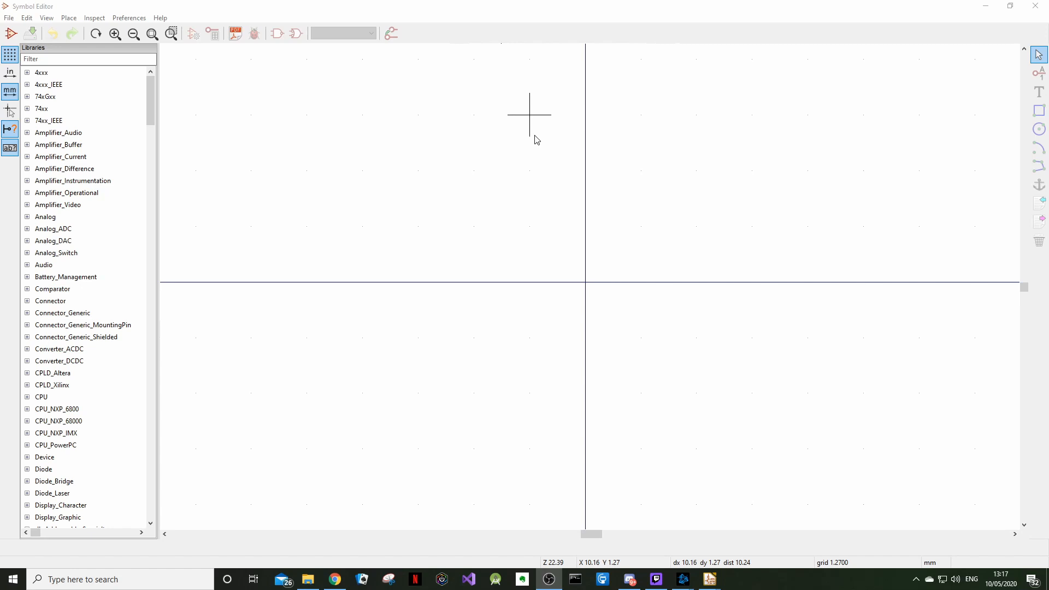
{"action": "mouse_move", "coordinate": [525, 186]}
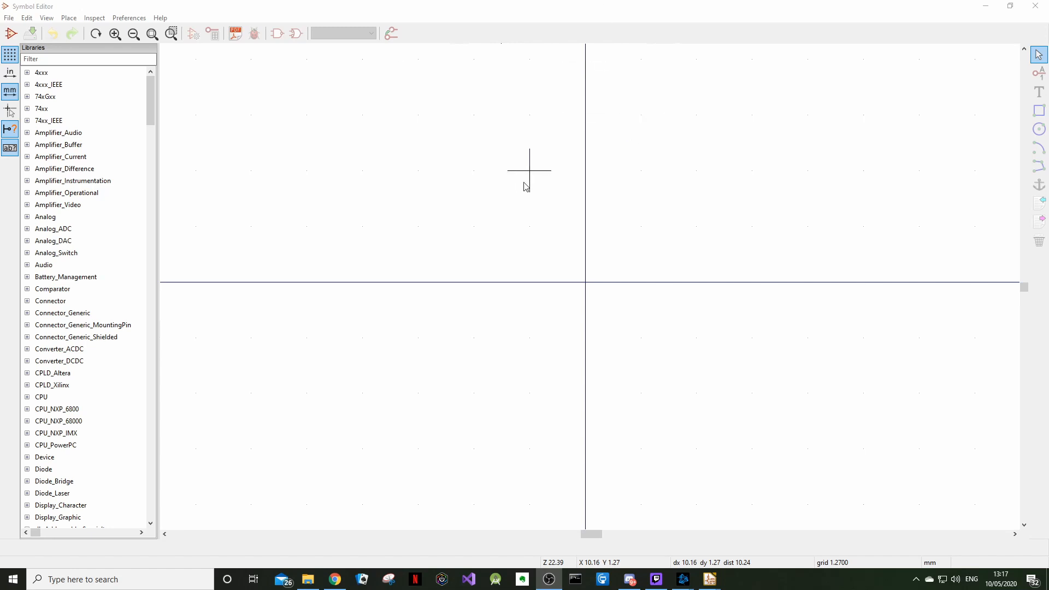
{"action": "mouse_move", "coordinate": [195, 173]}
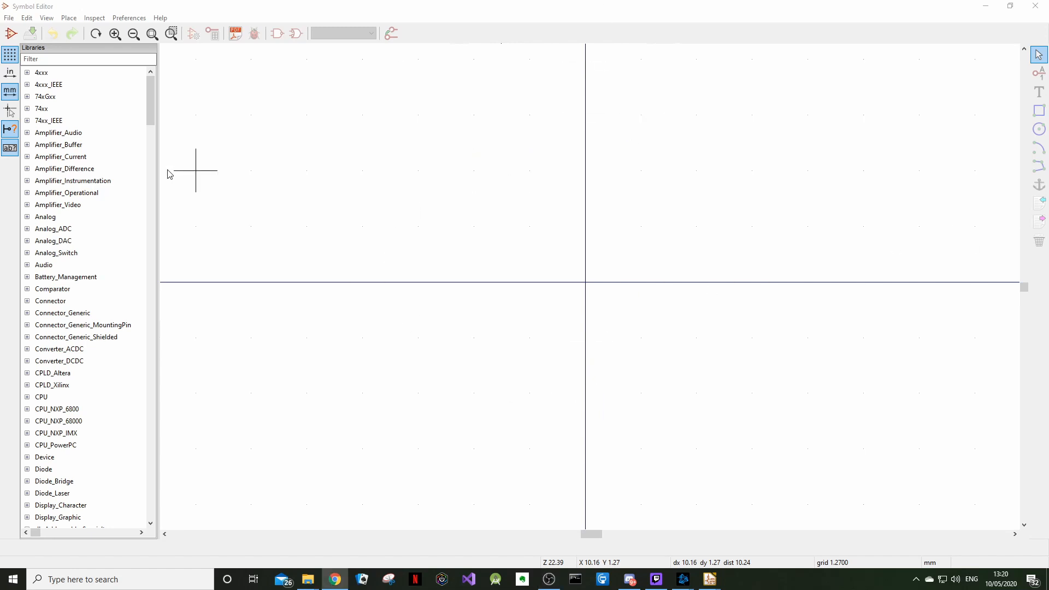
- Create a new symbol library file named PlumPot in the Libraries\PlumPot folder
{"action": "left_click", "coordinate": [9, 17]}
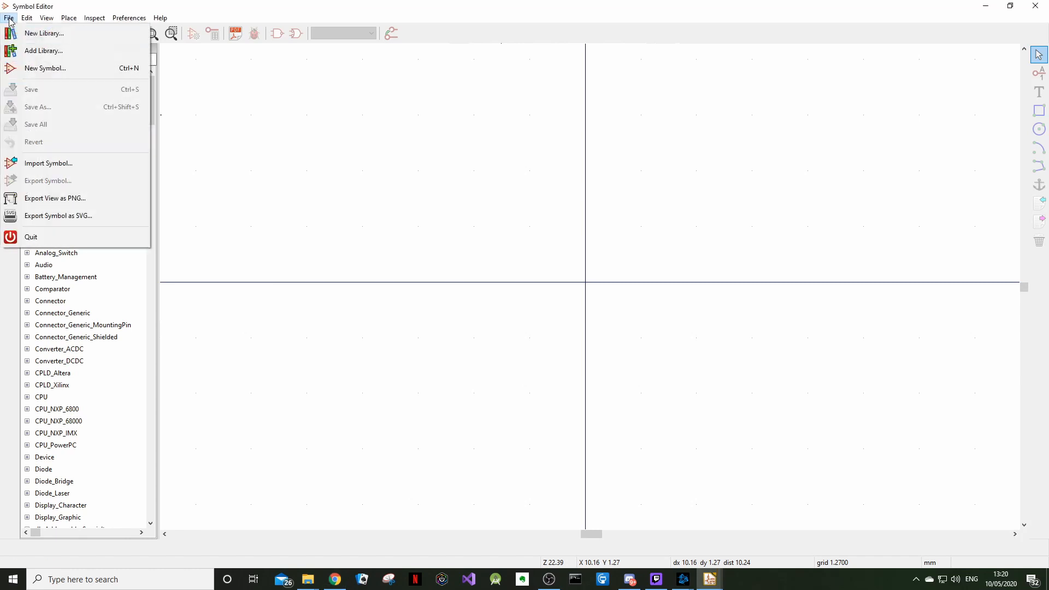
{"action": "left_click", "coordinate": [44, 33]}
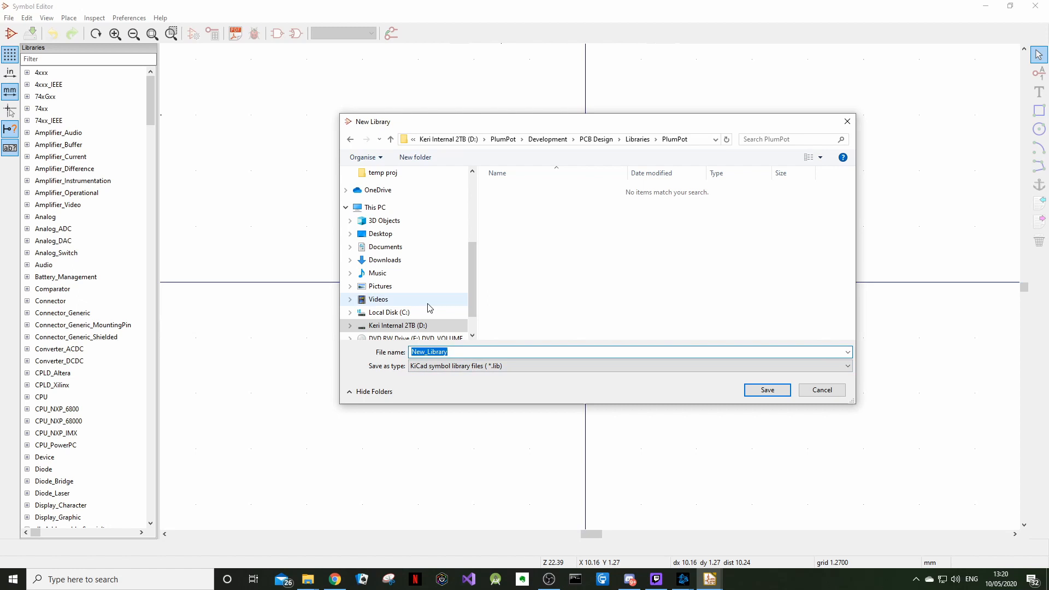
{"action": "type", "text": "PlumPot"}
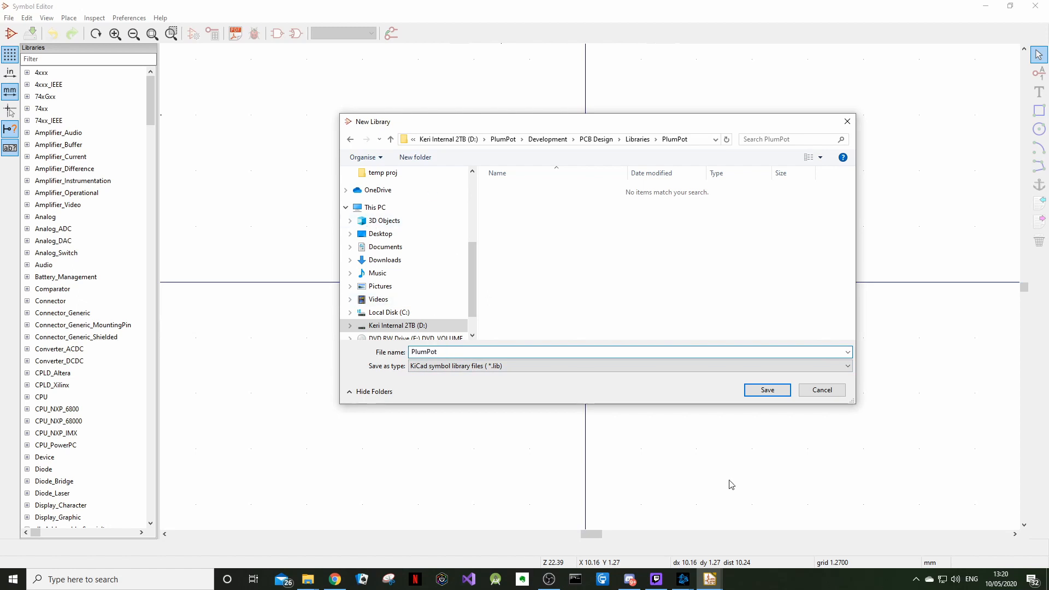
{"action": "left_click", "coordinate": [768, 390]}
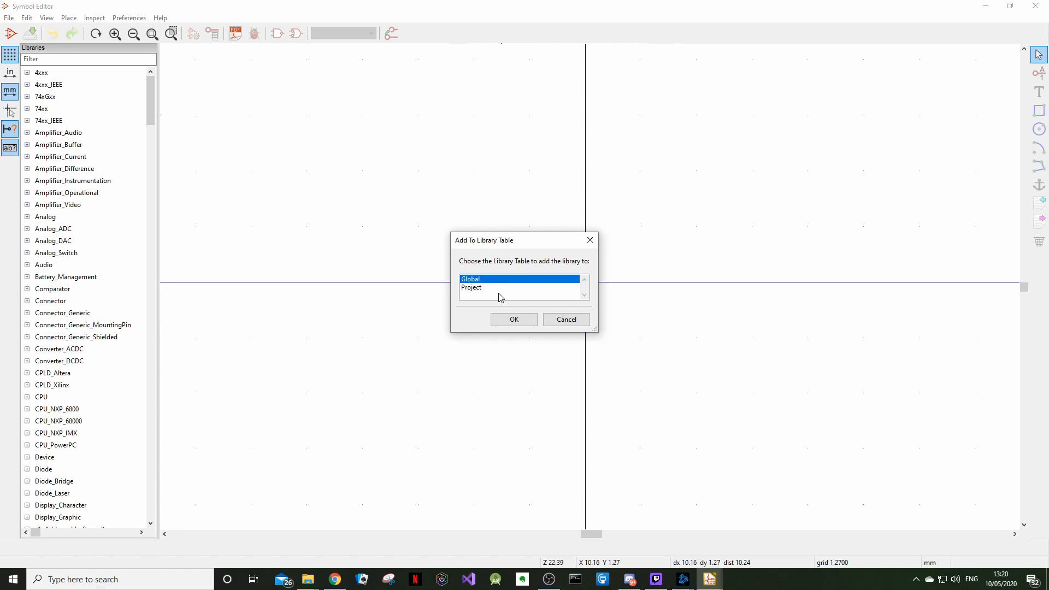
- Choose the Project library table for PlumPot in the Add To Library Table prompt
{"action": "left_click", "coordinate": [471, 287]}
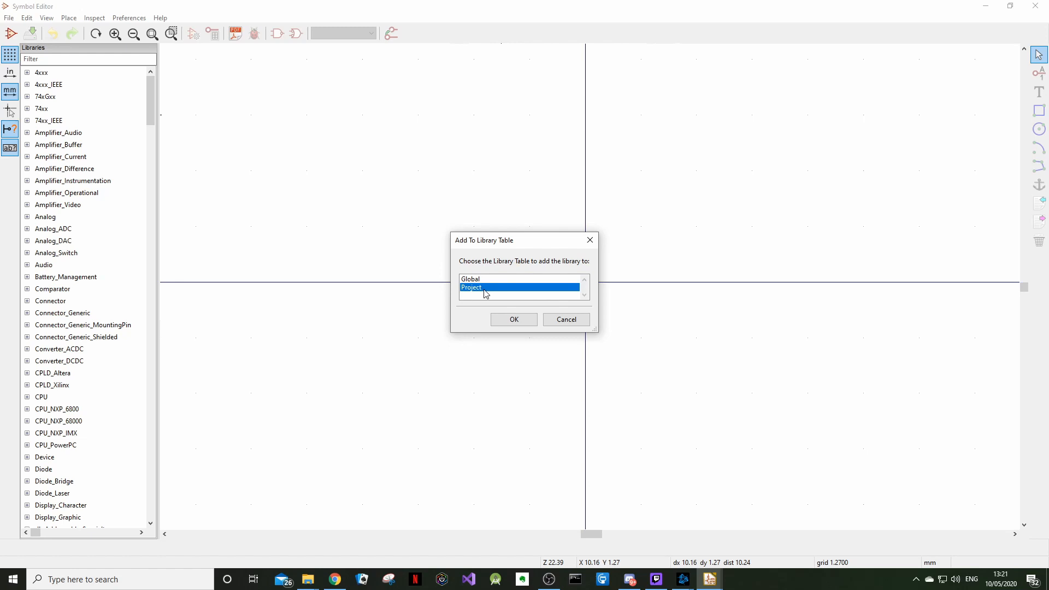
{"action": "mouse_move", "coordinate": [493, 288]}
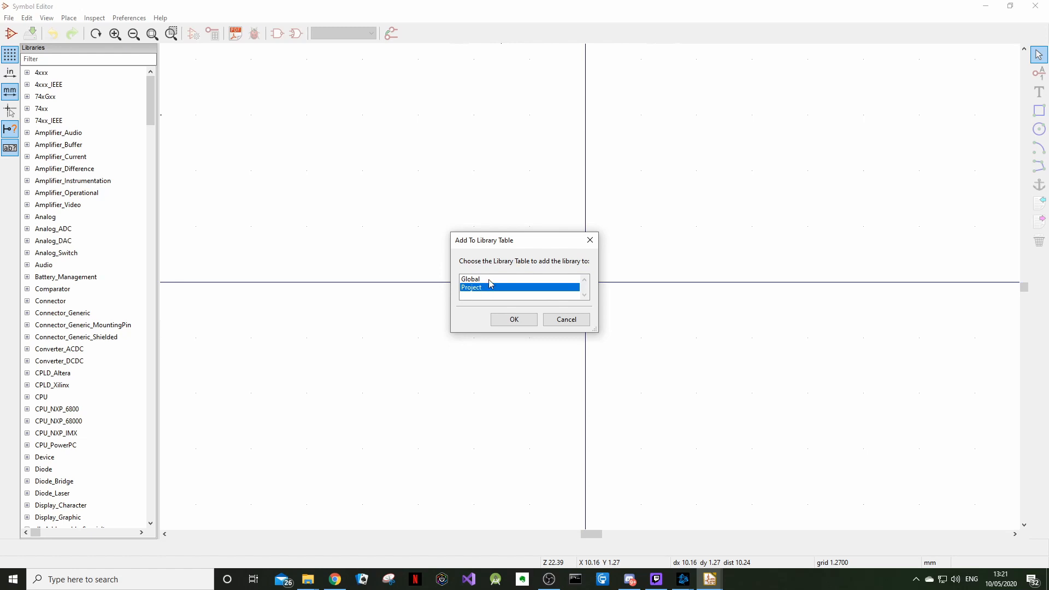
{"action": "left_click", "coordinate": [470, 278]}
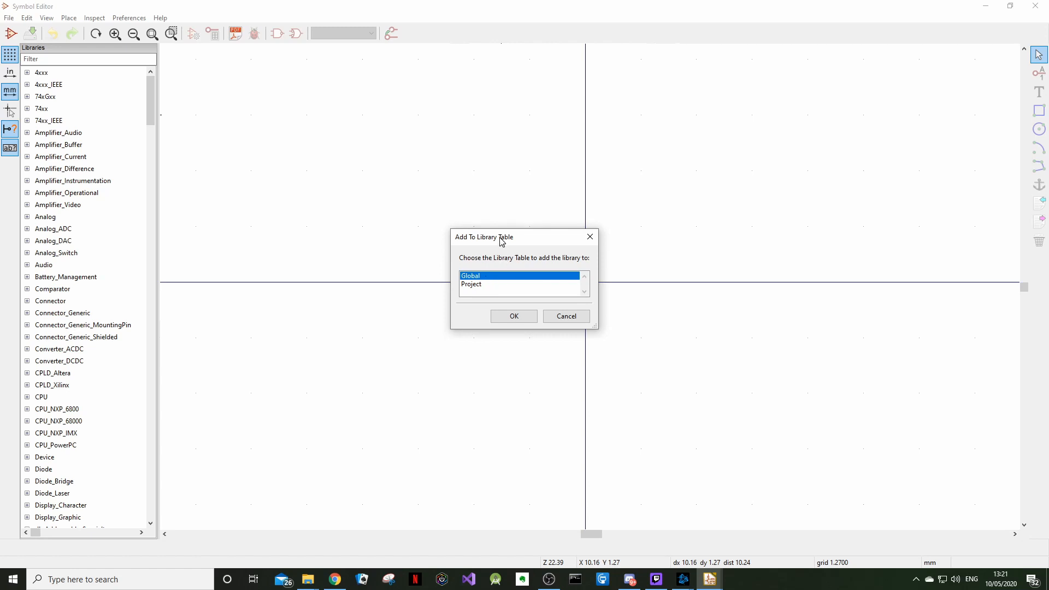
{"action": "left_click_drag", "start_coordinate": [498, 238], "coordinate": [467, 185]}
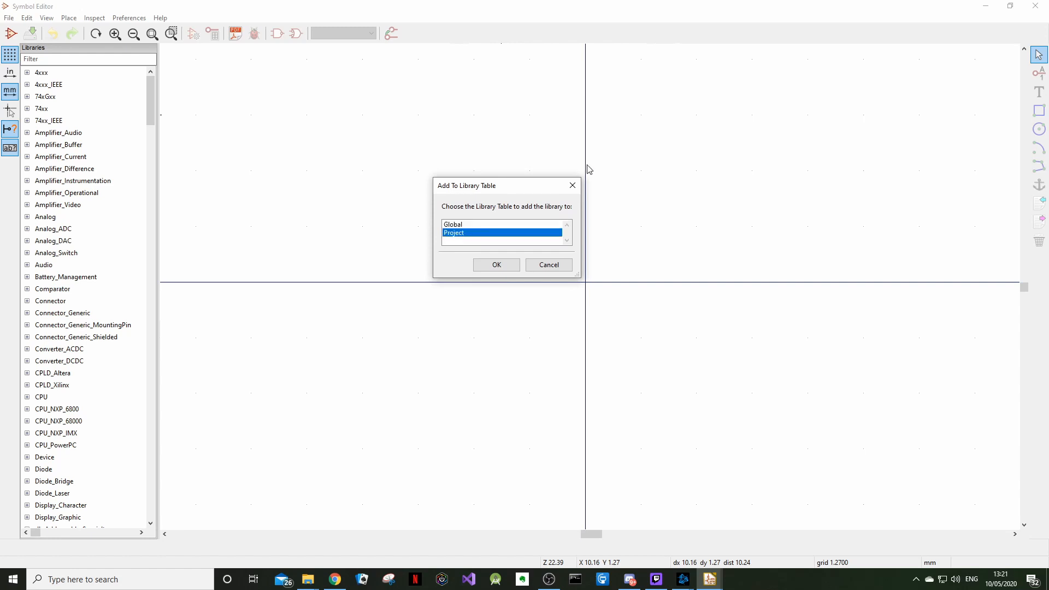
{"action": "mouse_move", "coordinate": [597, 170]}
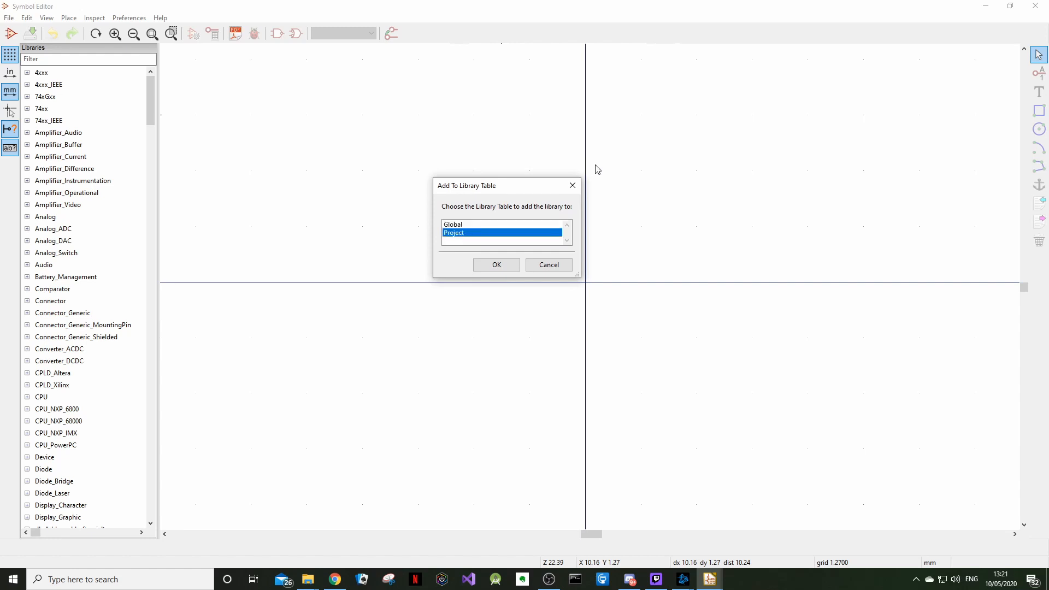
{"action": "mouse_move", "coordinate": [499, 194]}
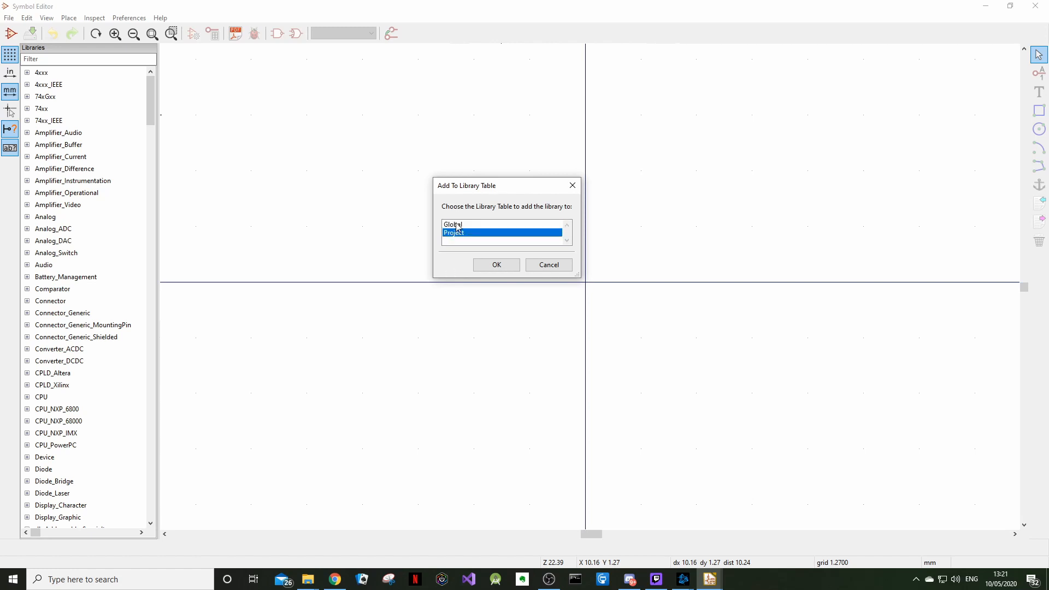
{"action": "mouse_move", "coordinate": [470, 234]}
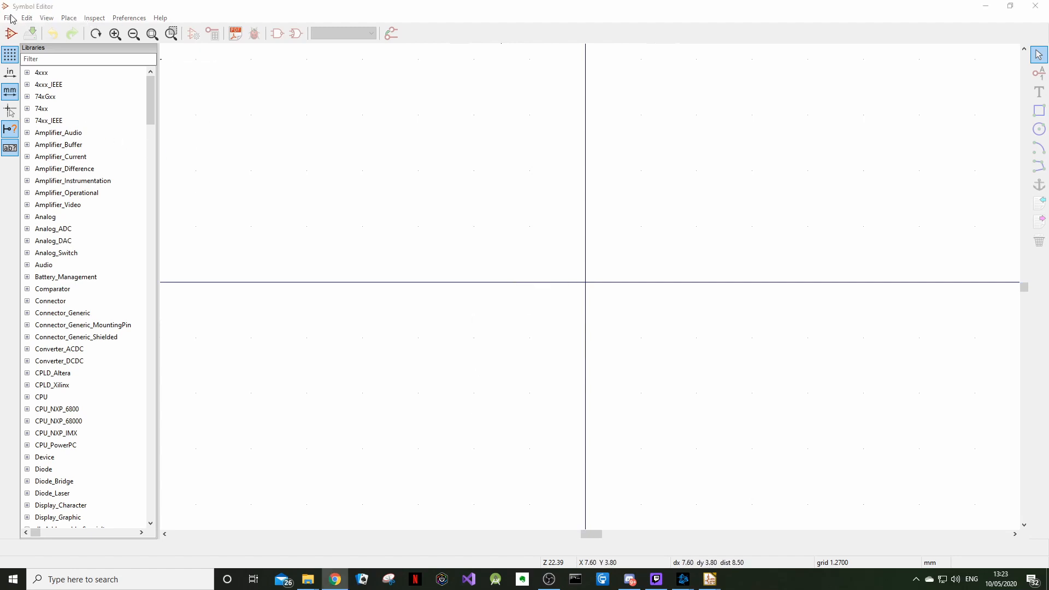
- Start a new symbol and pick PlumPot as its library via the 'plu' filter
{"action": "left_click", "coordinate": [9, 17]}
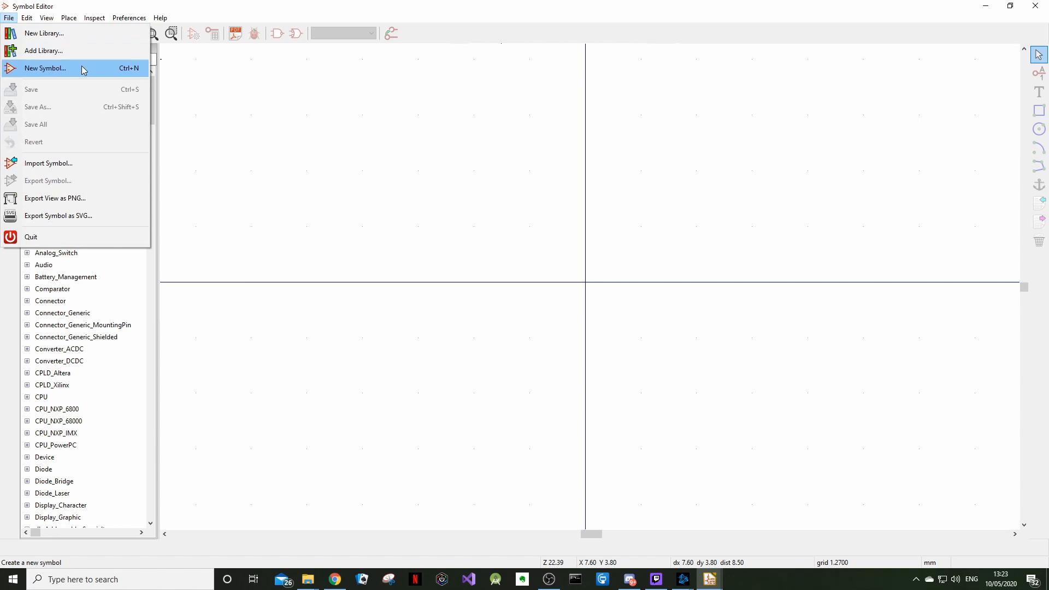
{"action": "left_click", "coordinate": [45, 68]}
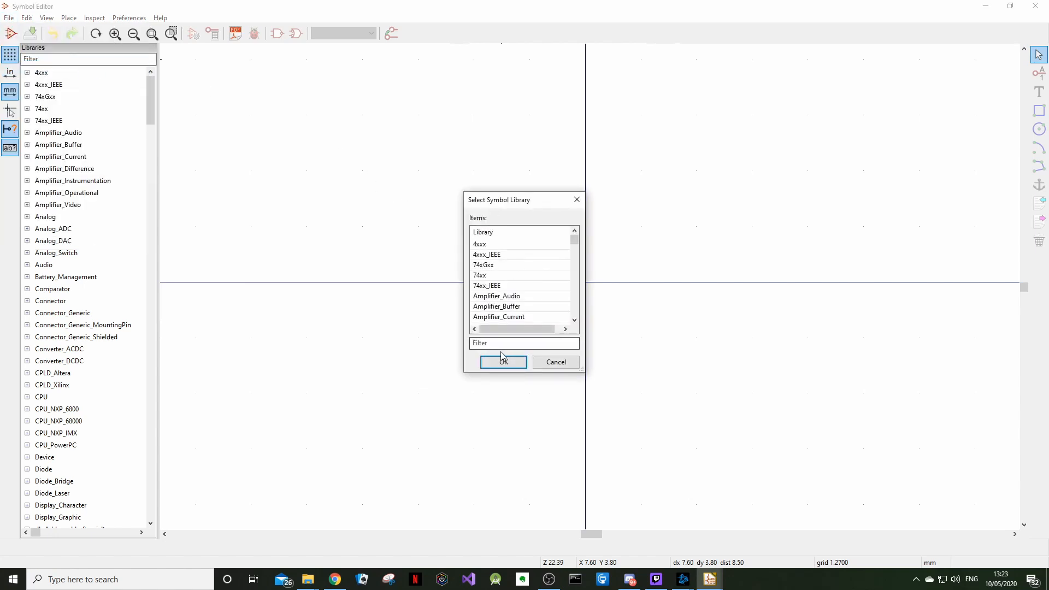
{"action": "mouse_move", "coordinate": [481, 262]}
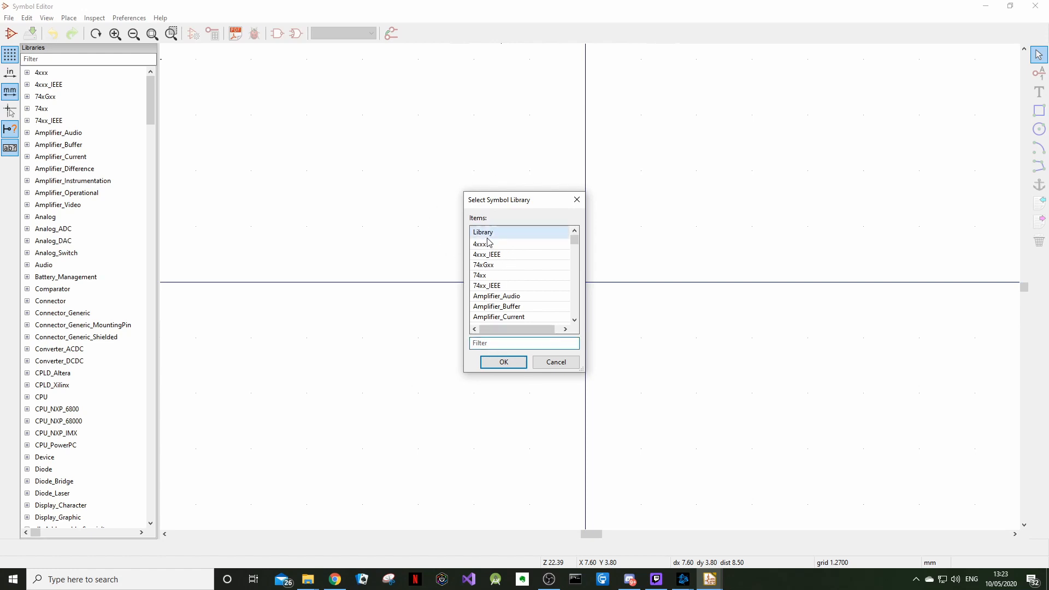
{"action": "type", "text": "plu"}
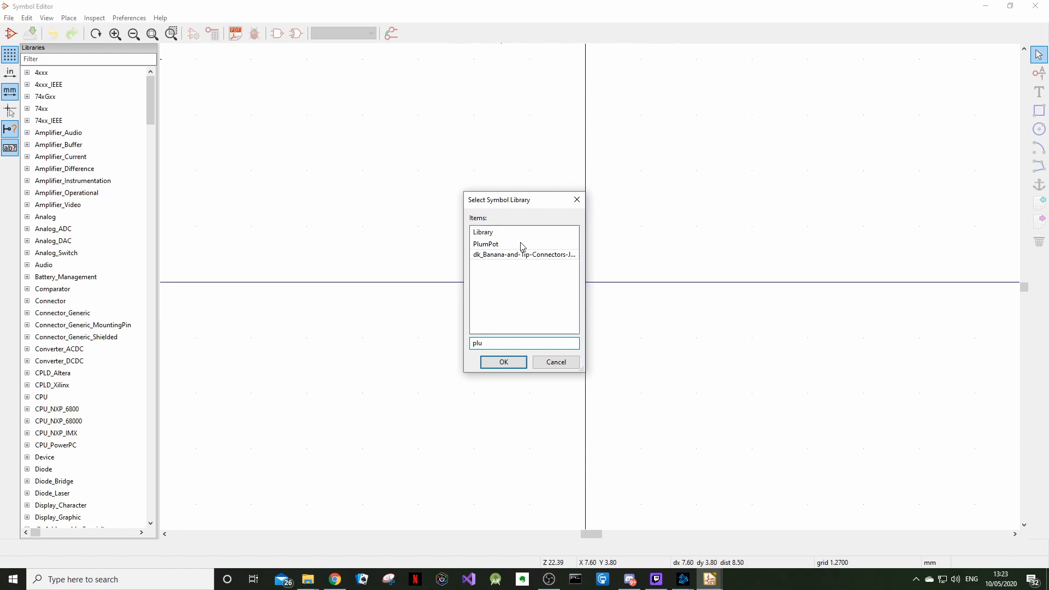
{"action": "left_click", "coordinate": [502, 362]}
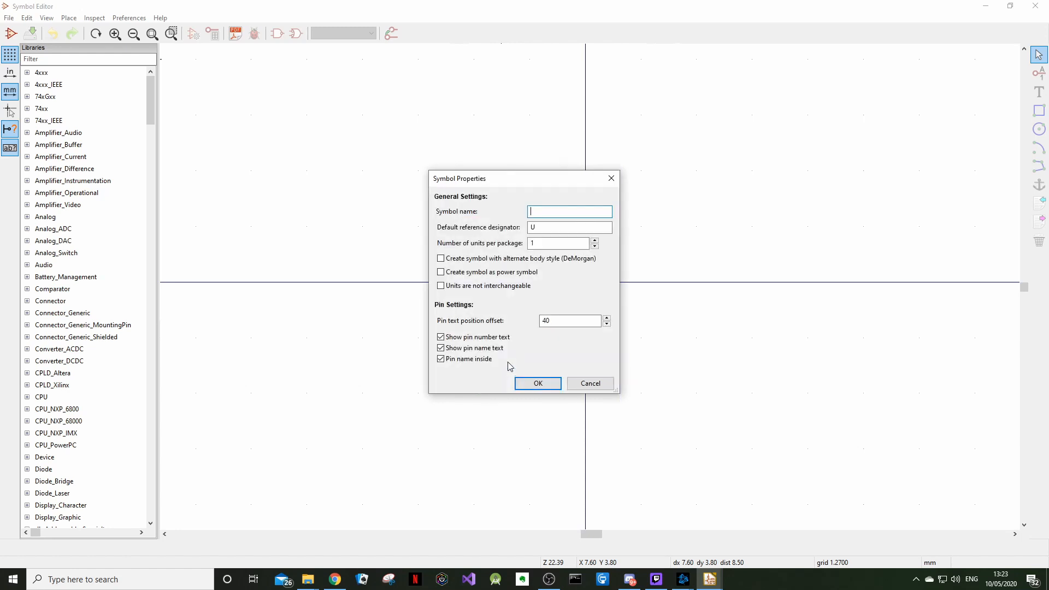
{"action": "mouse_move", "coordinate": [659, 262]}
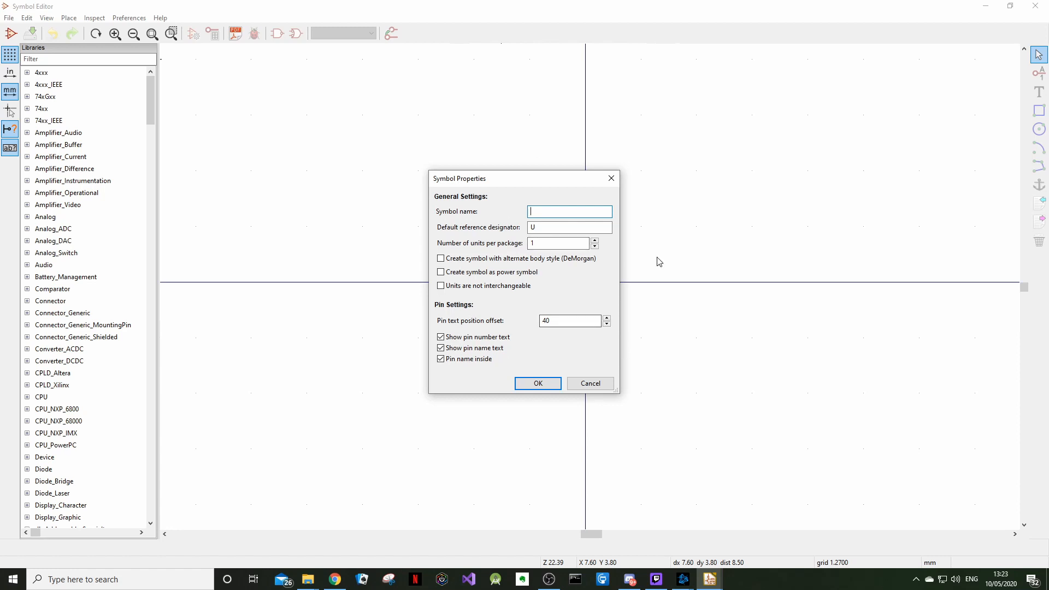
{"action": "mouse_move", "coordinate": [379, 142]}
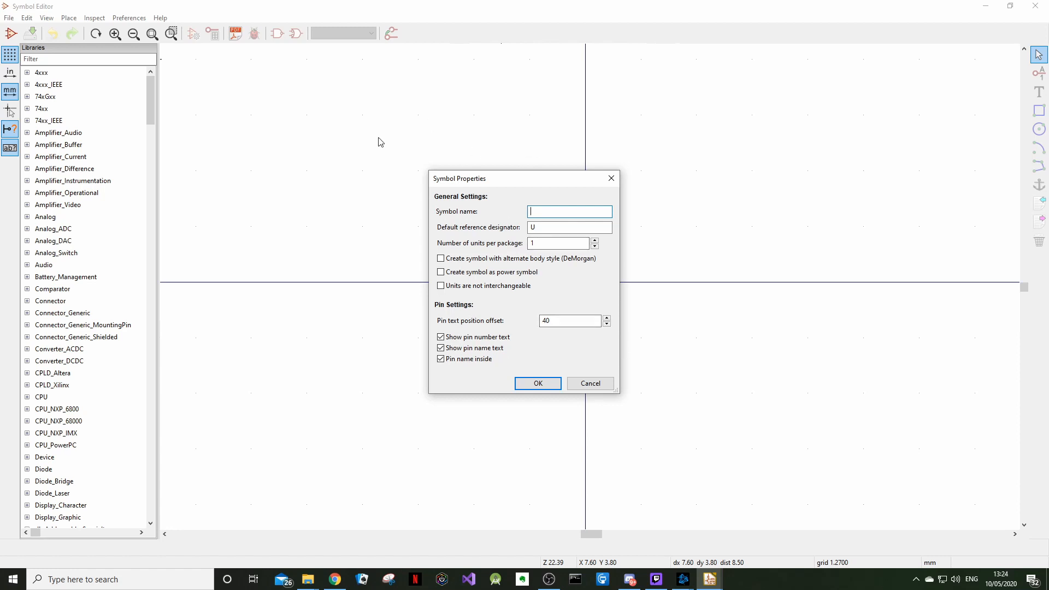
{"action": "mouse_move", "coordinate": [522, 208]}
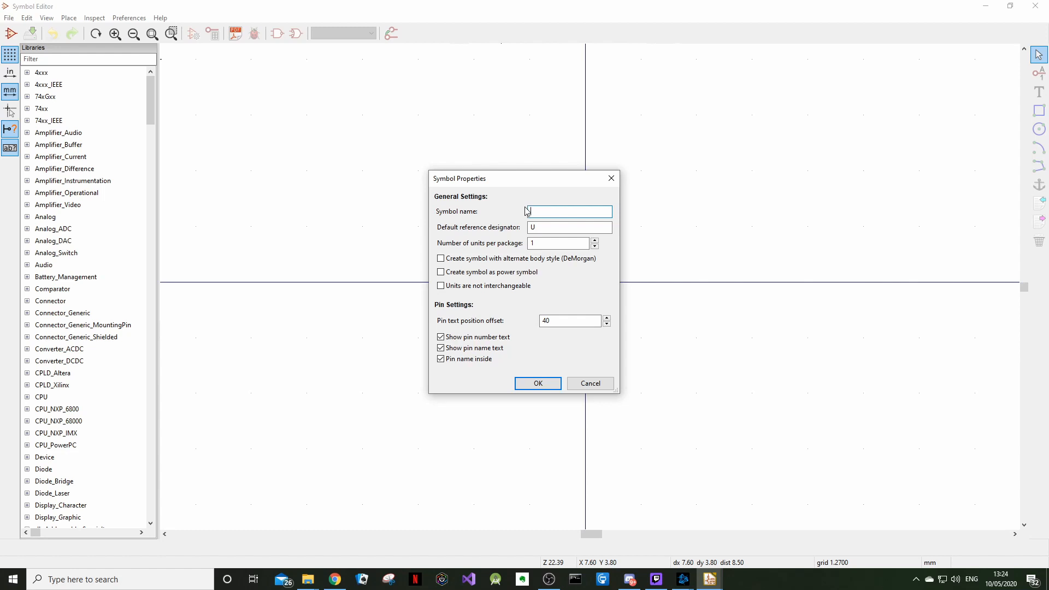
- Name the new symbol HX711 with reference U and confirm its properties
{"action": "type", "text": "HX"}
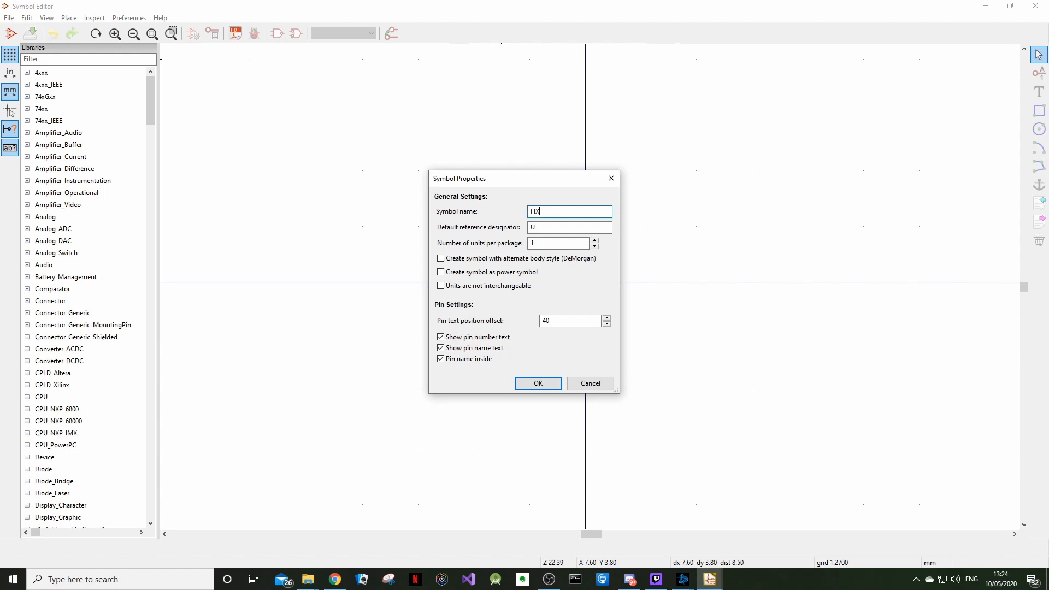
{"action": "type", "text": "7"}
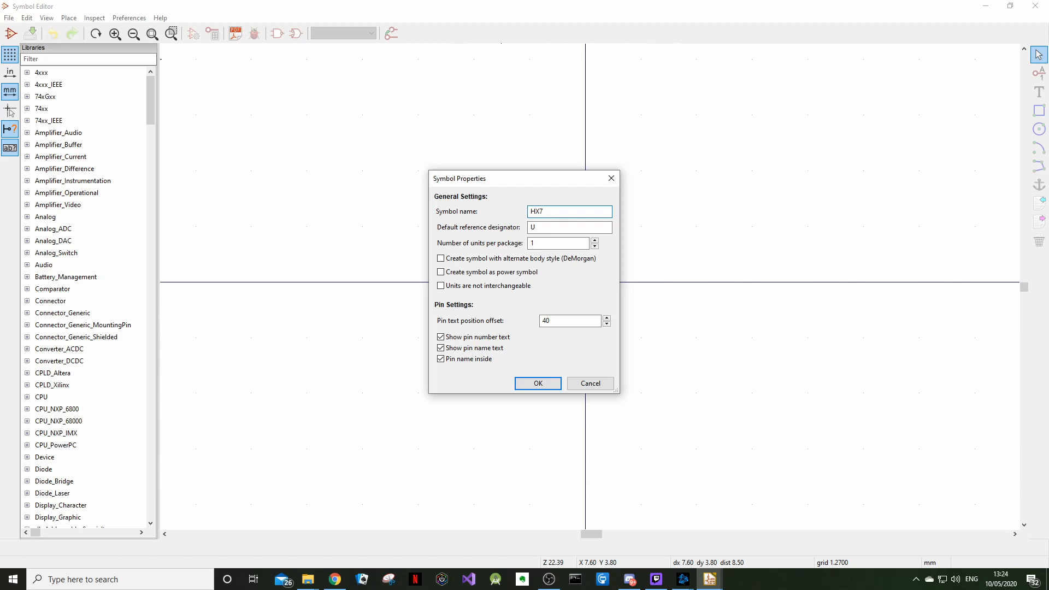
{"action": "type", "text": "11"}
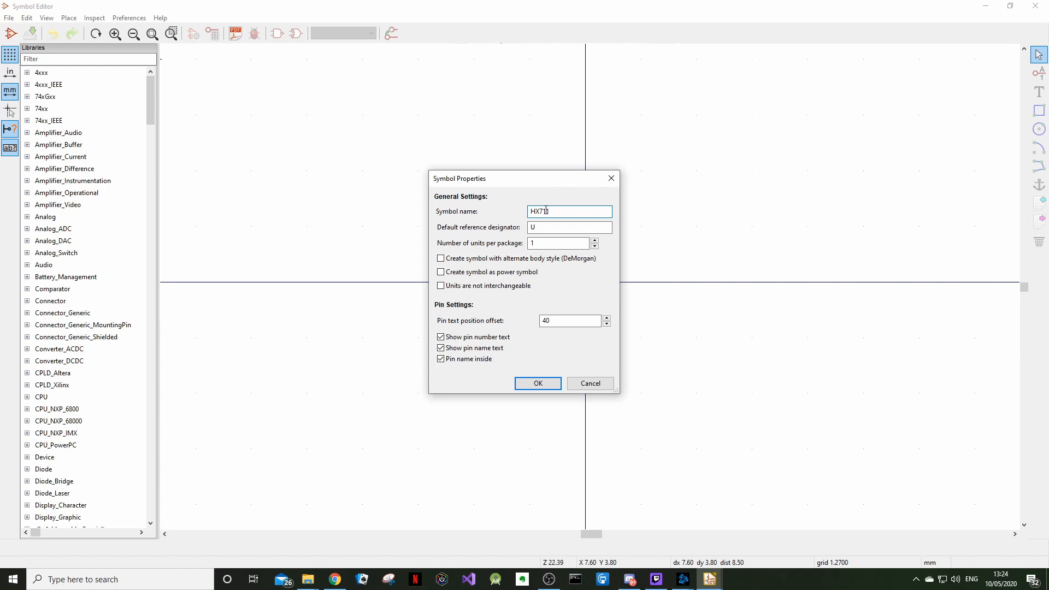
{"action": "type", "text": "1"}
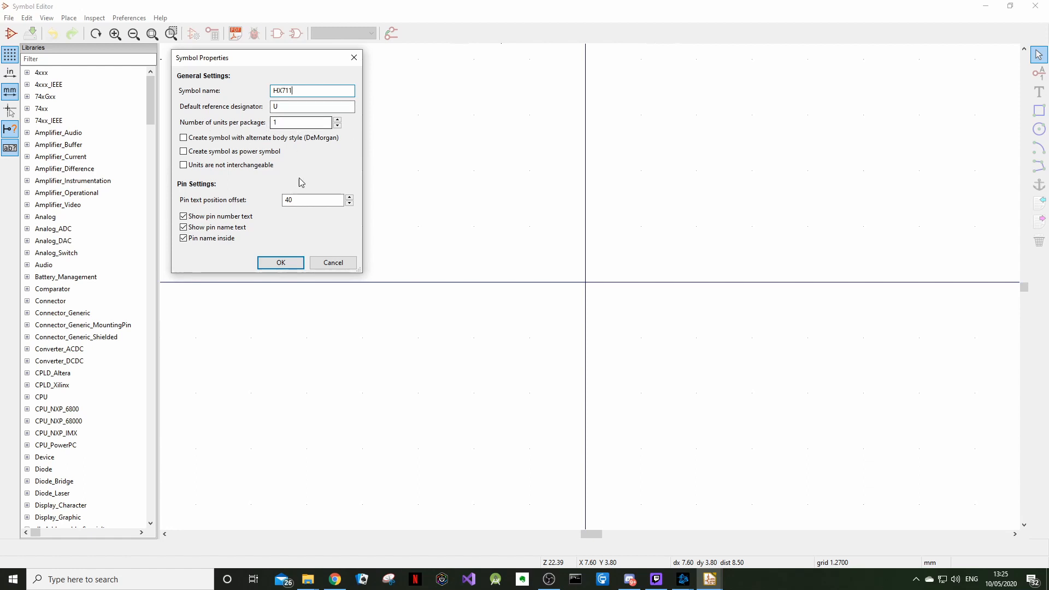
{"action": "mouse_move", "coordinate": [207, 178]}
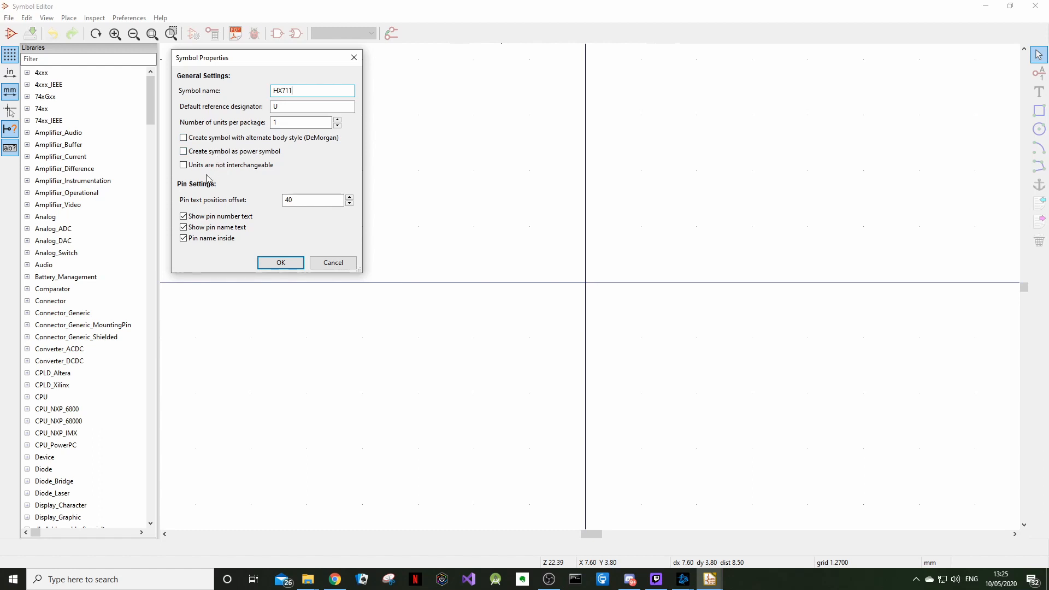
{"action": "mouse_move", "coordinate": [214, 225]}
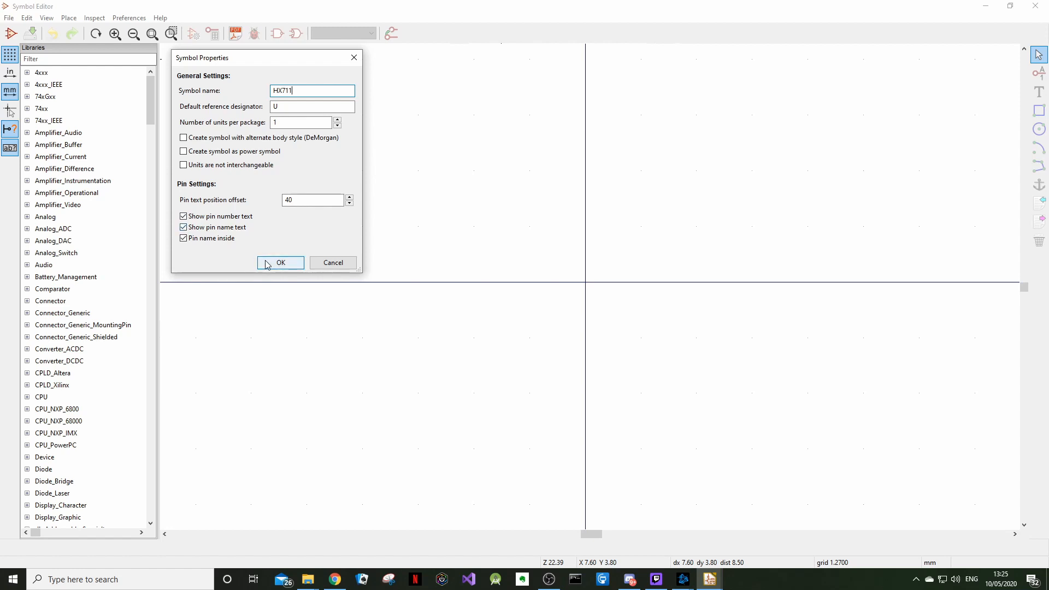
{"action": "left_click", "coordinate": [281, 262]}
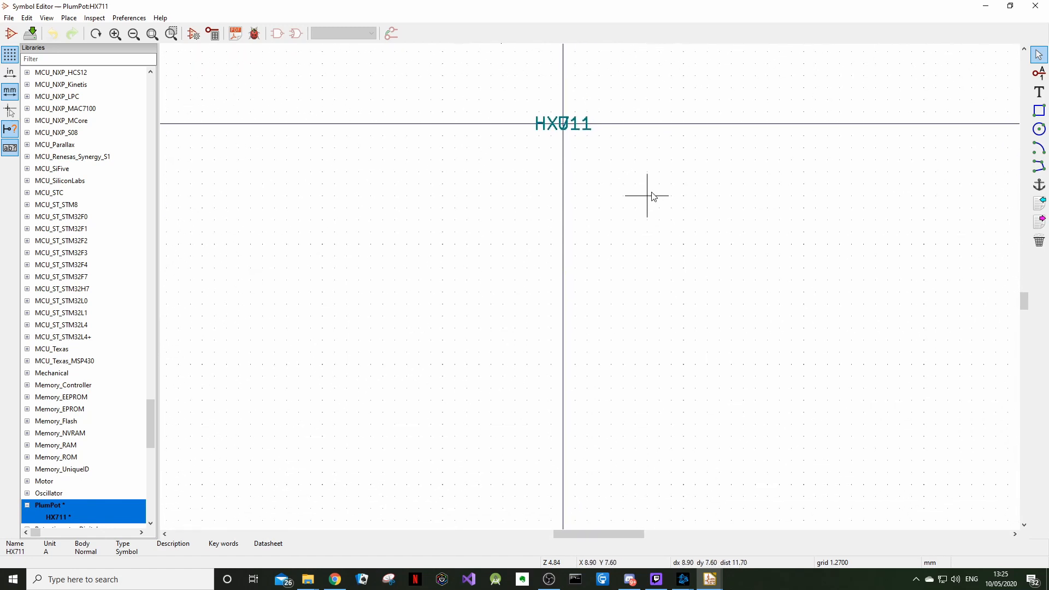
{"action": "mouse_move", "coordinate": [691, 149]}
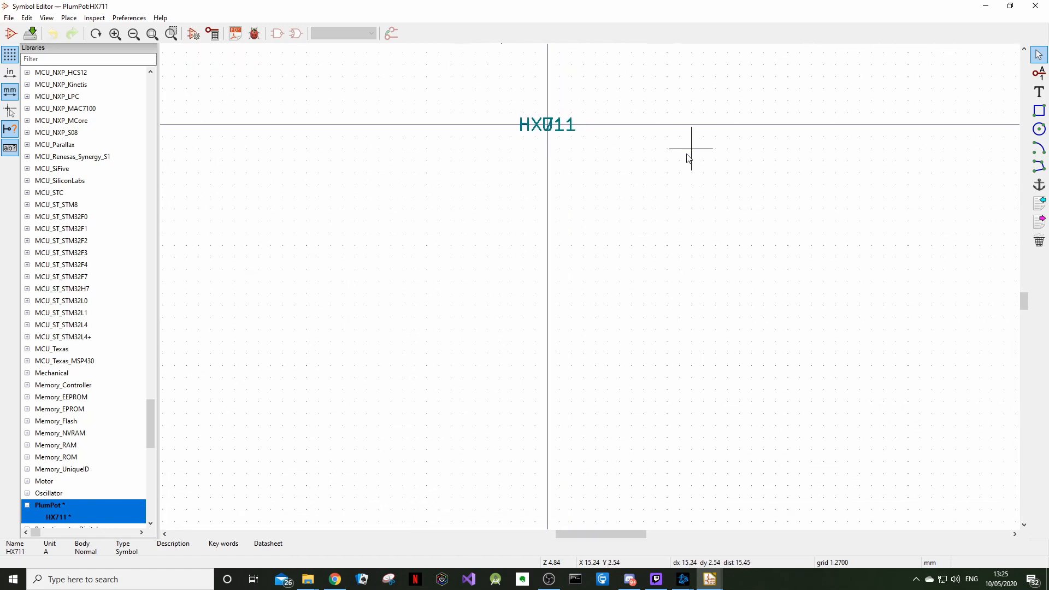
{"action": "mouse_move", "coordinate": [551, 138]}
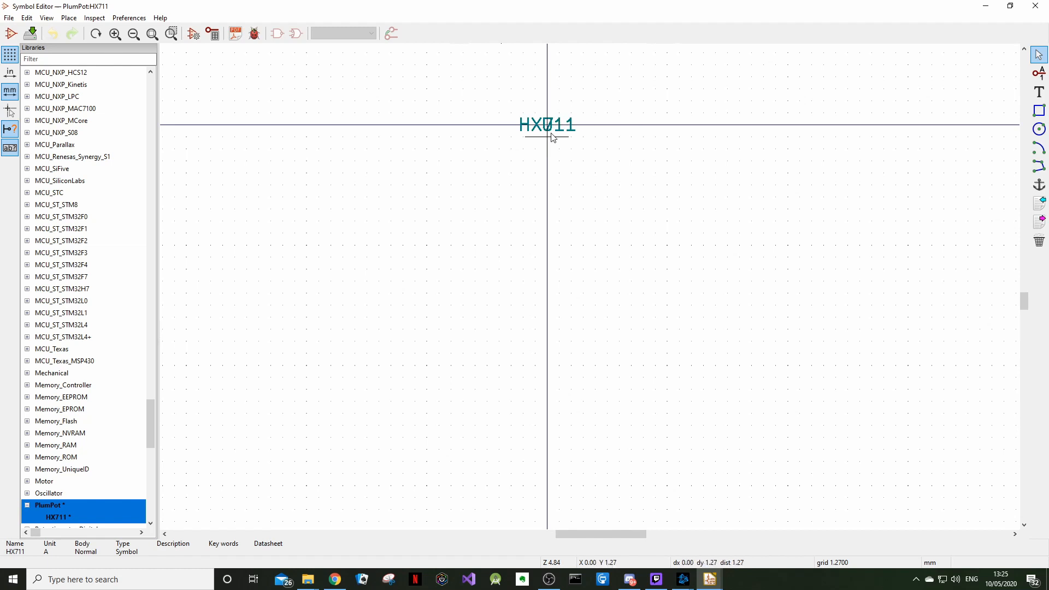
{"action": "scroll", "scroll_direction": "up", "scroll_amount": 3}
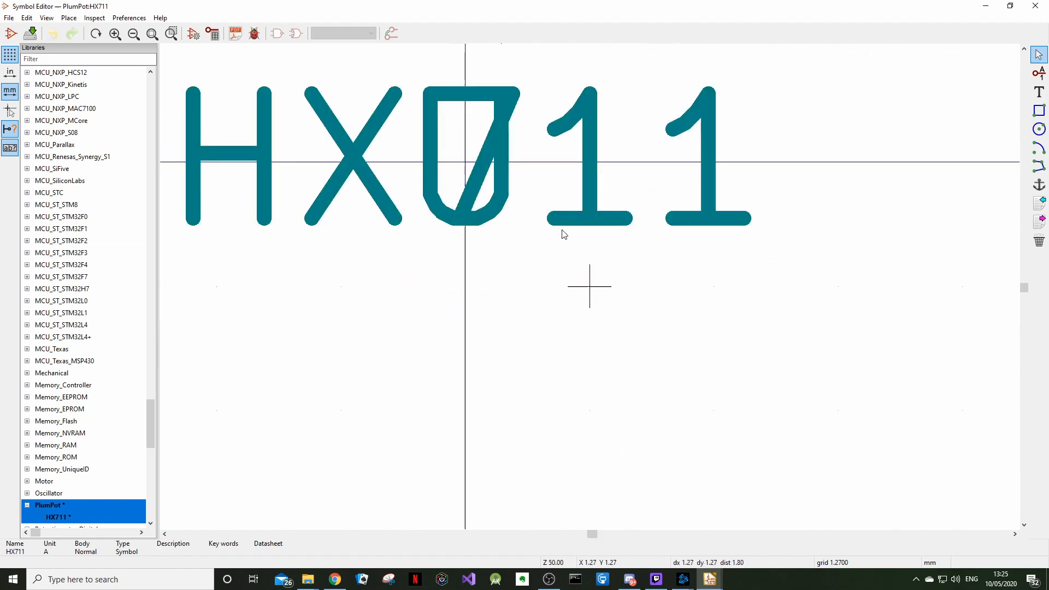
{"action": "scroll", "scroll_direction": "down", "scroll_amount": 3}
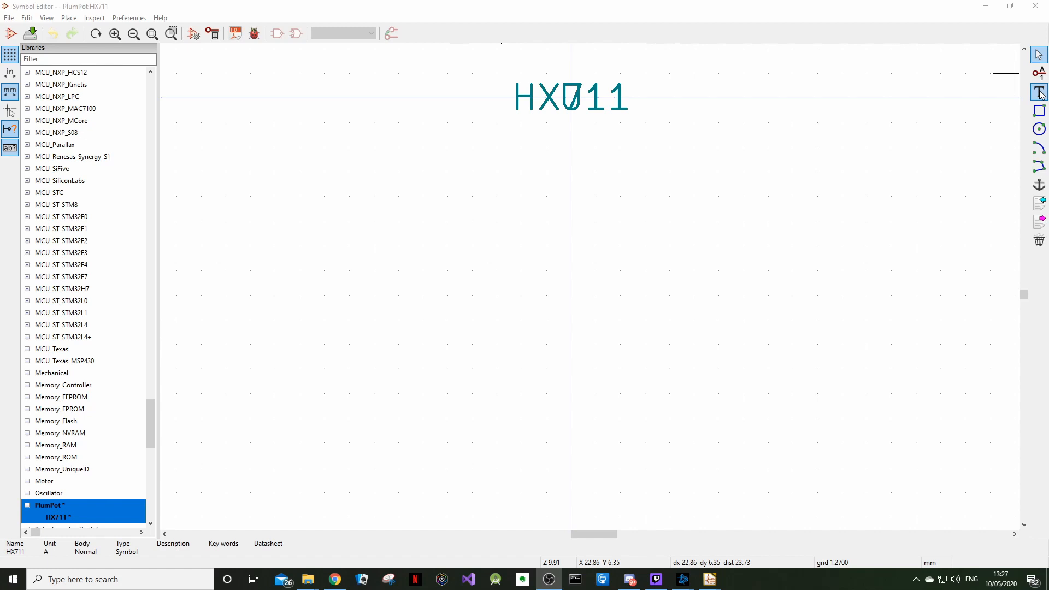
{"action": "mouse_move", "coordinate": [1040, 110]}
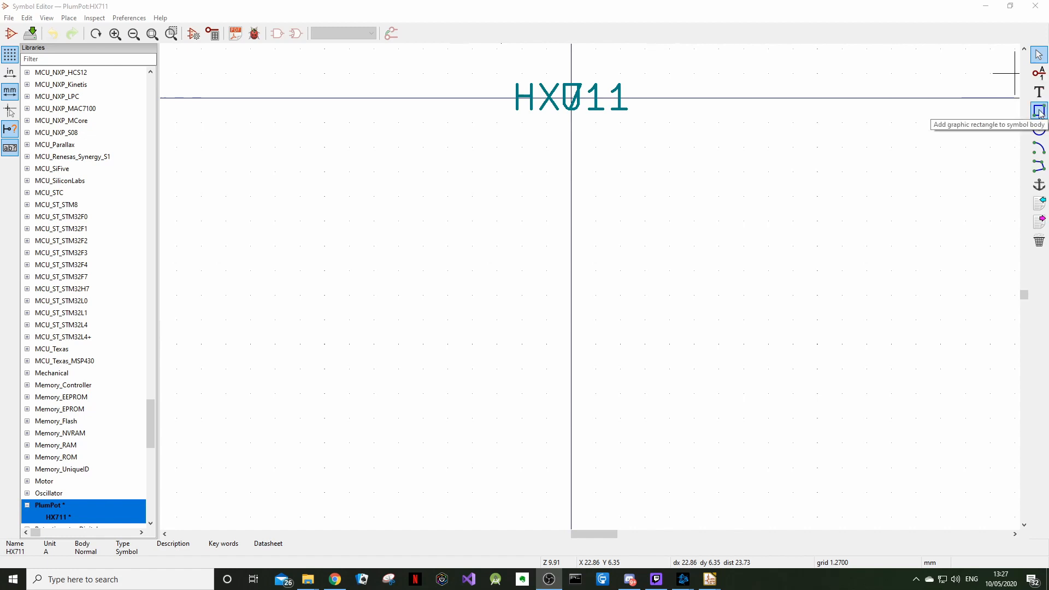
{"action": "mouse_move", "coordinate": [1016, 139]}
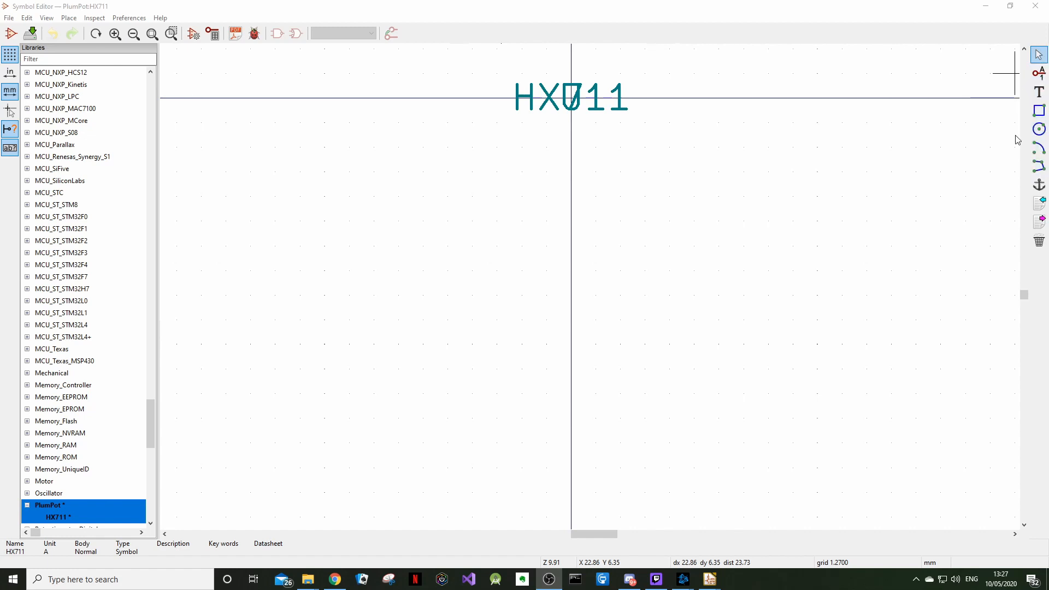
{"action": "mouse_move", "coordinate": [1020, 145]}
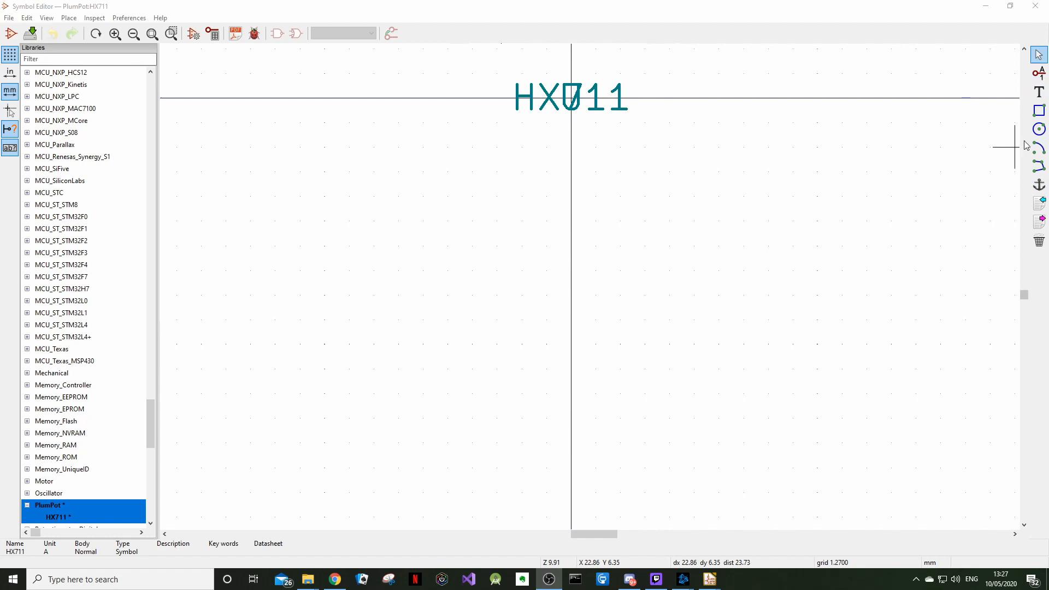
{"action": "mouse_move", "coordinate": [818, 72]}
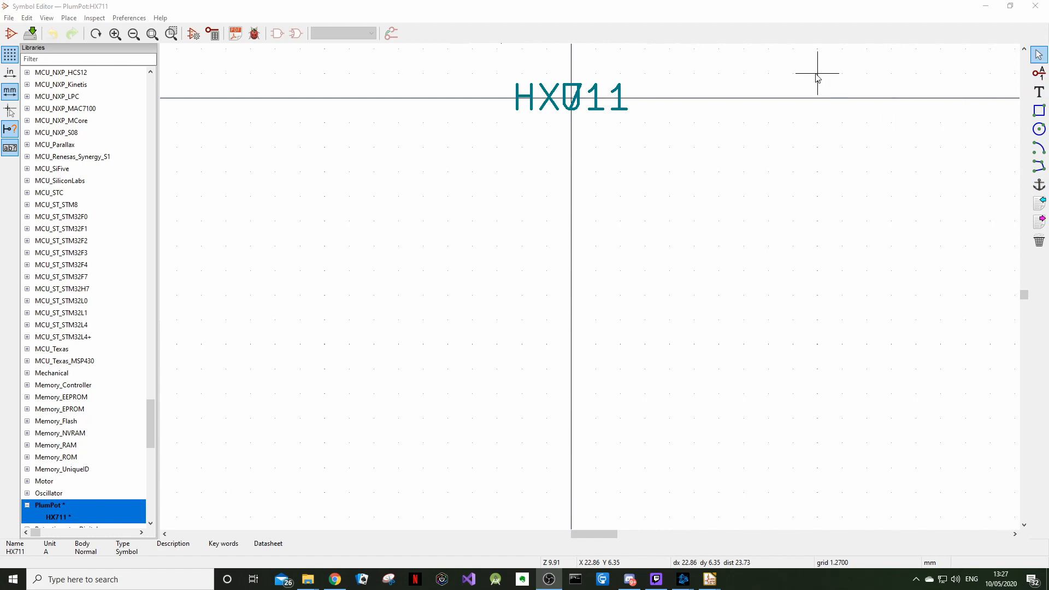
{"action": "mouse_move", "coordinate": [997, 294]}
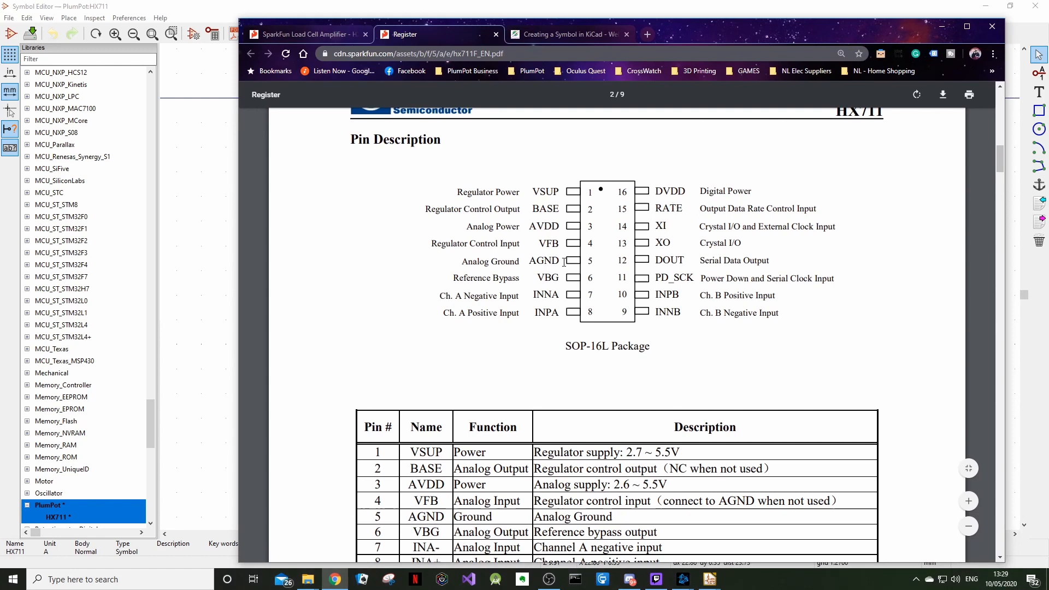
{"action": "mouse_move", "coordinate": [679, 358]}
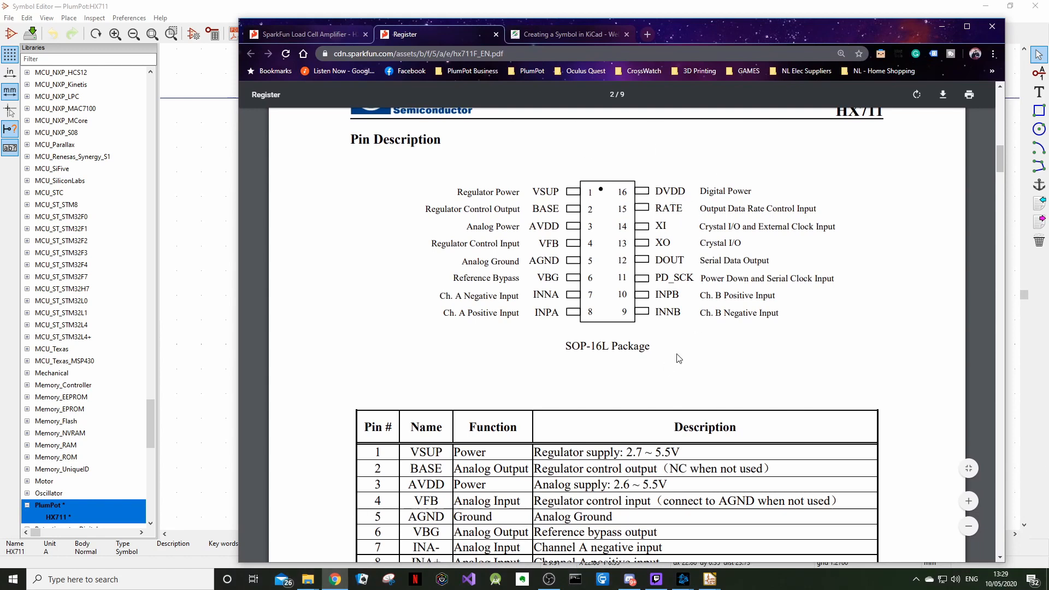
{"action": "mouse_move", "coordinate": [554, 353]}
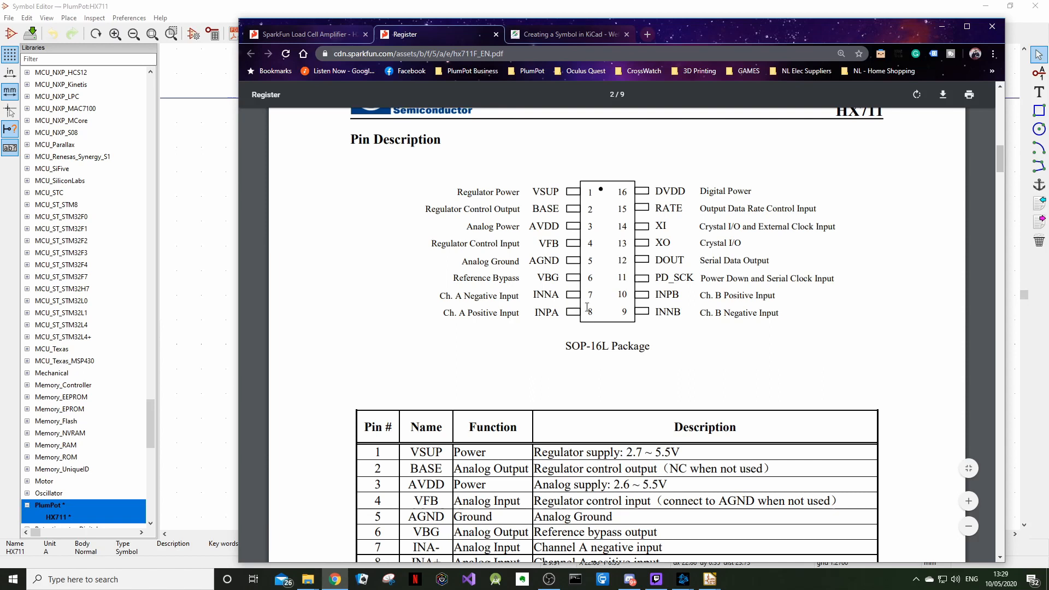
{"action": "mouse_move", "coordinate": [625, 357]}
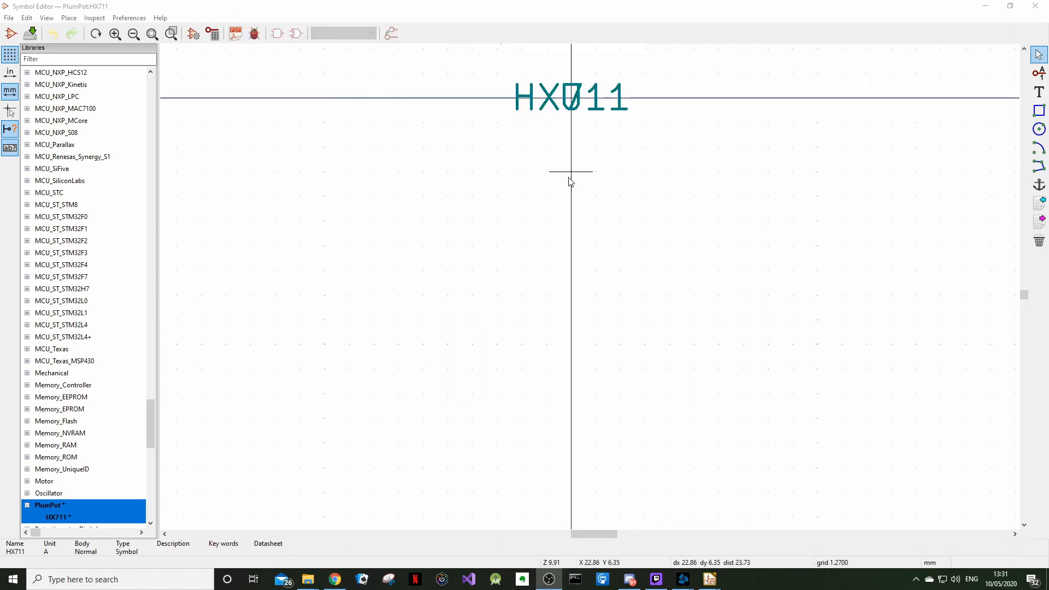
{"action": "mouse_move", "coordinate": [496, 145]}
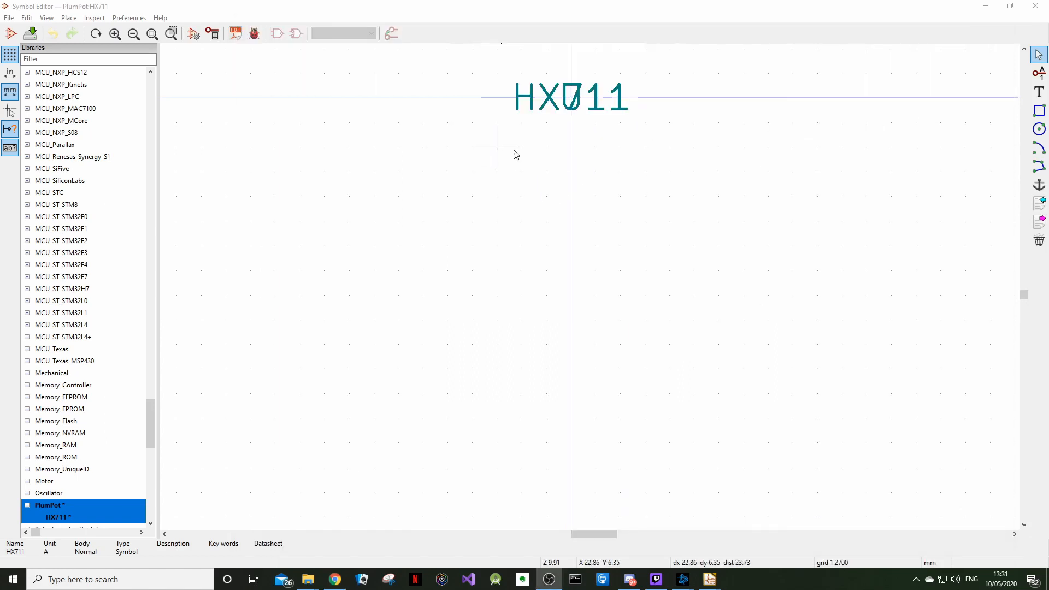
{"action": "mouse_move", "coordinate": [428, 419]}
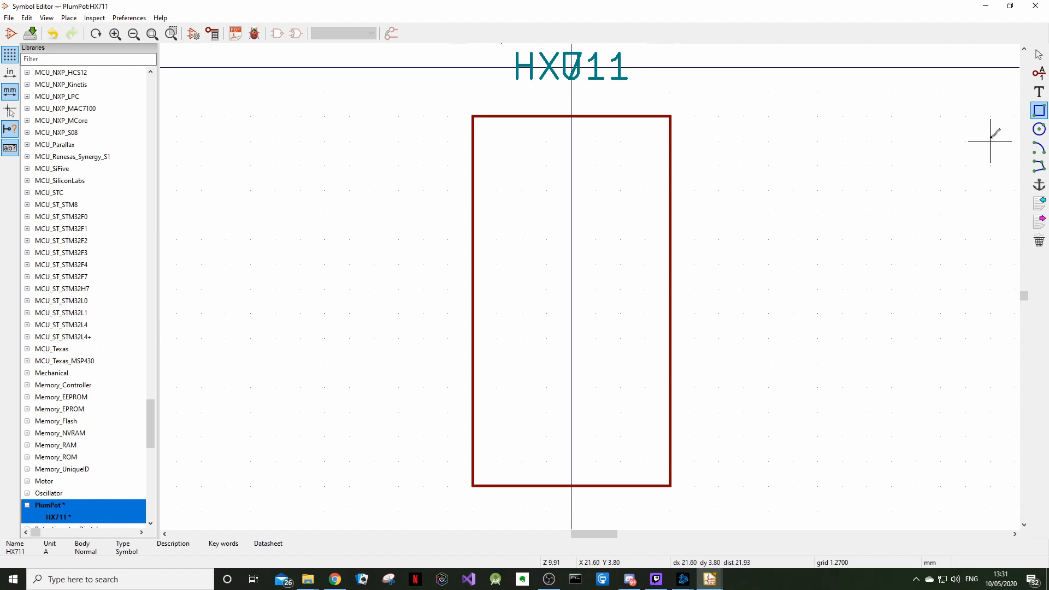
{"action": "mouse_move", "coordinate": [1039, 72]}
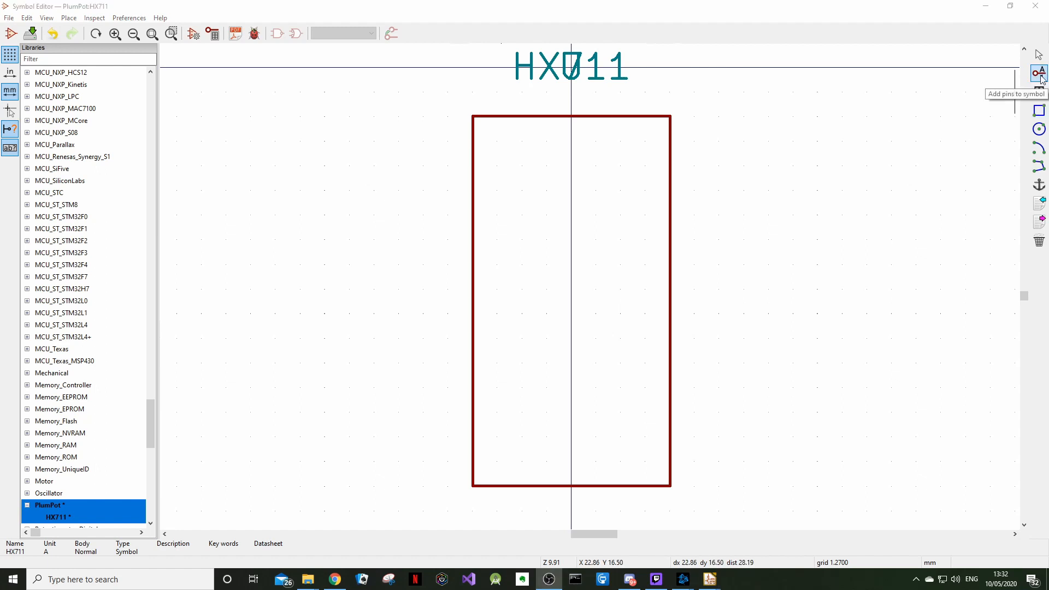
- Start the symbol's first pin and enter VSUP as its name
{"action": "left_click", "coordinate": [1039, 73]}
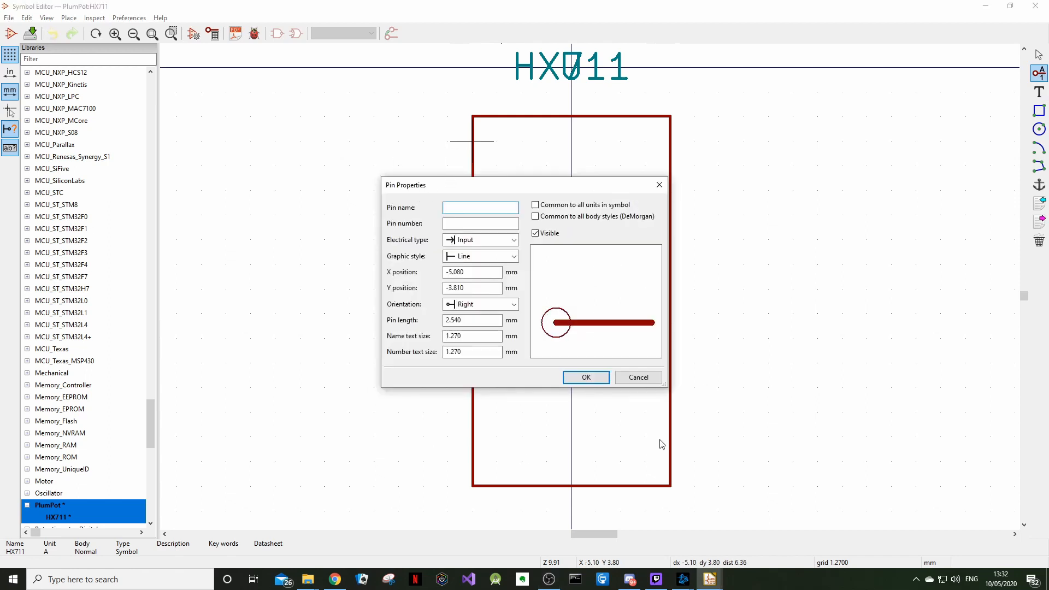
{"action": "mouse_move", "coordinate": [686, 427]}
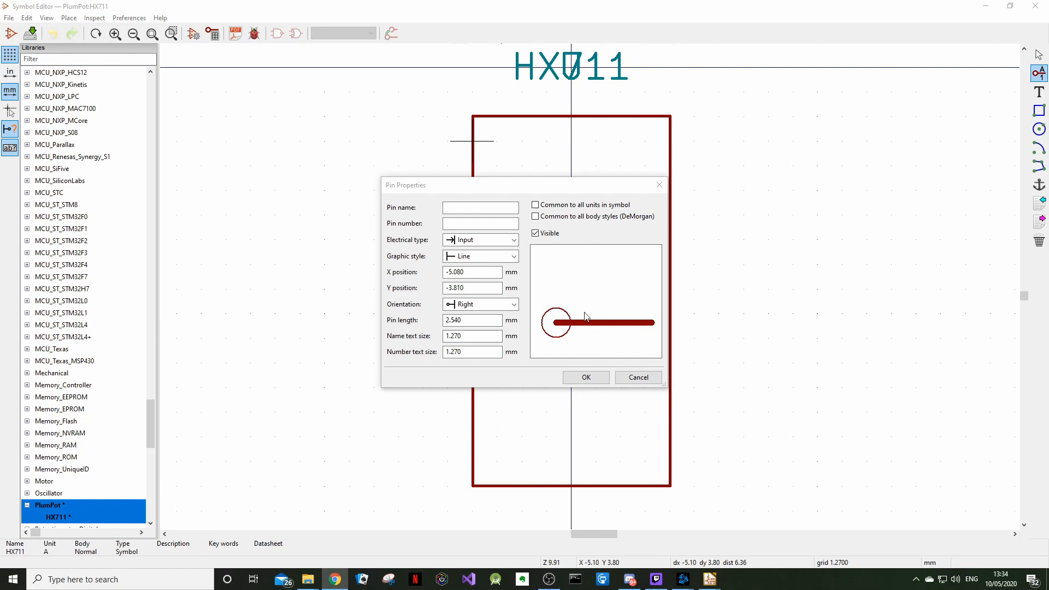
{"action": "left_click", "coordinate": [480, 206]}
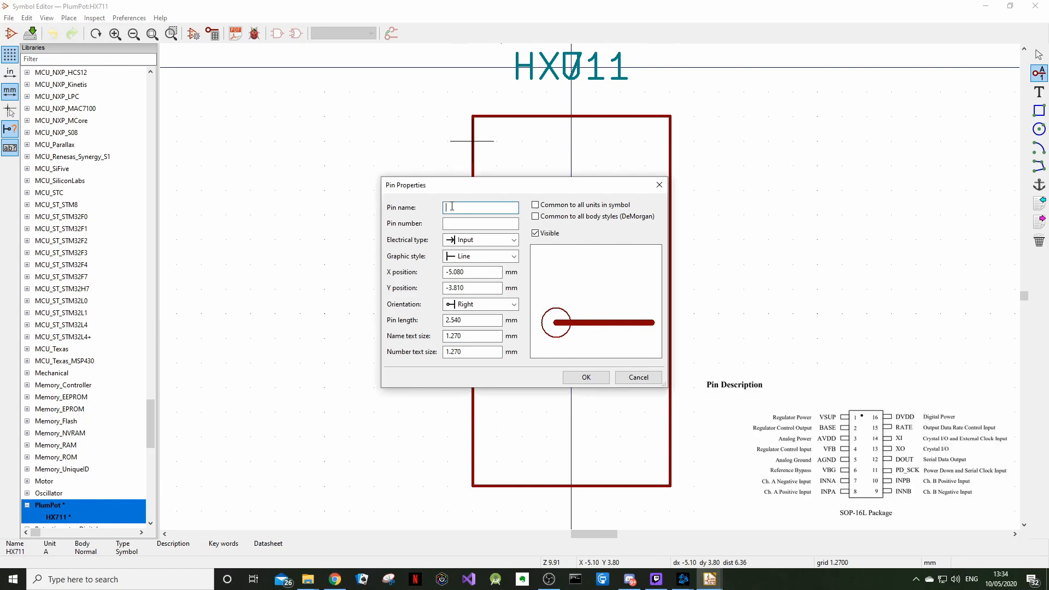
{"action": "type", "text": "V"}
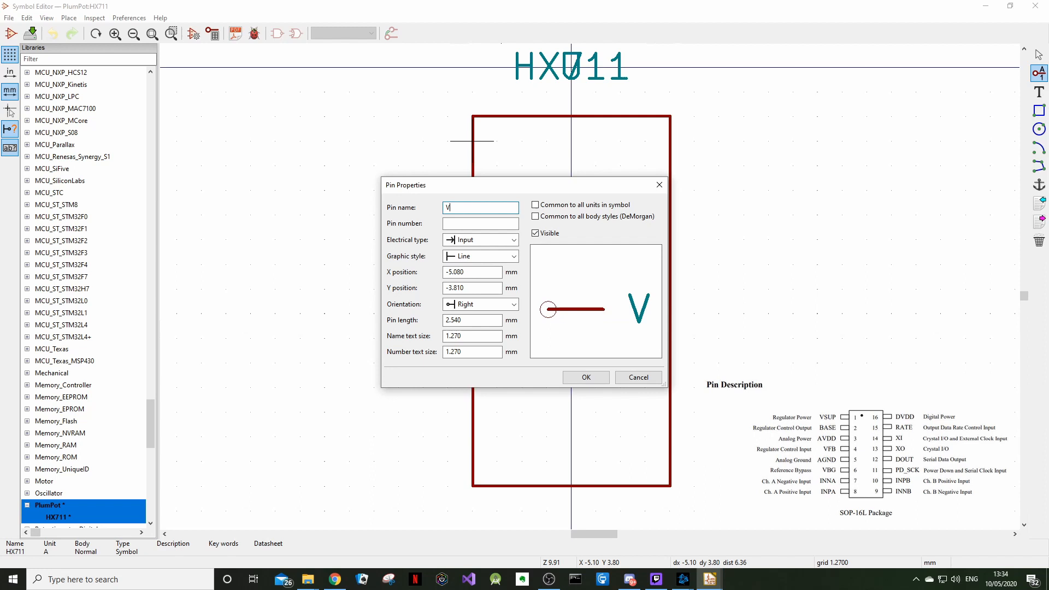
{"action": "type", "text": "SUP"}
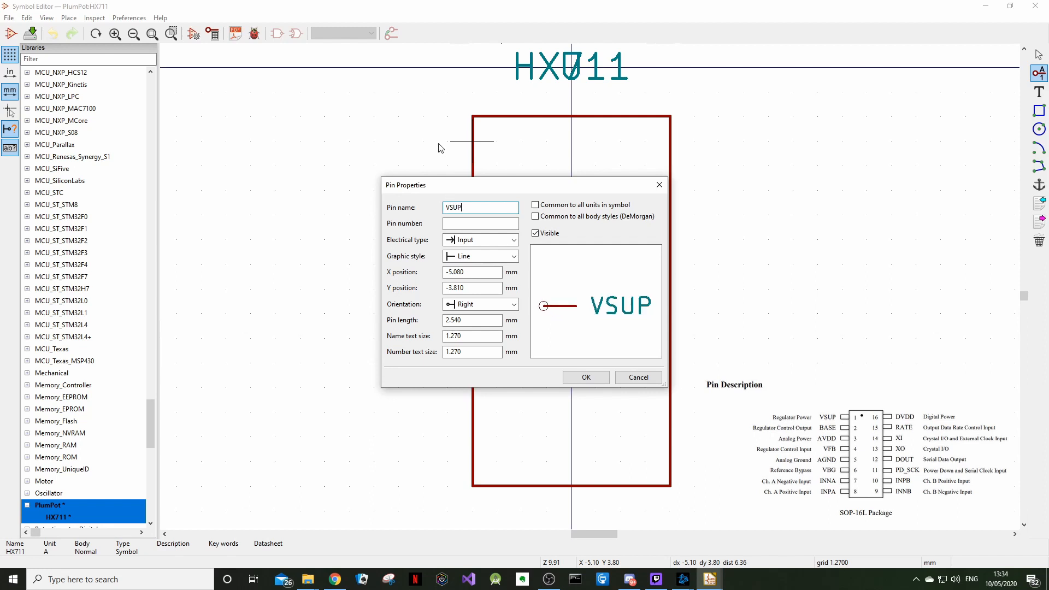
{"action": "mouse_move", "coordinate": [499, 190]}
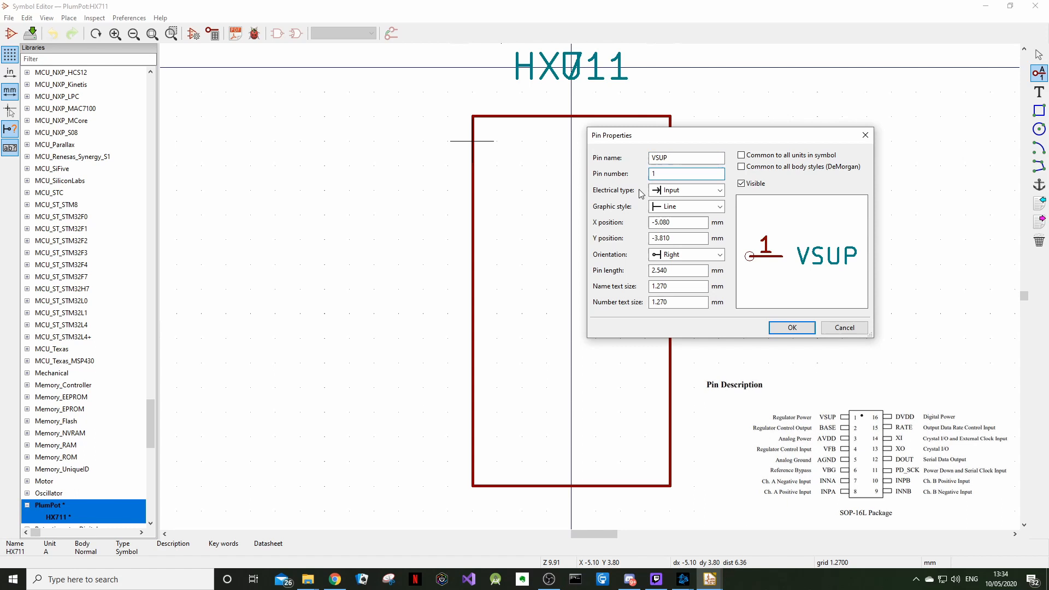
- Make pin 1 VSUP a Power input with line style, oriented right, and place it
{"action": "left_click", "coordinate": [718, 191]}
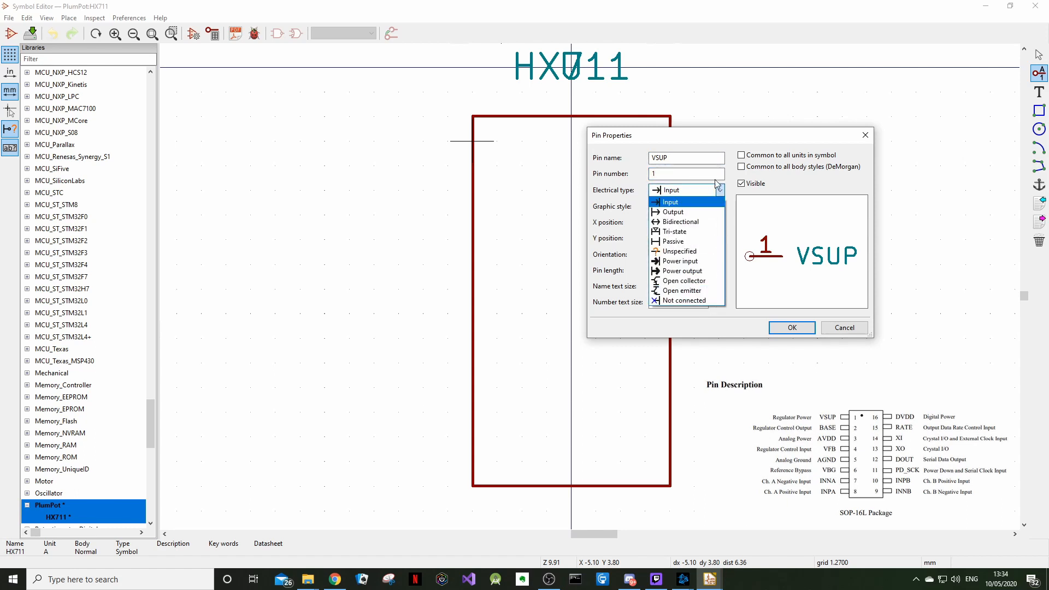
{"action": "mouse_move", "coordinate": [674, 211]}
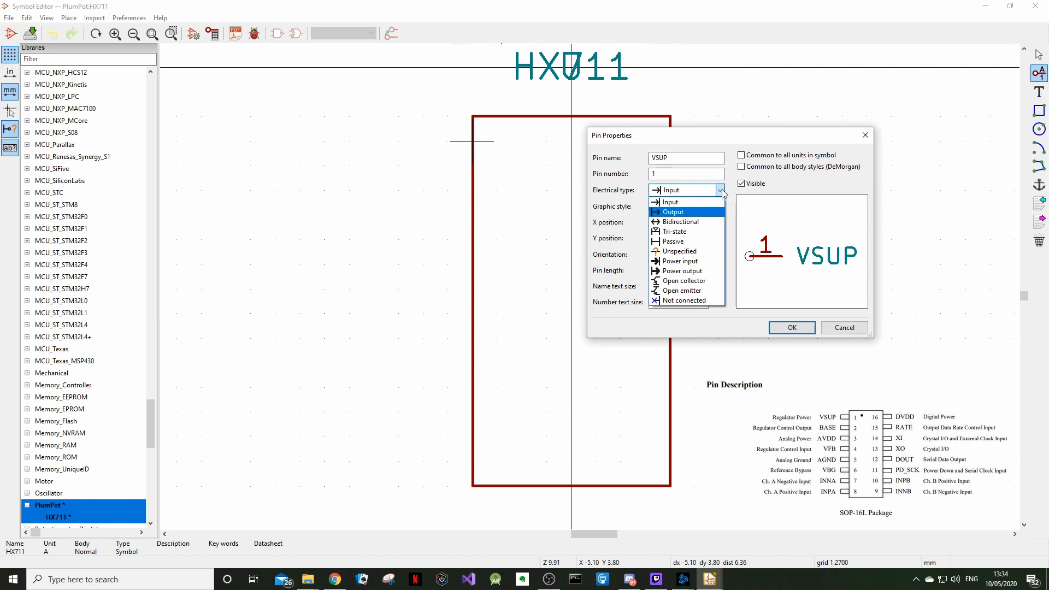
{"action": "mouse_move", "coordinate": [680, 261]}
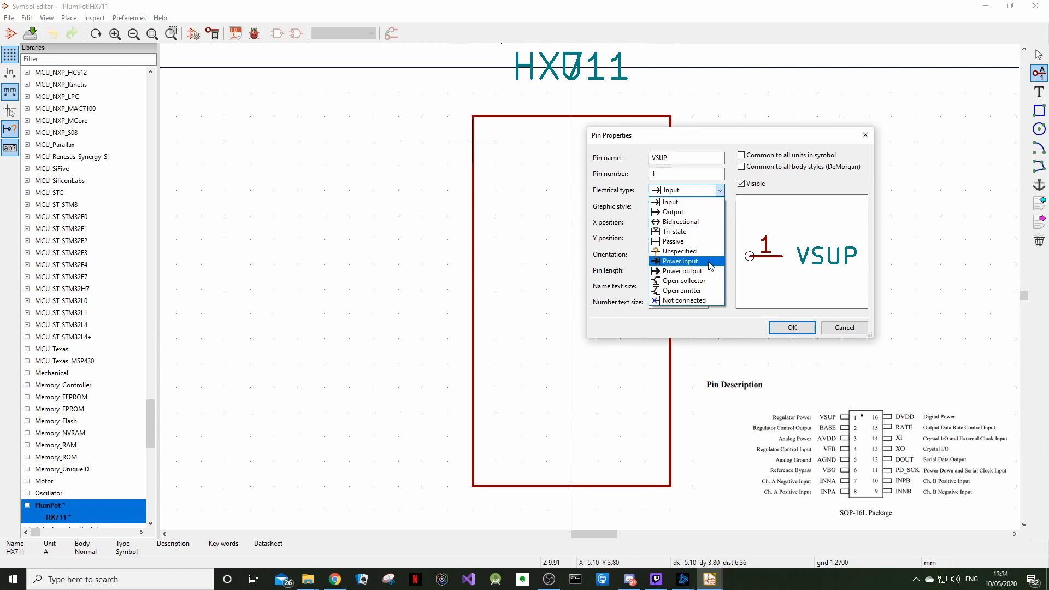
{"action": "left_click", "coordinate": [679, 260]}
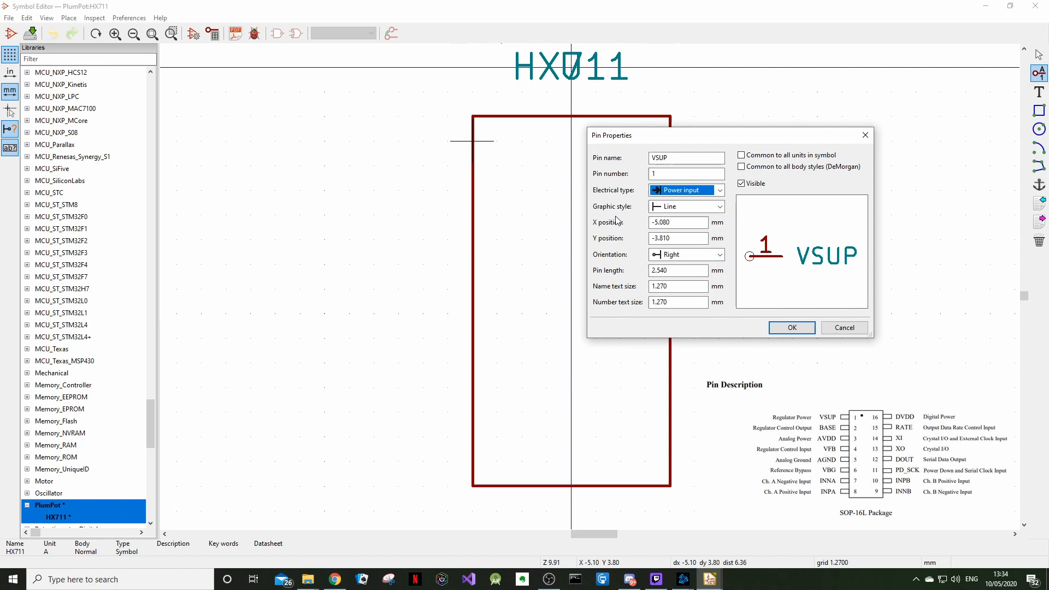
{"action": "mouse_move", "coordinate": [629, 195]}
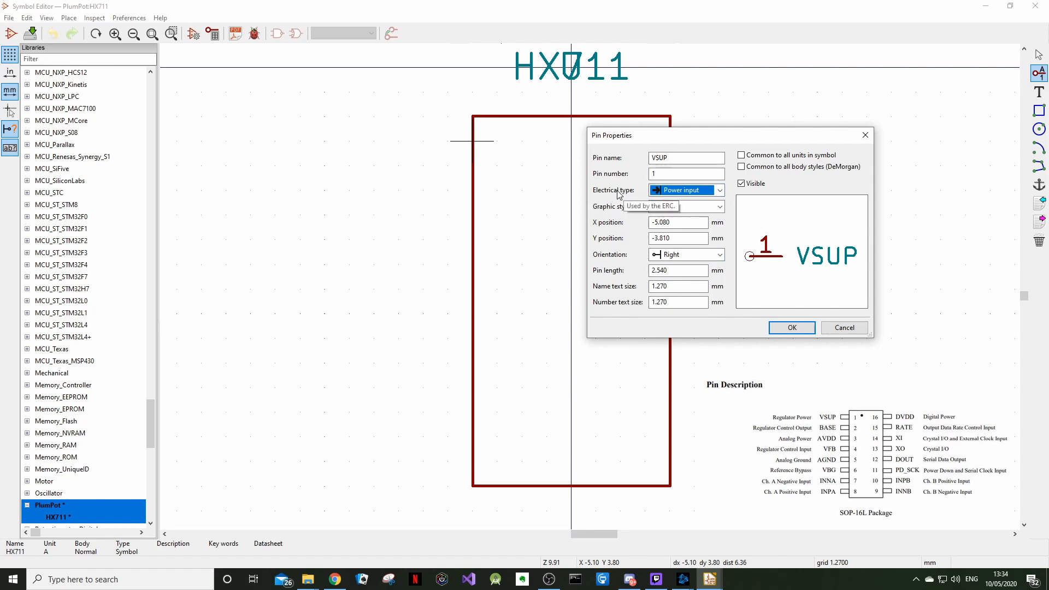
{"action": "mouse_move", "coordinate": [614, 195]}
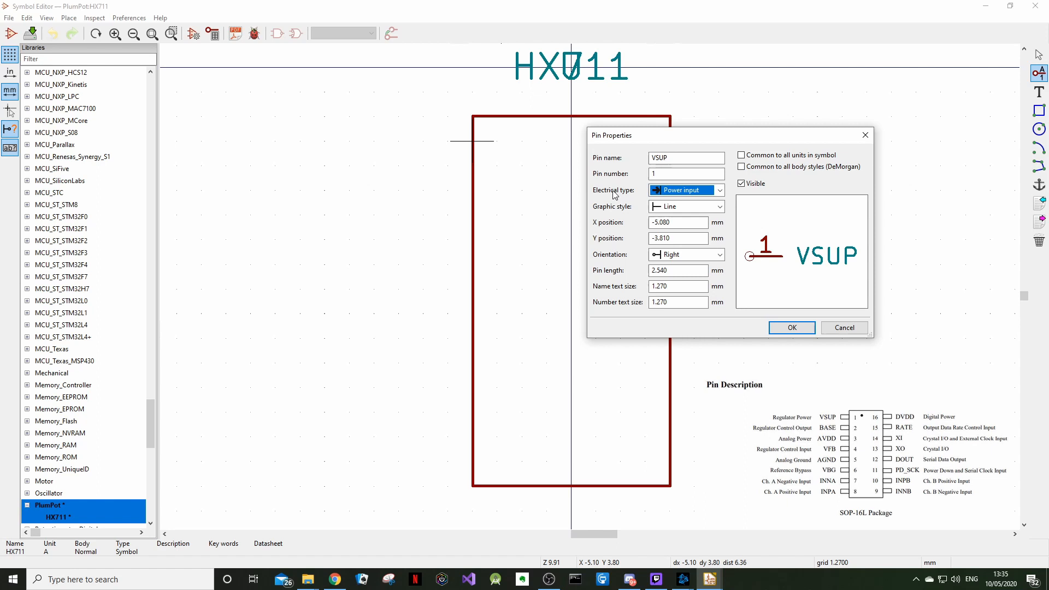
{"action": "left_click", "coordinate": [720, 206]}
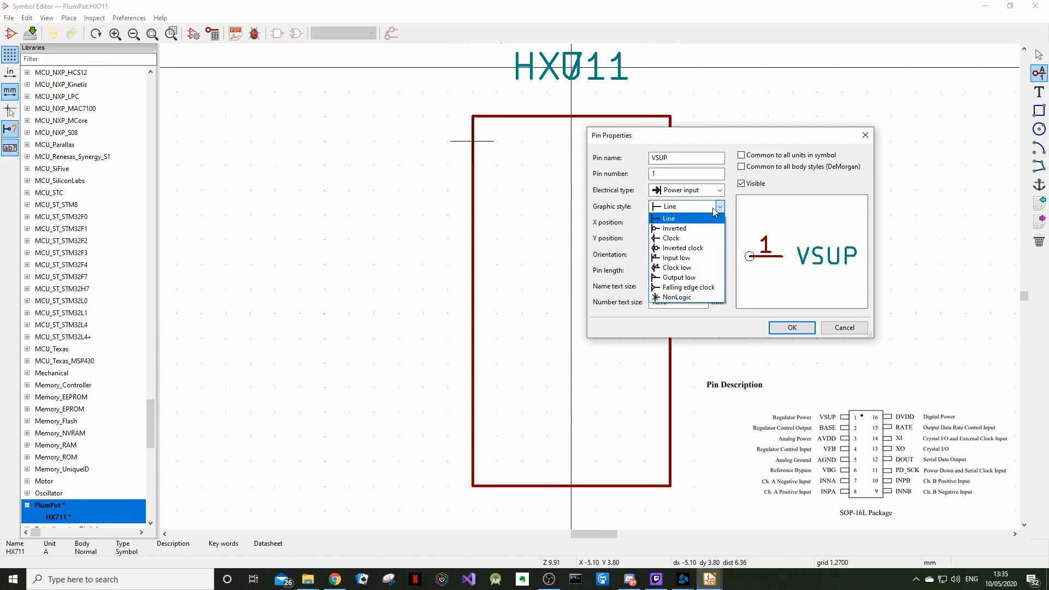
{"action": "left_click", "coordinate": [666, 219]}
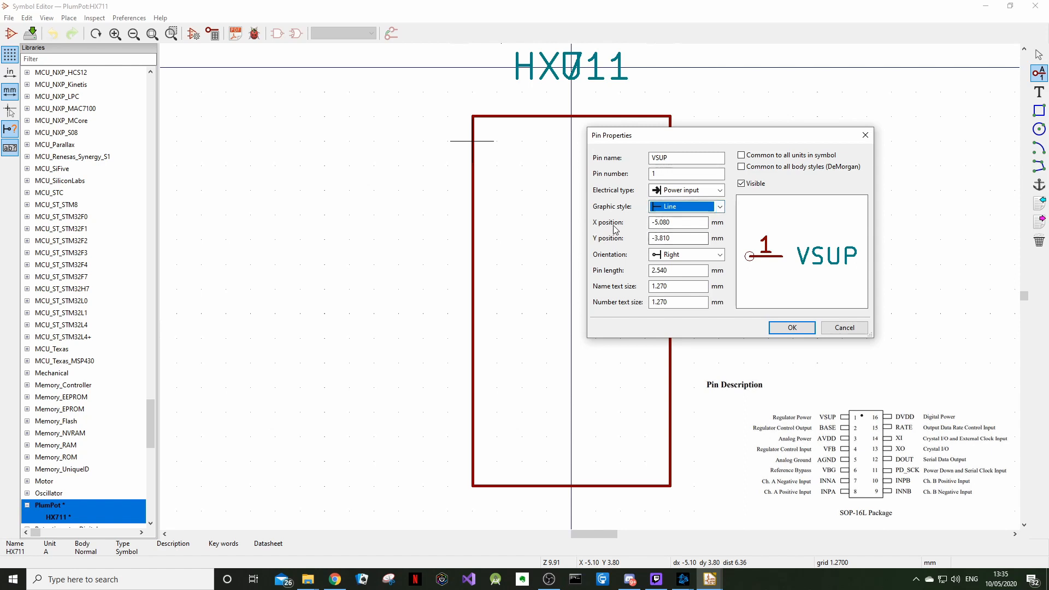
{"action": "left_click", "coordinate": [684, 255]}
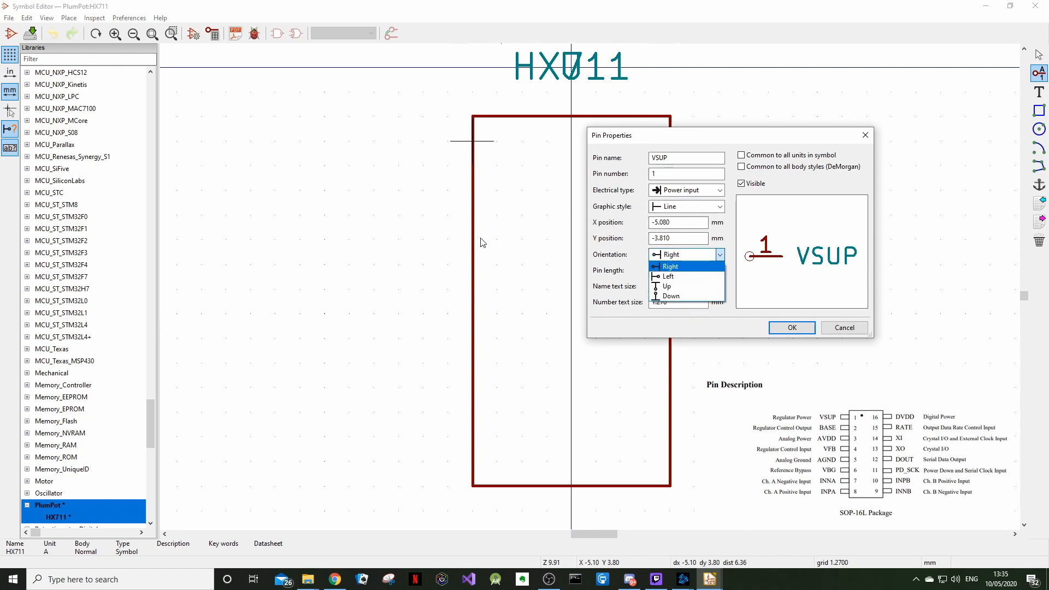
{"action": "mouse_move", "coordinate": [637, 75]}
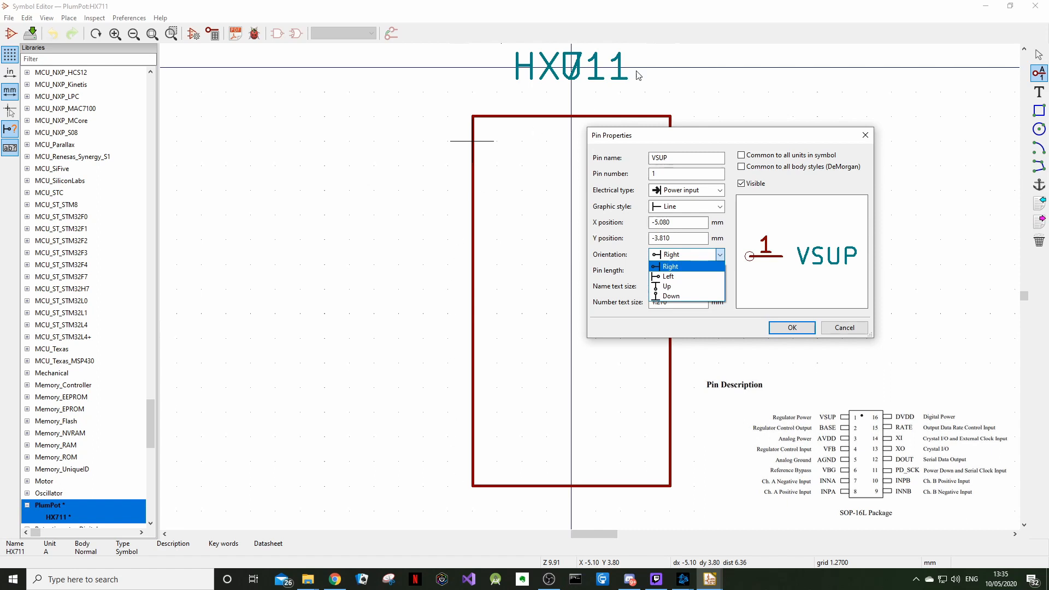
{"action": "mouse_move", "coordinate": [453, 143]}
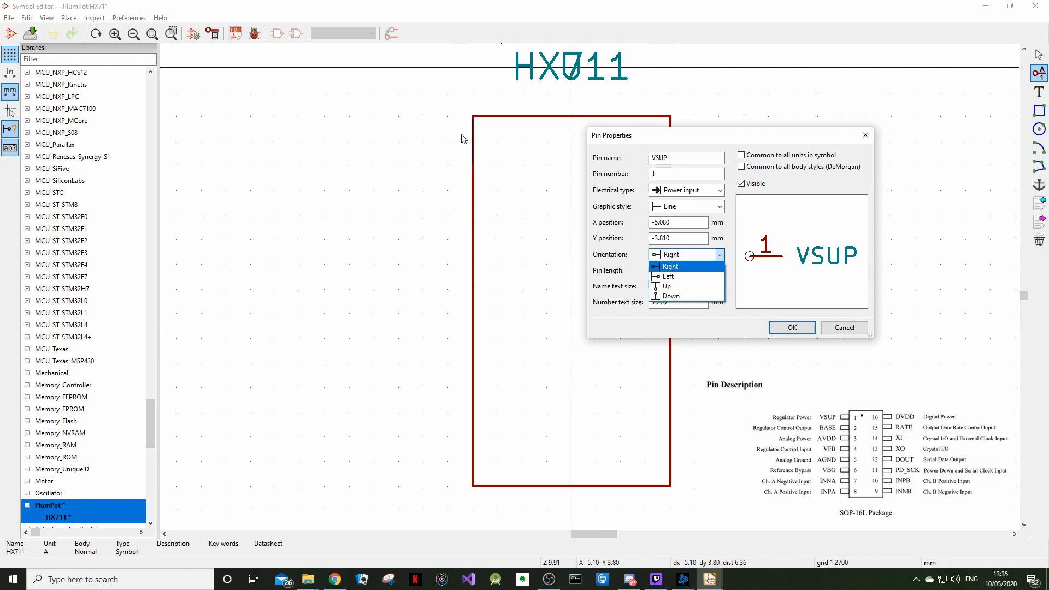
{"action": "mouse_move", "coordinate": [679, 271]}
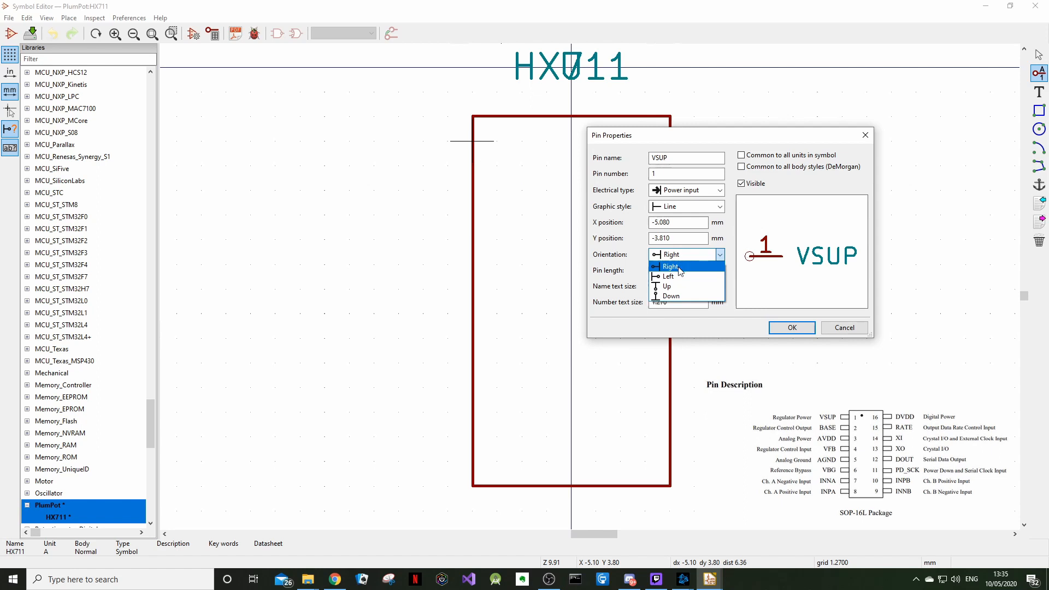
{"action": "left_click", "coordinate": [668, 255]}
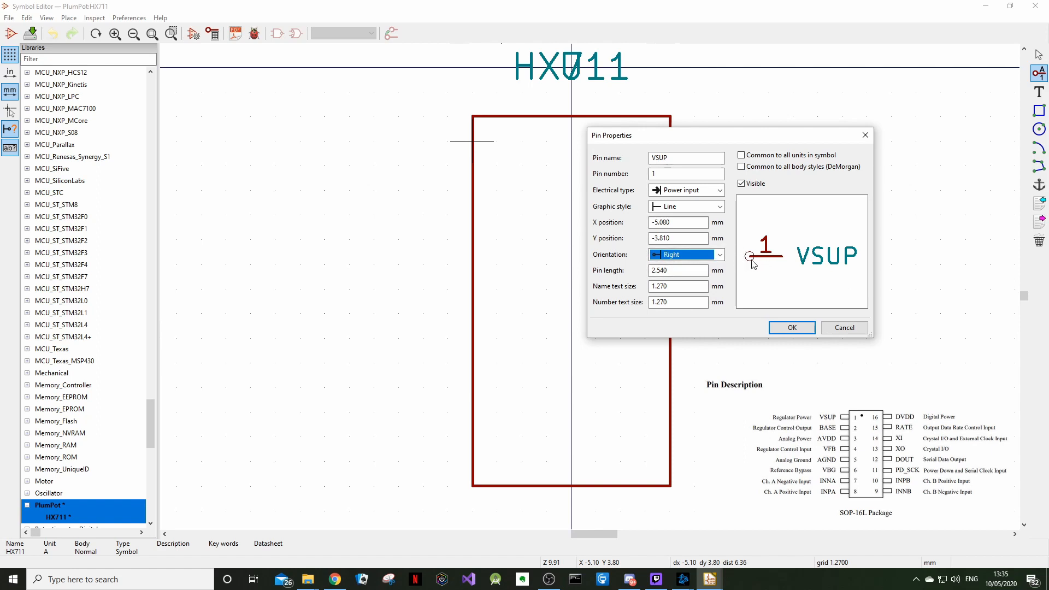
{"action": "mouse_move", "coordinate": [150, 134]}
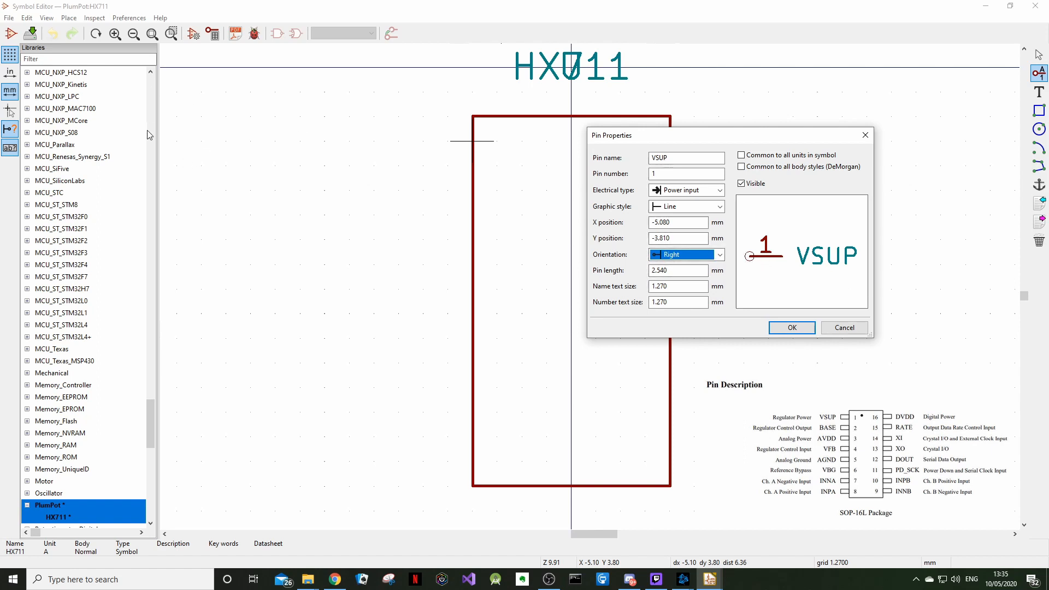
{"action": "mouse_move", "coordinate": [287, 128]}
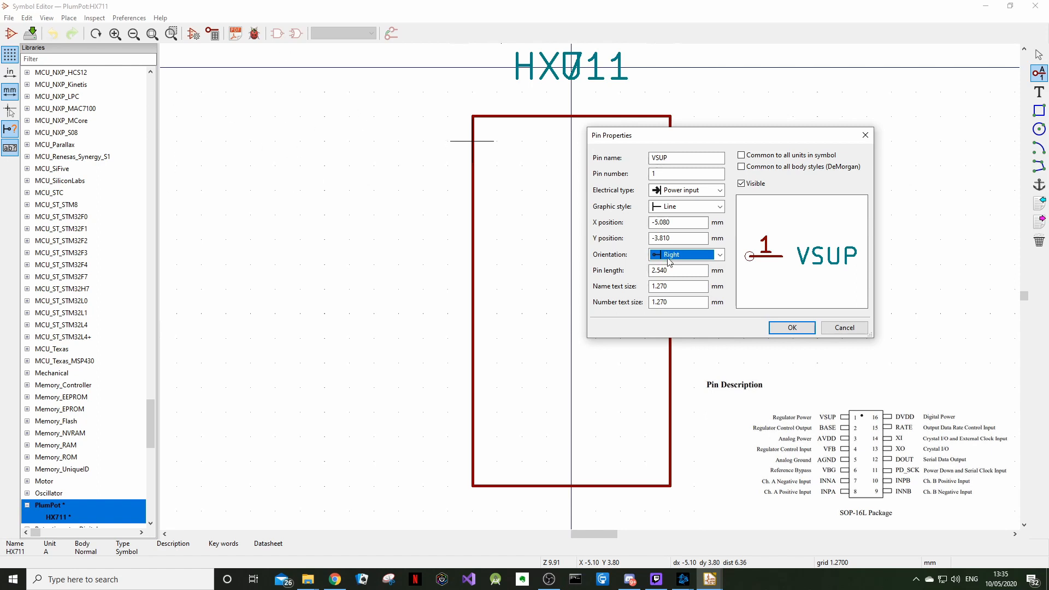
{"action": "mouse_move", "coordinate": [794, 263]}
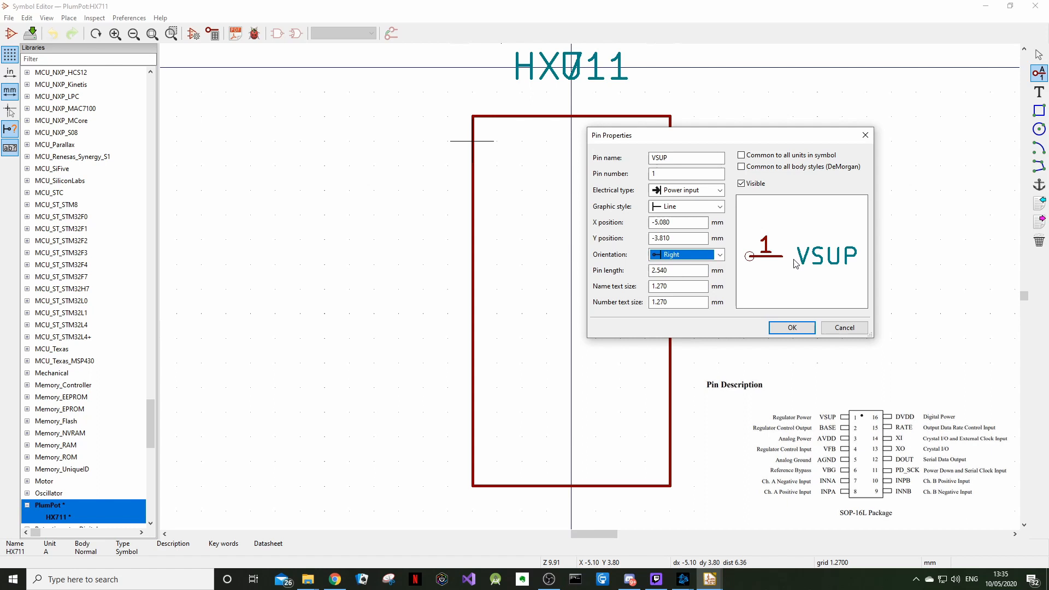
{"action": "mouse_move", "coordinate": [769, 270]}
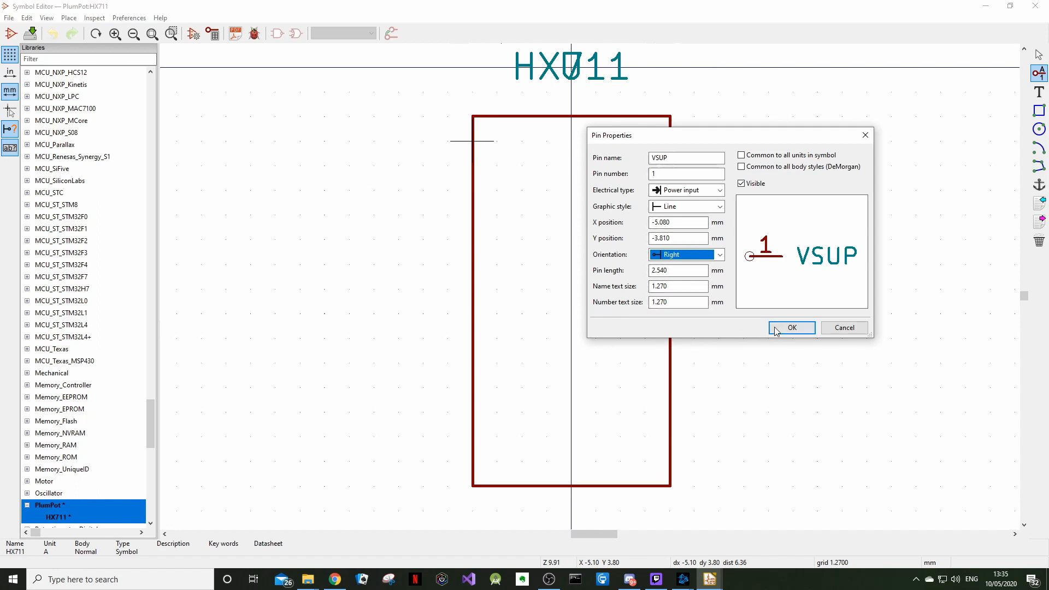
{"action": "left_click", "coordinate": [792, 327]}
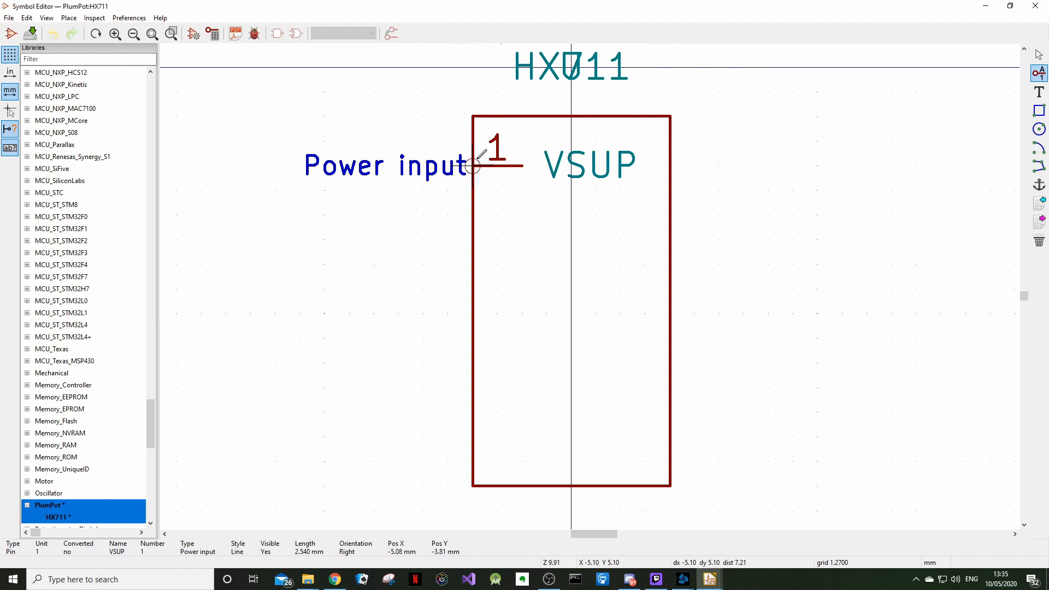
{"action": "mouse_move", "coordinate": [668, 458]}
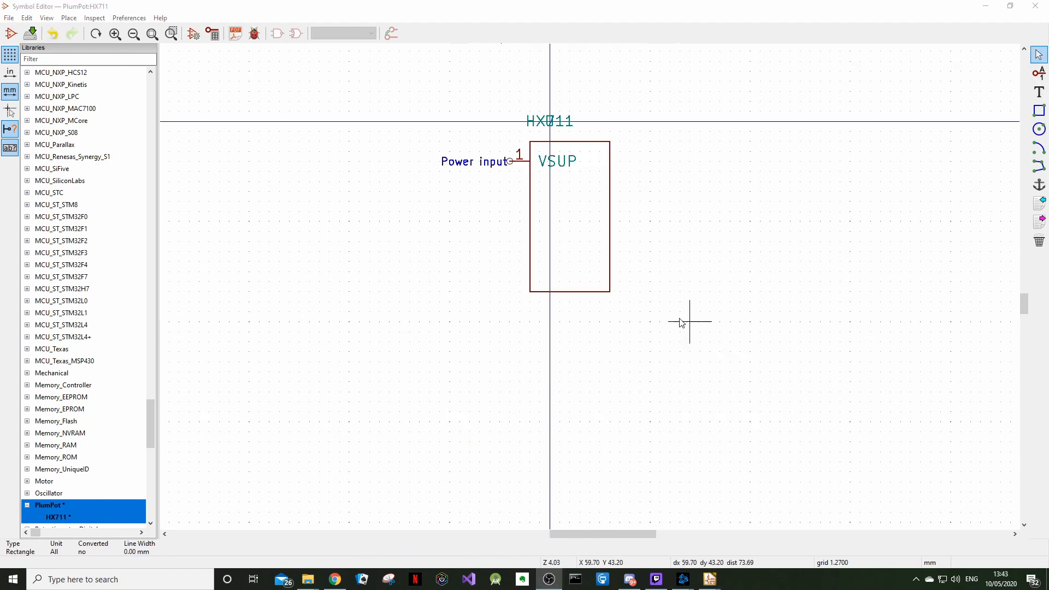
{"action": "mouse_move", "coordinate": [639, 181]}
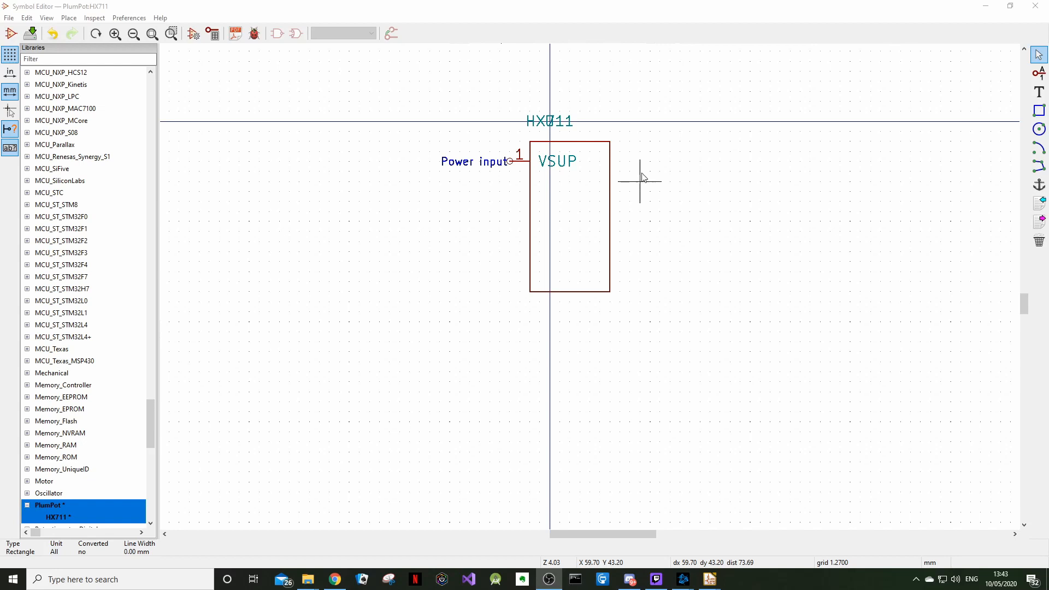
{"action": "mouse_move", "coordinate": [552, 291]}
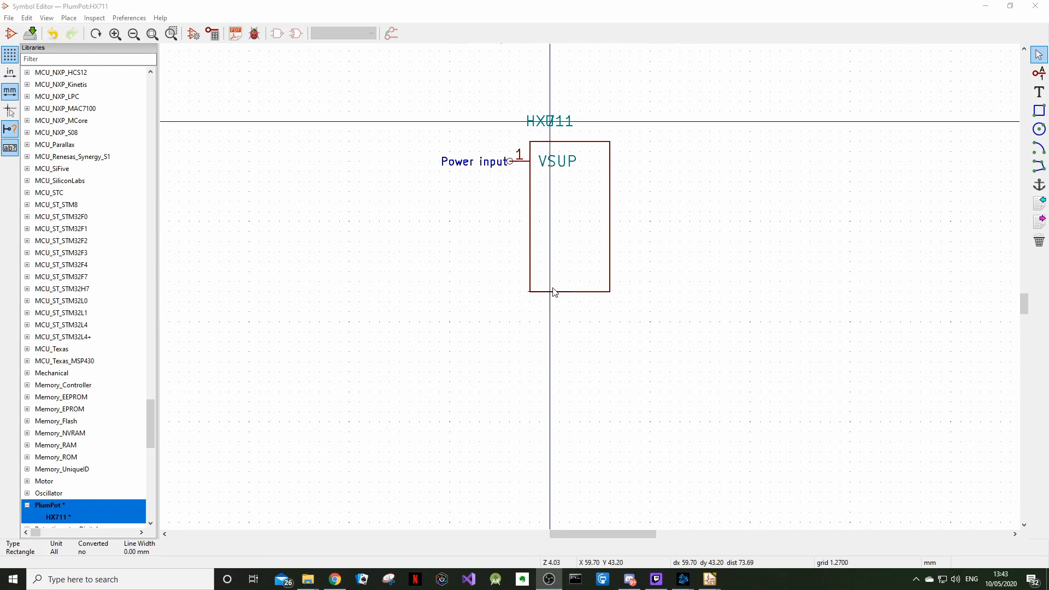
{"action": "mouse_move", "coordinate": [508, 180]}
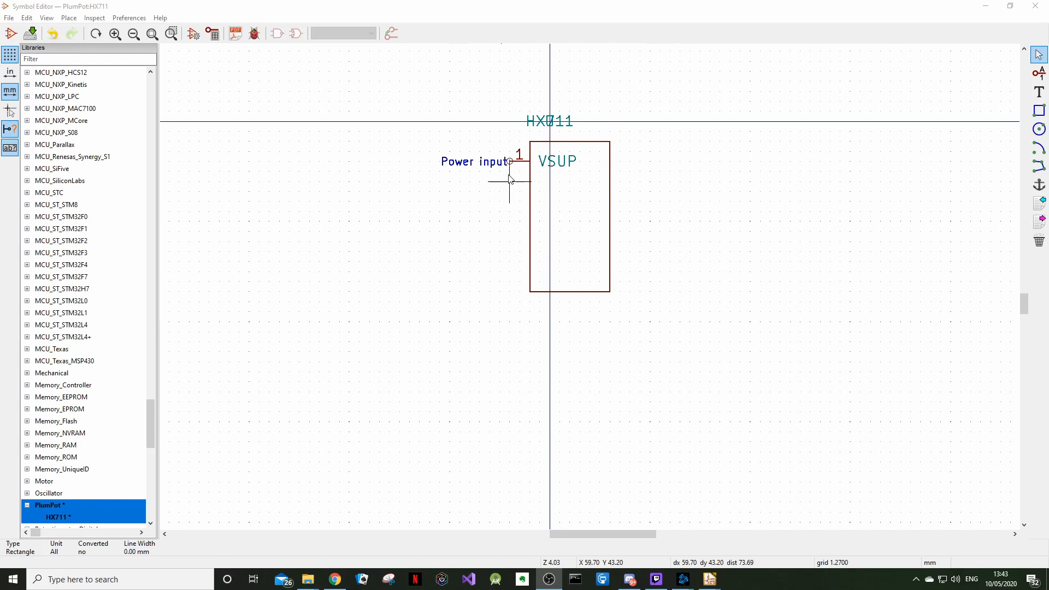
{"action": "mouse_move", "coordinate": [643, 201]}
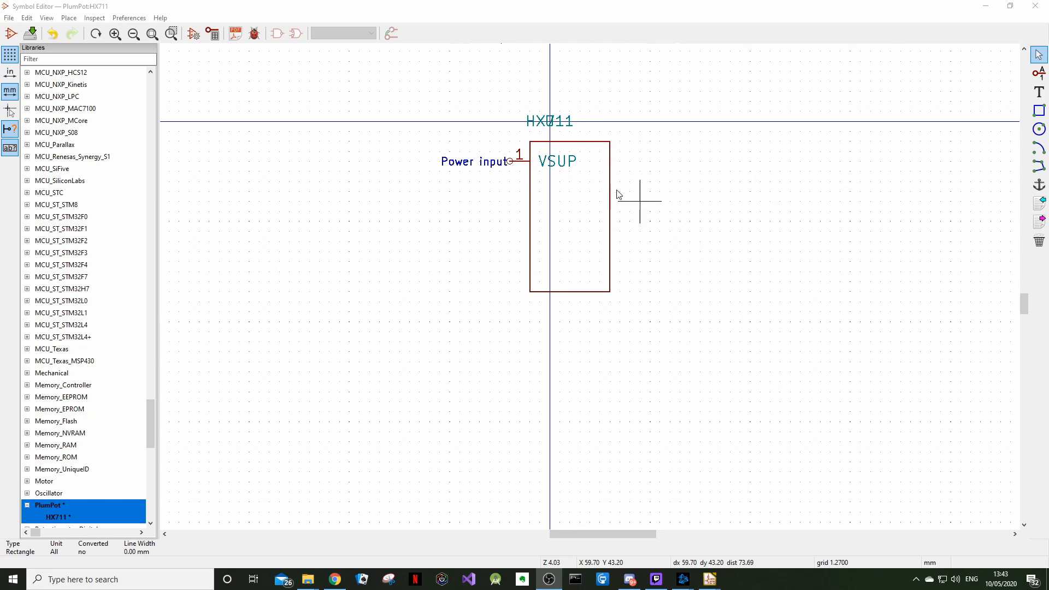
{"action": "mouse_move", "coordinate": [690, 445]}
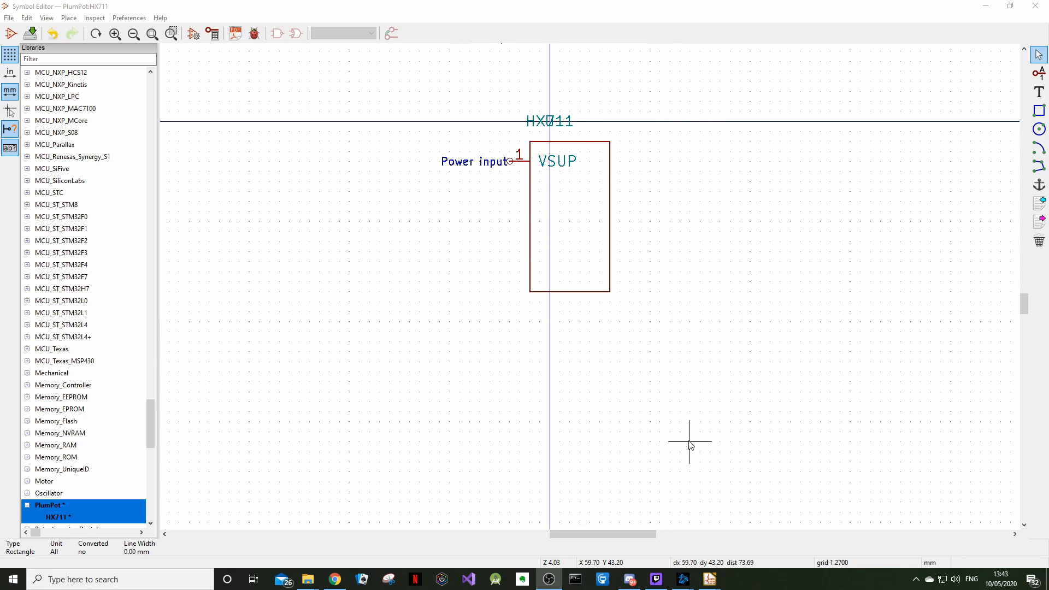
{"action": "mouse_move", "coordinate": [680, 413]}
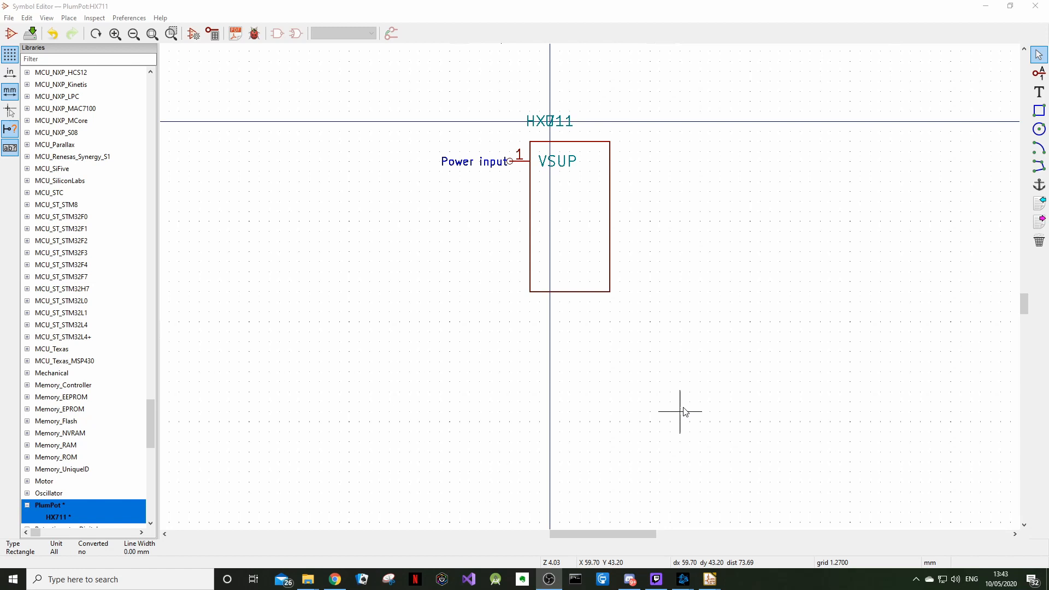
{"action": "mouse_move", "coordinate": [681, 234]}
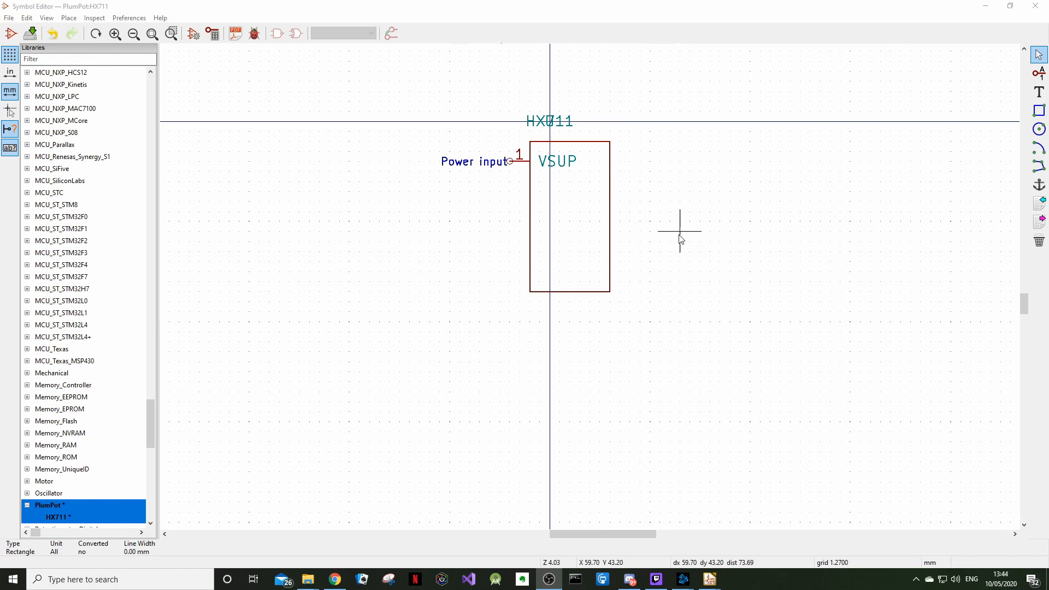
{"action": "mouse_move", "coordinate": [634, 192]}
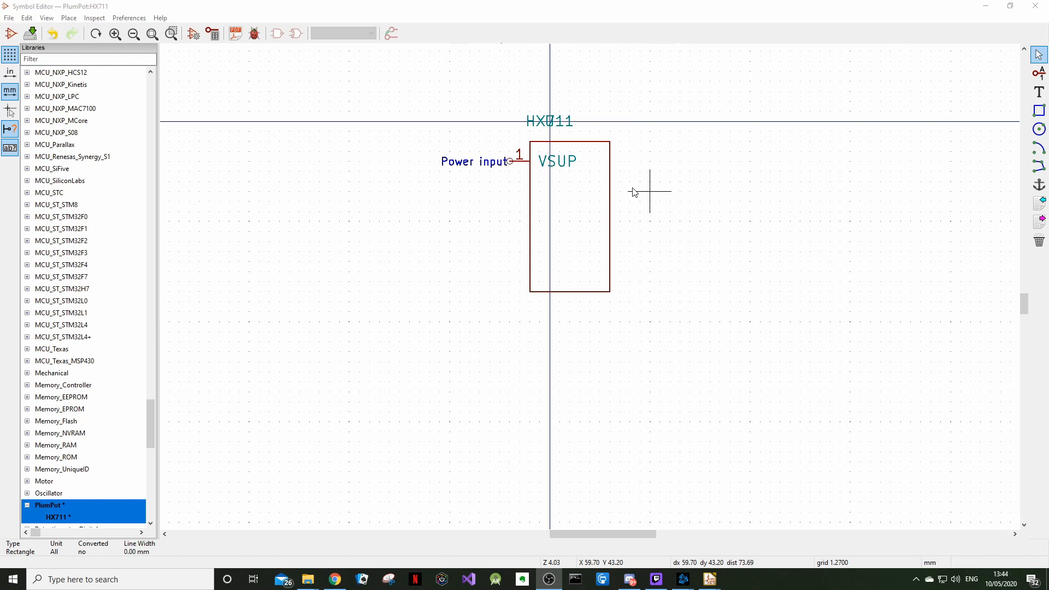
{"action": "mouse_move", "coordinate": [458, 461]}
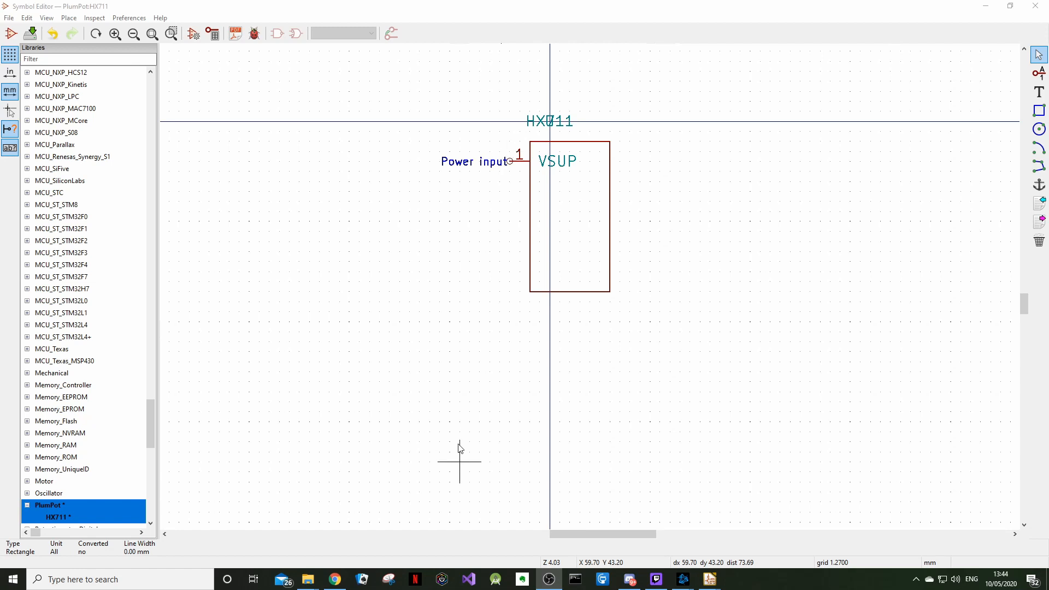
{"action": "mouse_move", "coordinate": [514, 272]}
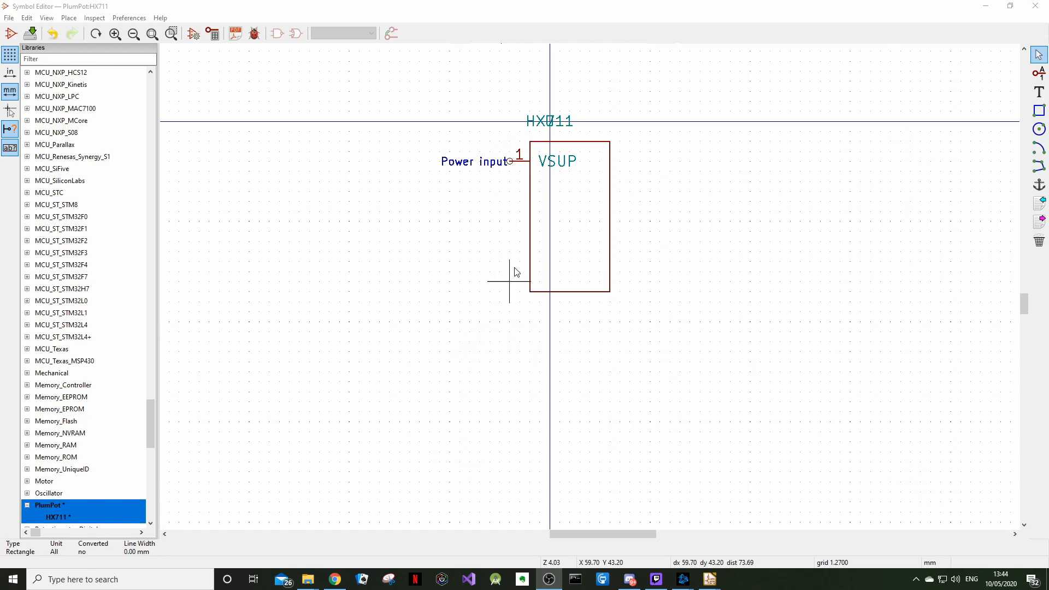
{"action": "mouse_move", "coordinate": [484, 165]}
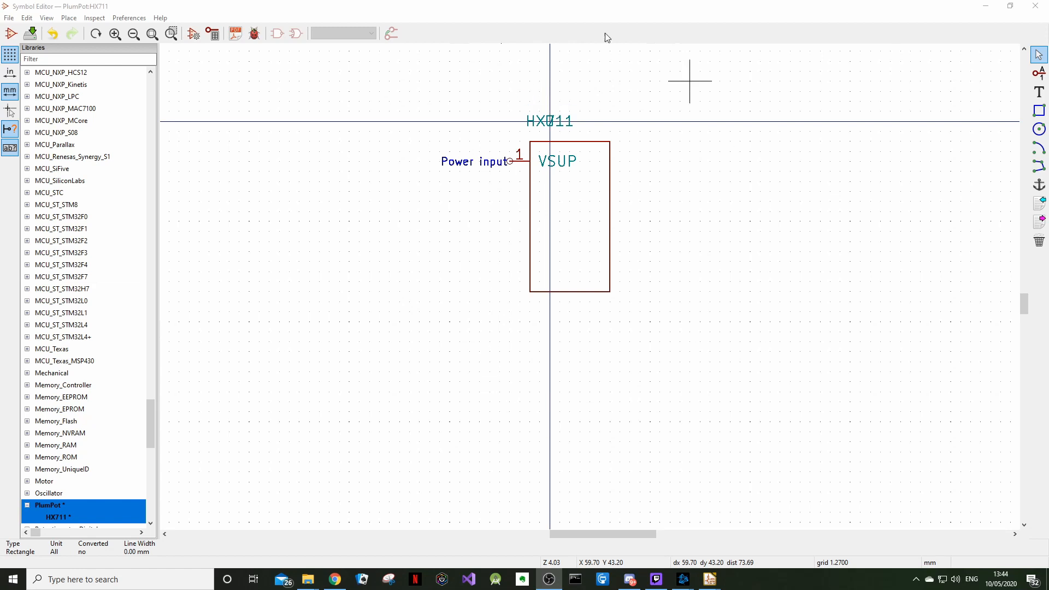
{"action": "mouse_move", "coordinate": [674, 87]}
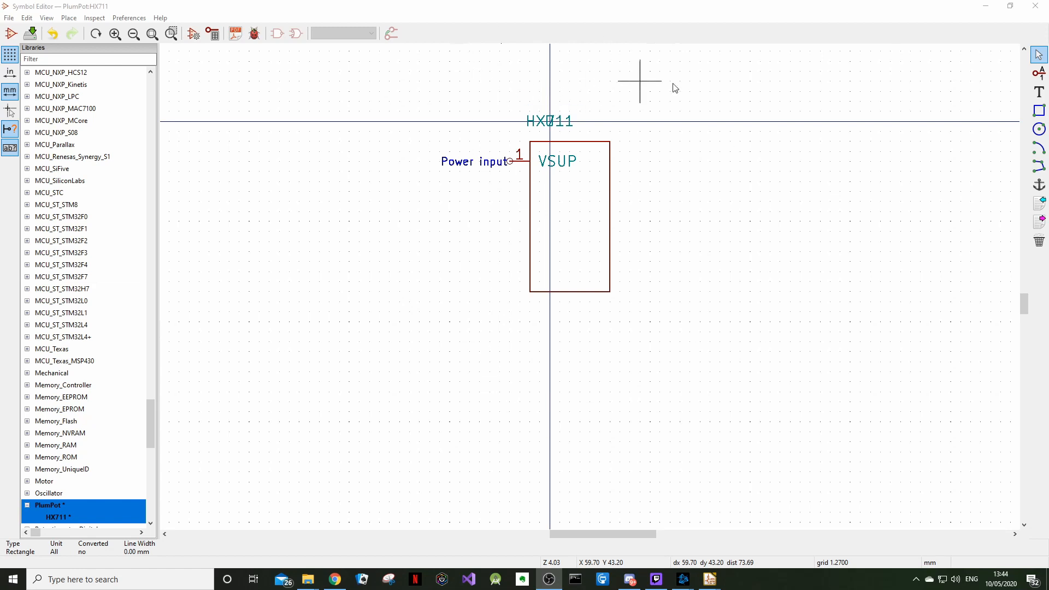
{"action": "mouse_move", "coordinate": [689, 80]}
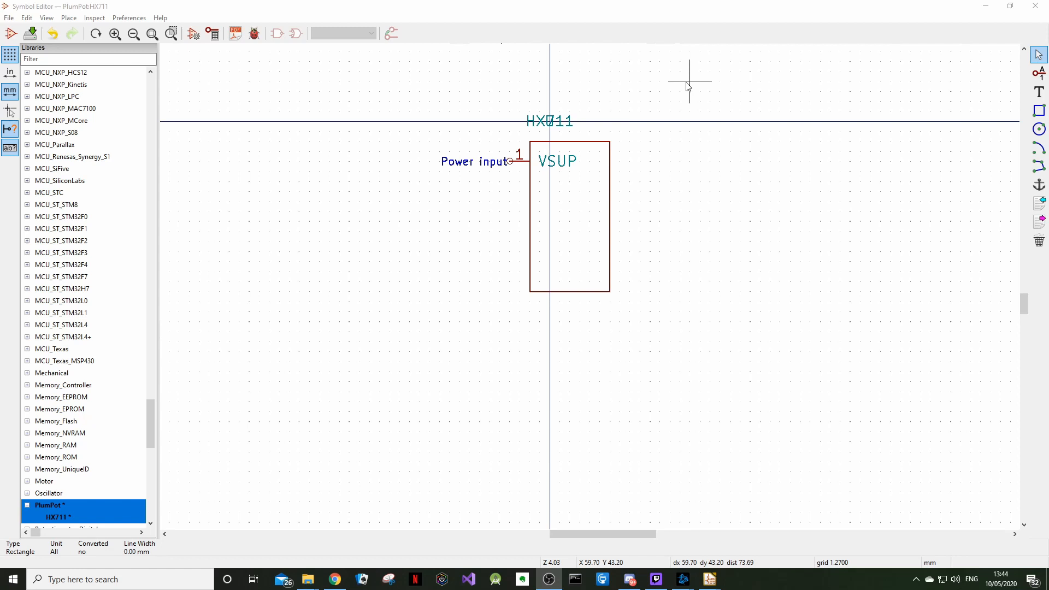
{"action": "mouse_move", "coordinate": [690, 91]}
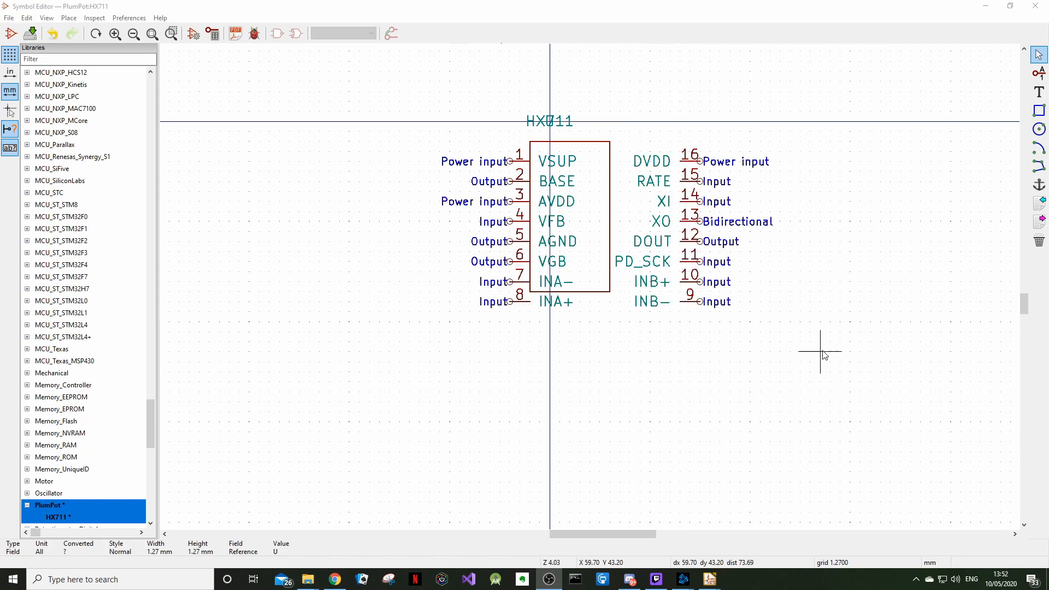
{"action": "mouse_move", "coordinate": [660, 363]}
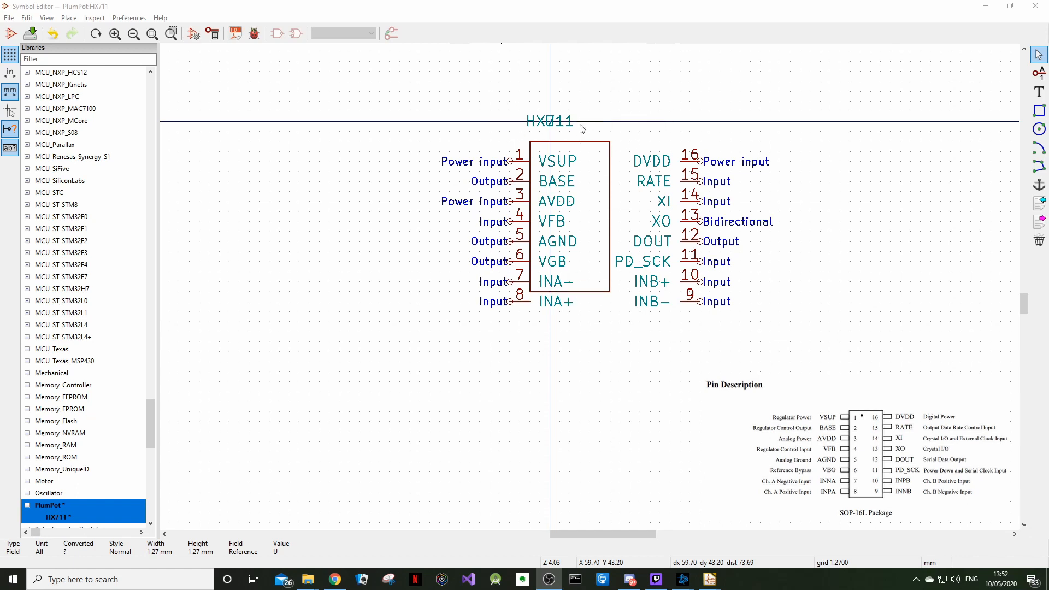
{"action": "mouse_move", "coordinate": [627, 136]}
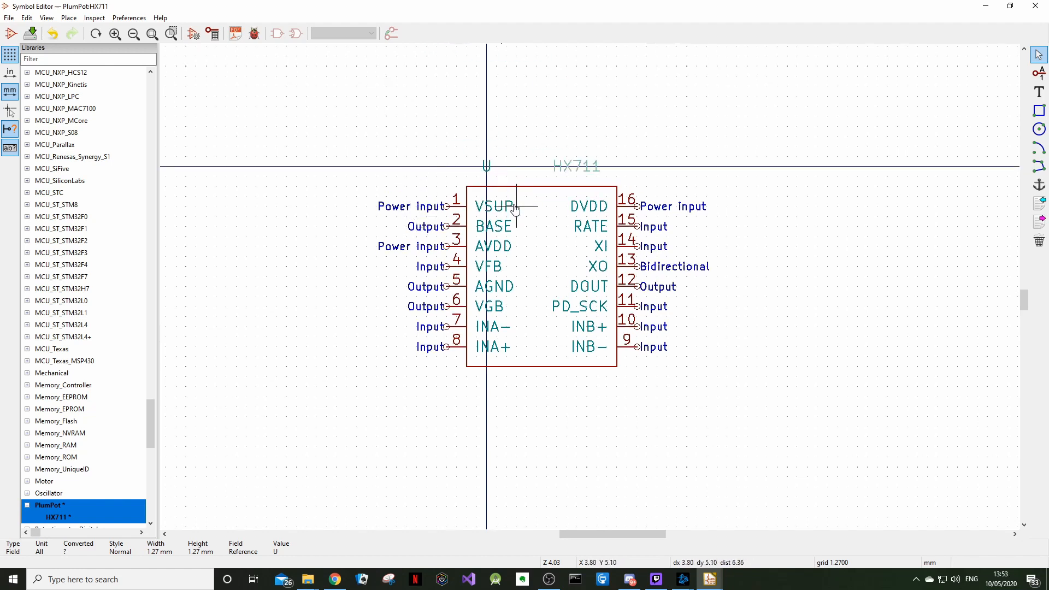
{"action": "mouse_move", "coordinate": [481, 170]}
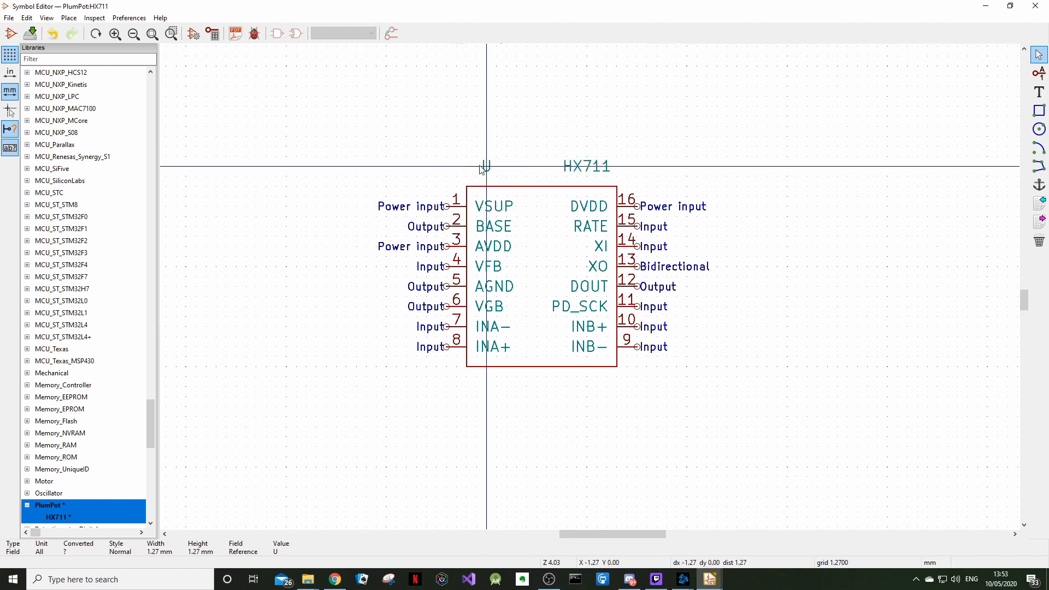
{"action": "mouse_move", "coordinate": [546, 146]}
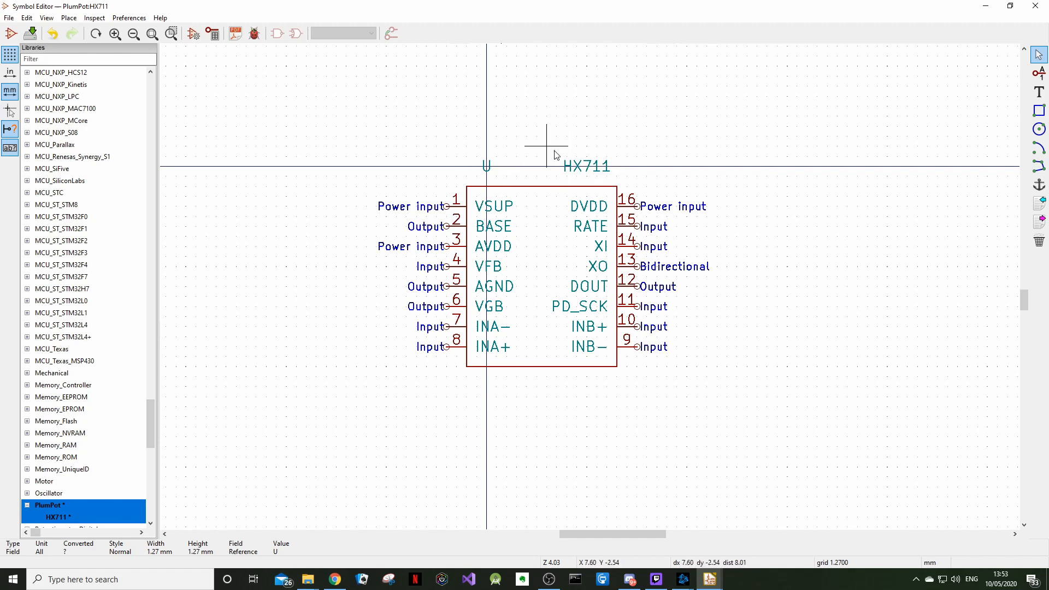
{"action": "mouse_move", "coordinate": [697, 126]}
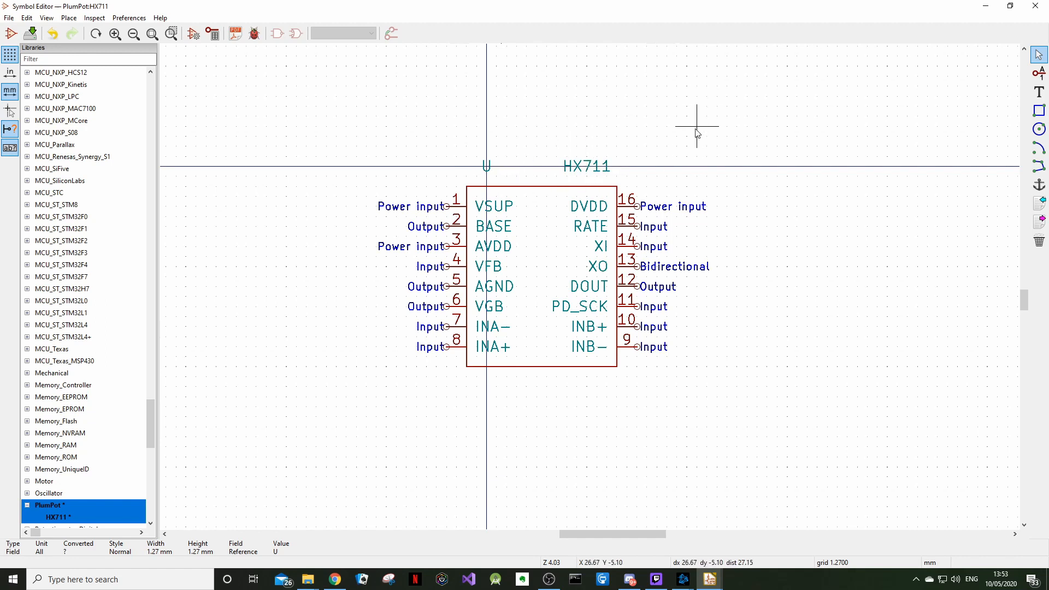
{"action": "mouse_move", "coordinate": [1009, 286]}
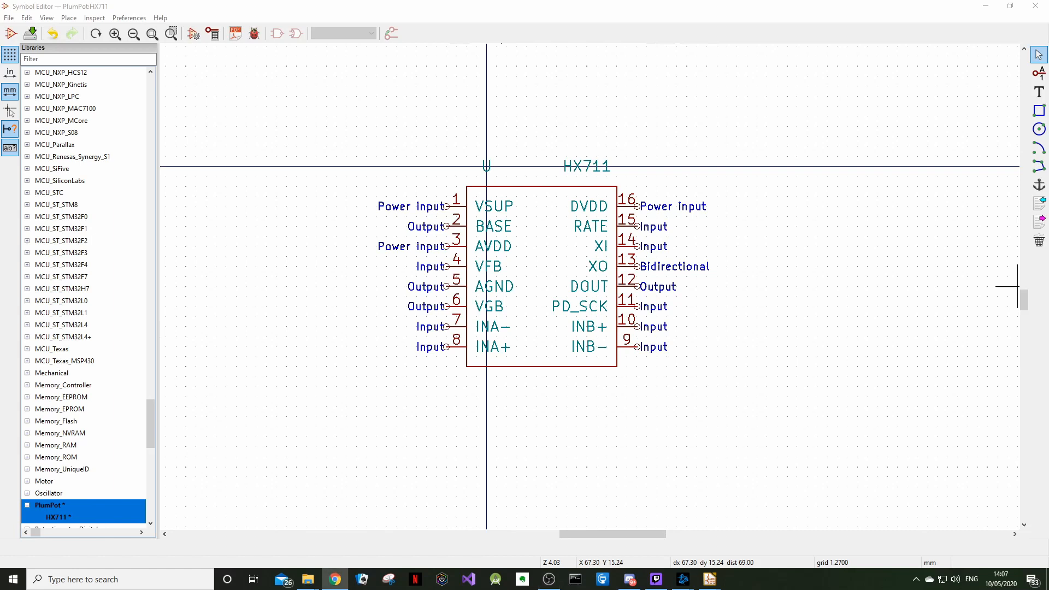
{"action": "mouse_move", "coordinate": [797, 354]}
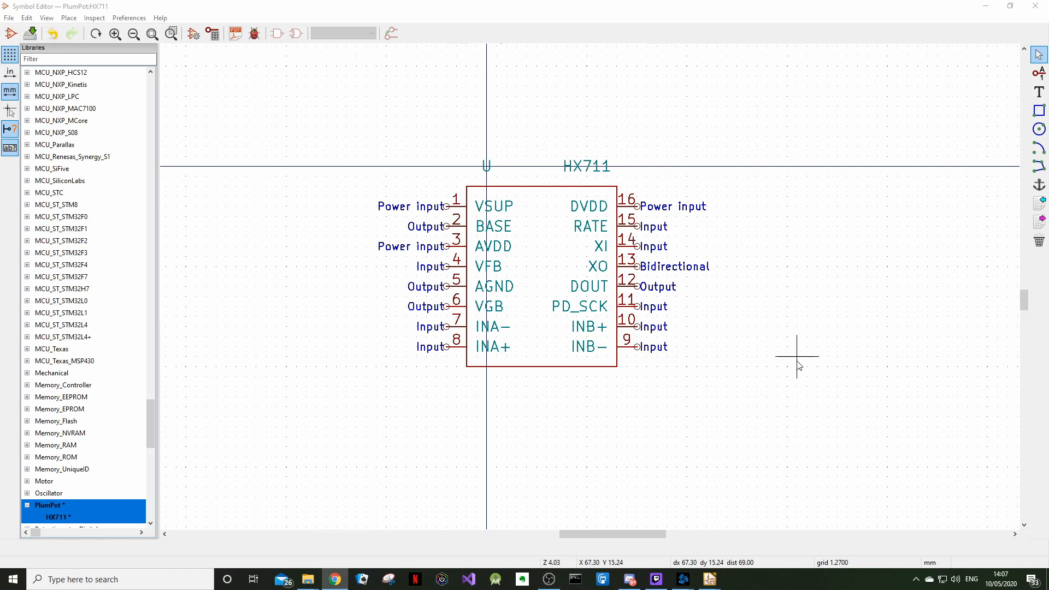
{"action": "mouse_move", "coordinate": [525, 228]}
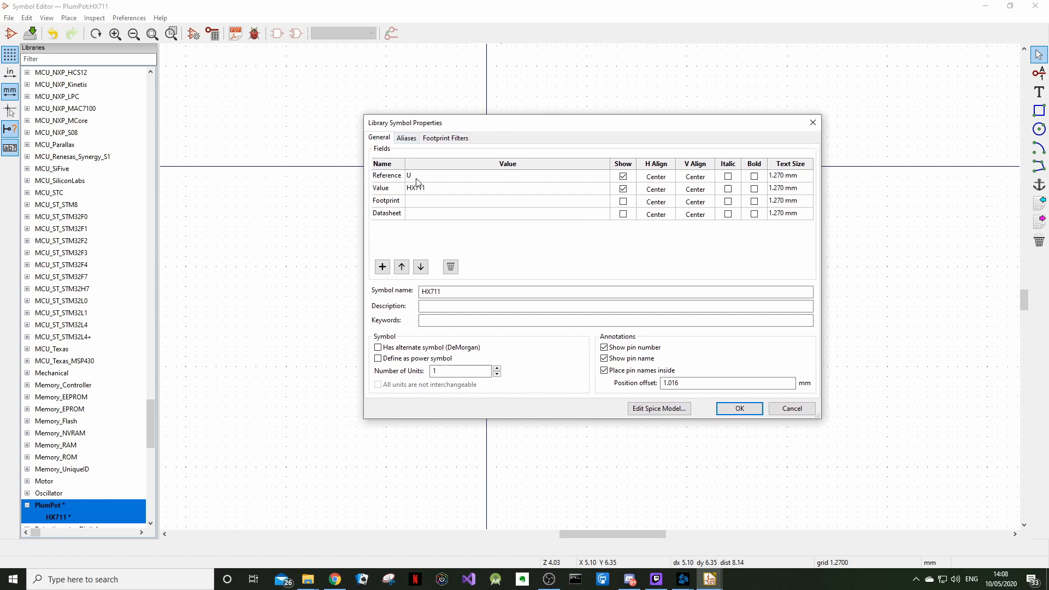
{"action": "mouse_move", "coordinate": [422, 195]}
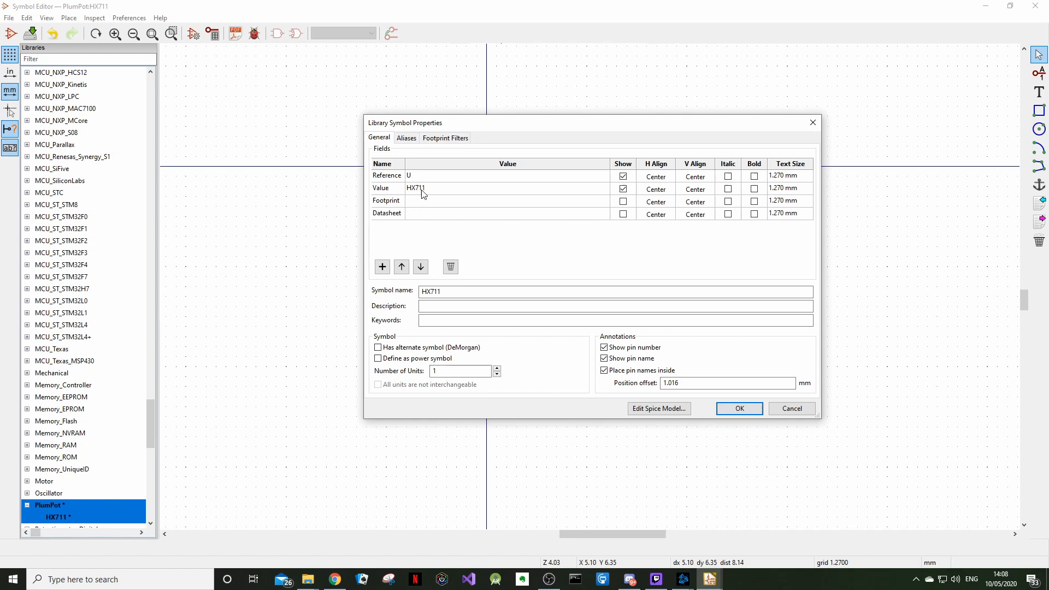
{"action": "mouse_move", "coordinate": [429, 109]}
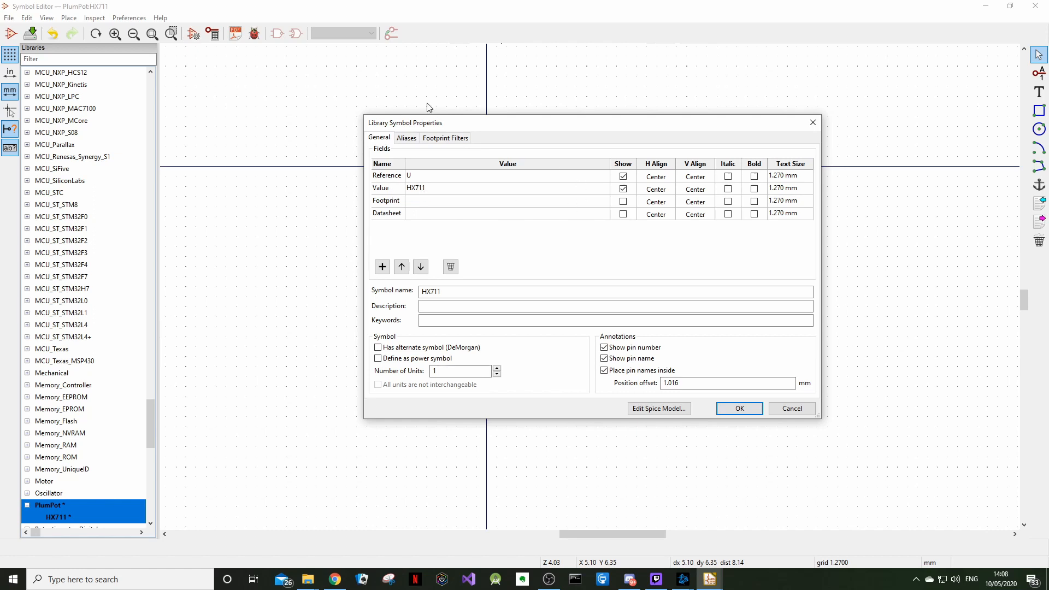
{"action": "mouse_move", "coordinate": [418, 216]}
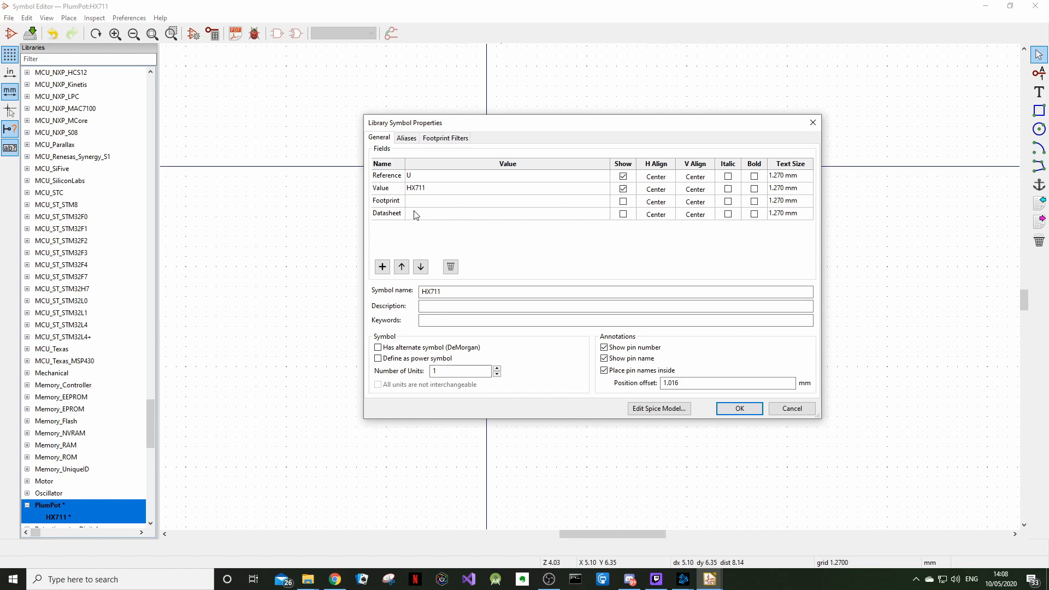
- Begin editing the empty Footprint field value in Library Symbol Properties
{"action": "left_click", "coordinate": [385, 201]}
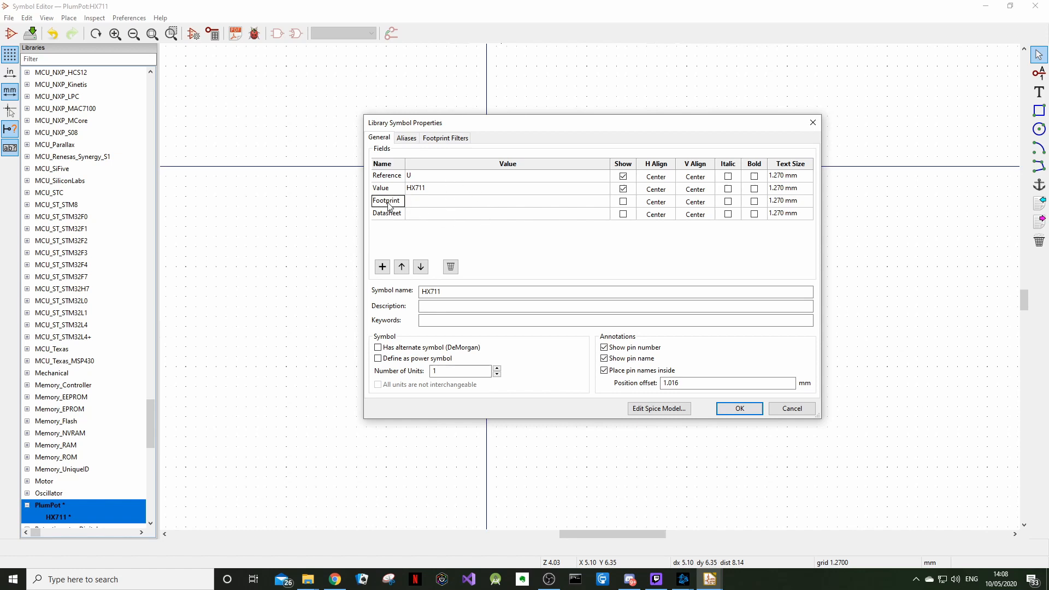
{"action": "double_click", "coordinate": [505, 201]}
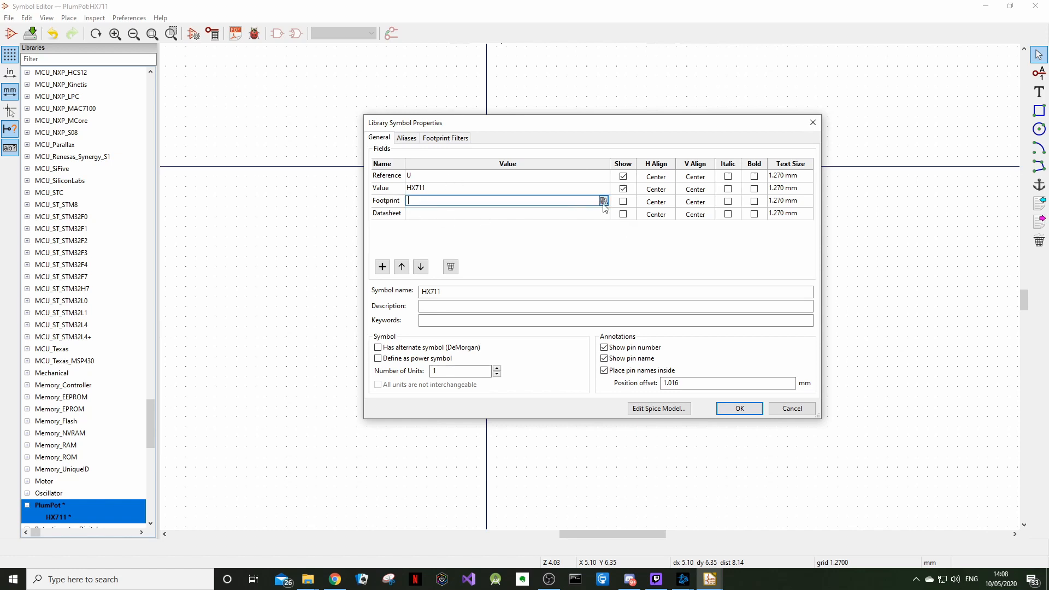
- Browse Package_SO in the Footprint Library Browser, previewing the four- and eight-pin SOP footprints
{"action": "left_click", "coordinate": [603, 200]}
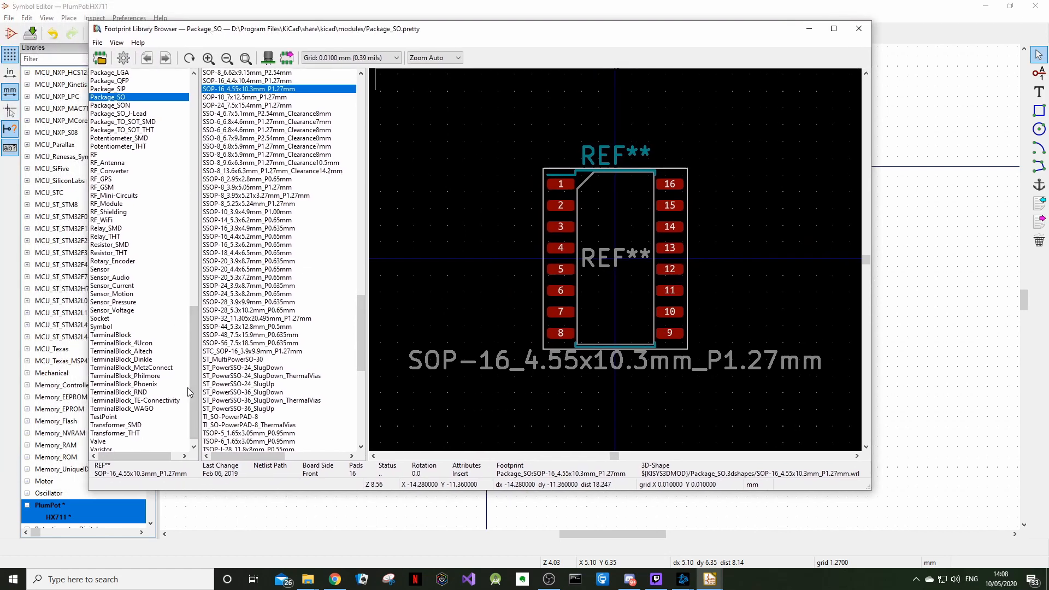
{"action": "scroll", "scroll_direction": "up", "scroll_amount": 3}
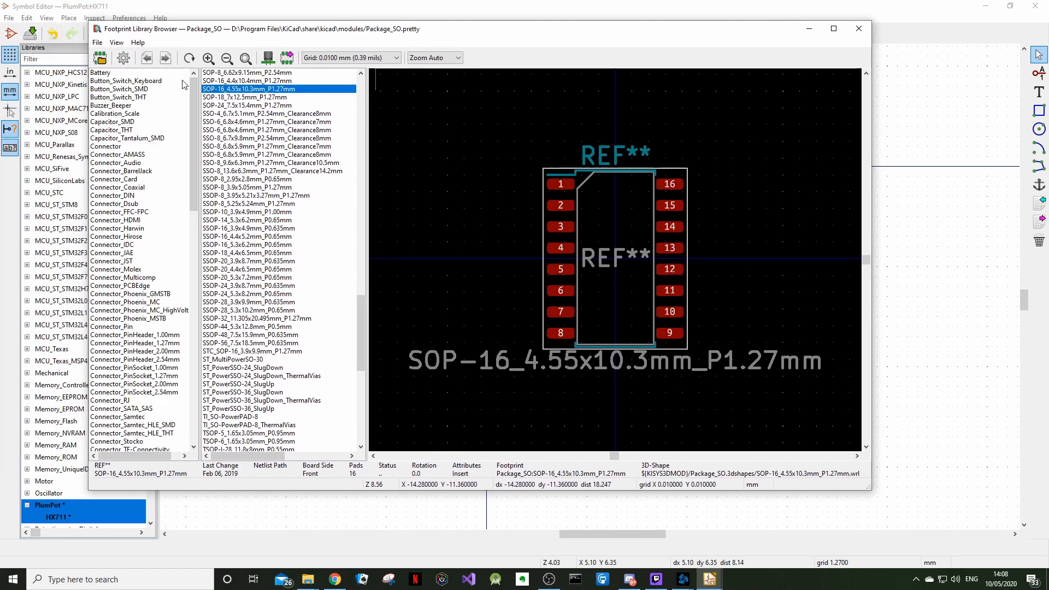
{"action": "mouse_move", "coordinate": [139, 185]}
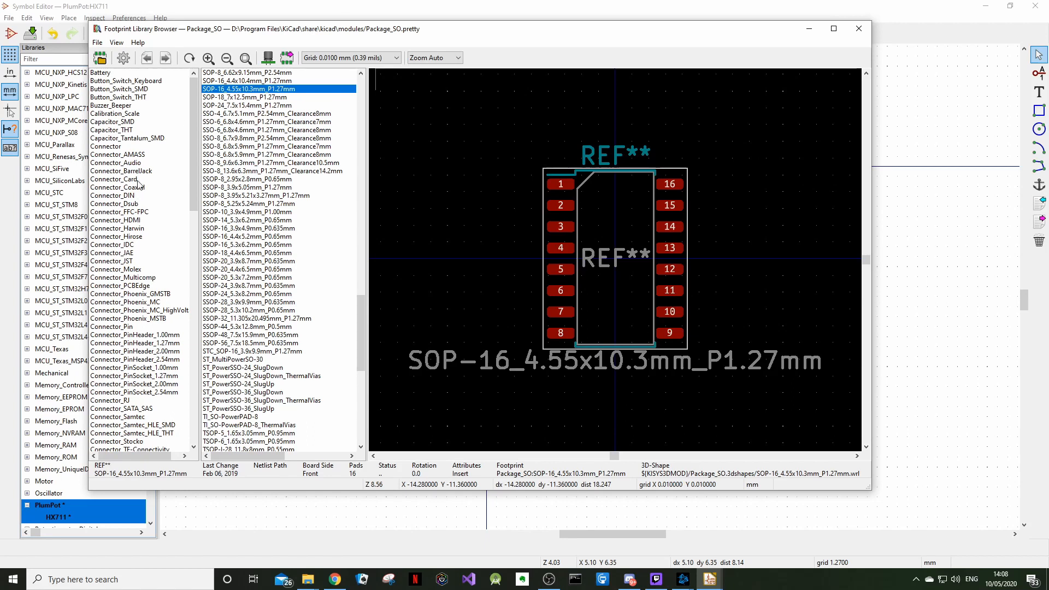
{"action": "mouse_move", "coordinate": [175, 115]}
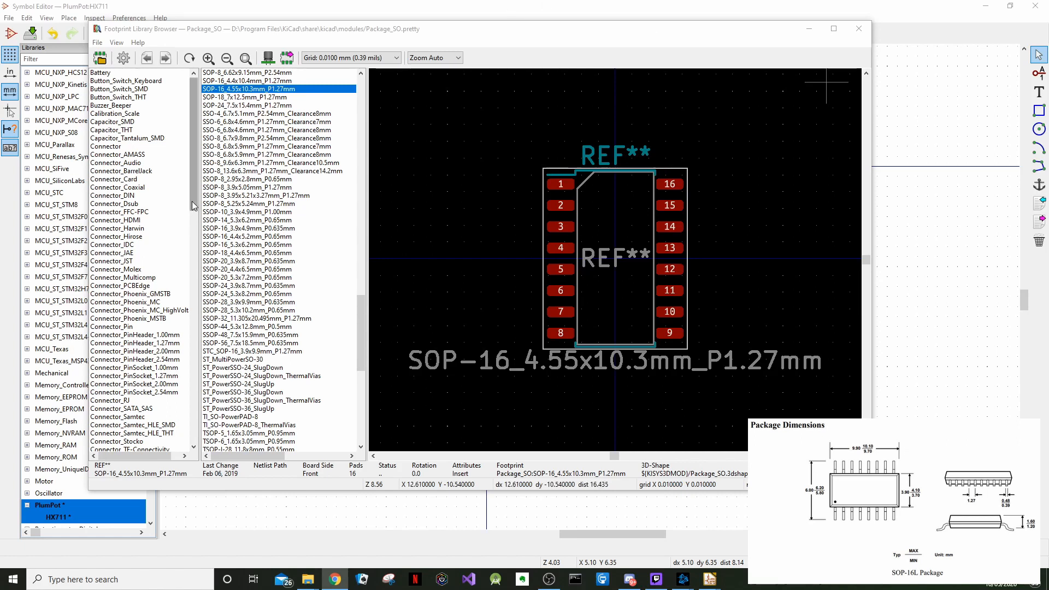
{"action": "scroll", "scroll_direction": "down", "scroll_amount": 3}
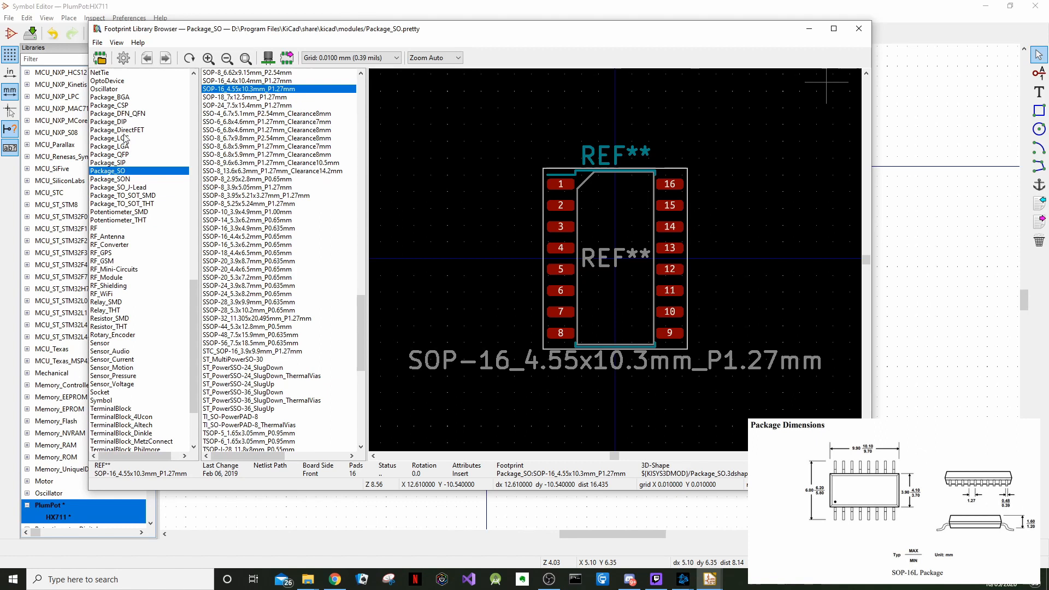
{"action": "mouse_move", "coordinate": [124, 175]}
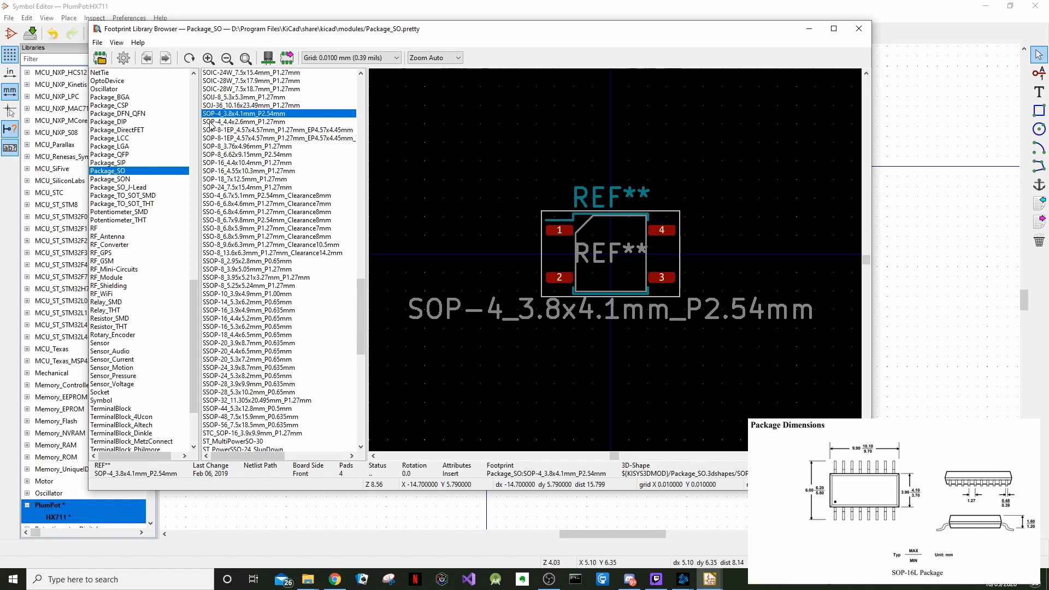
{"action": "left_click", "coordinate": [277, 130]}
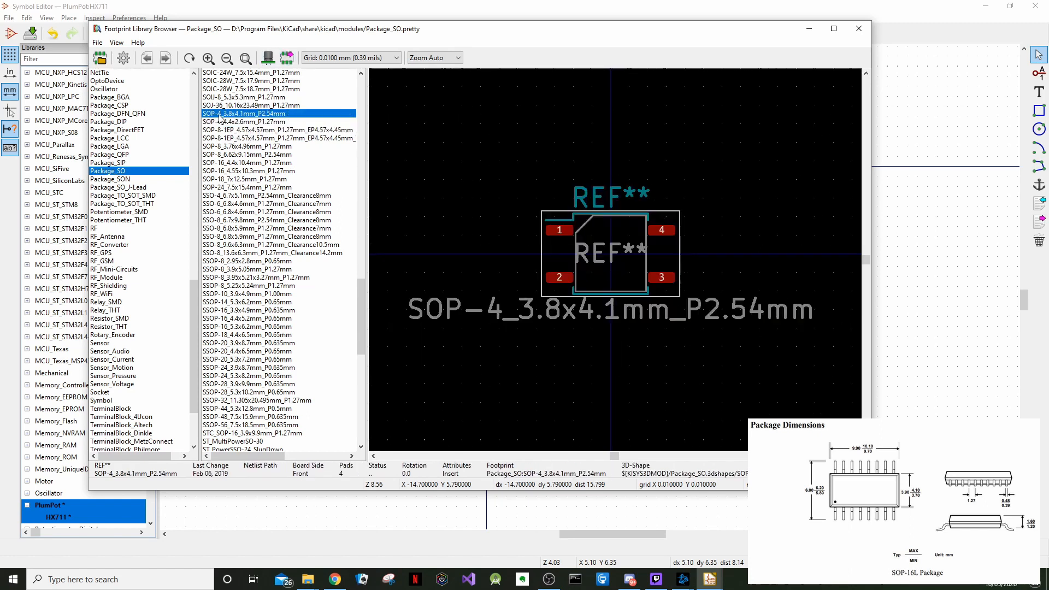
{"action": "left_click", "coordinate": [277, 131]}
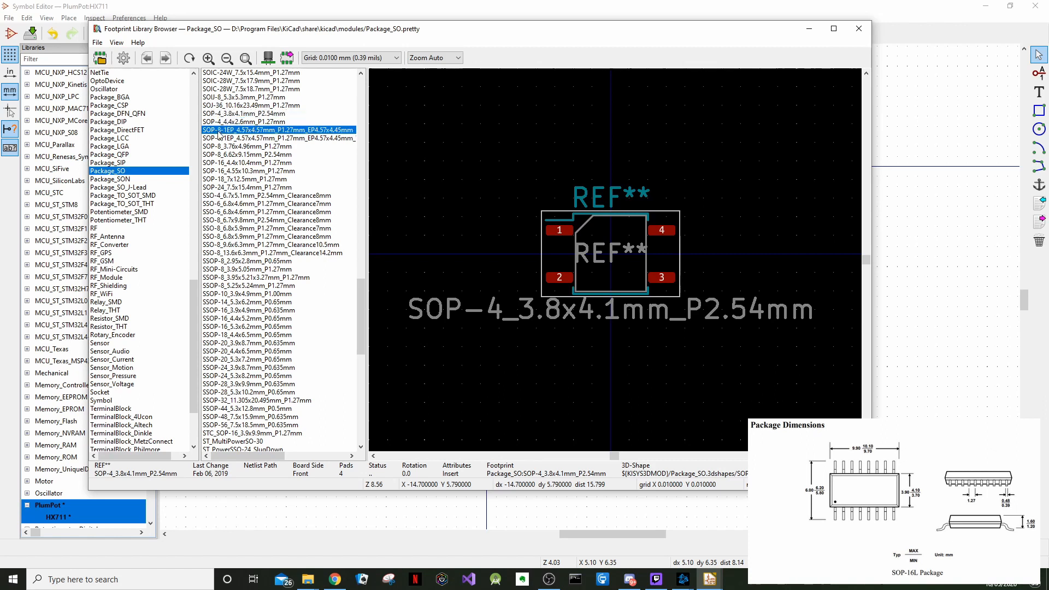
{"action": "left_click", "coordinate": [280, 130]}
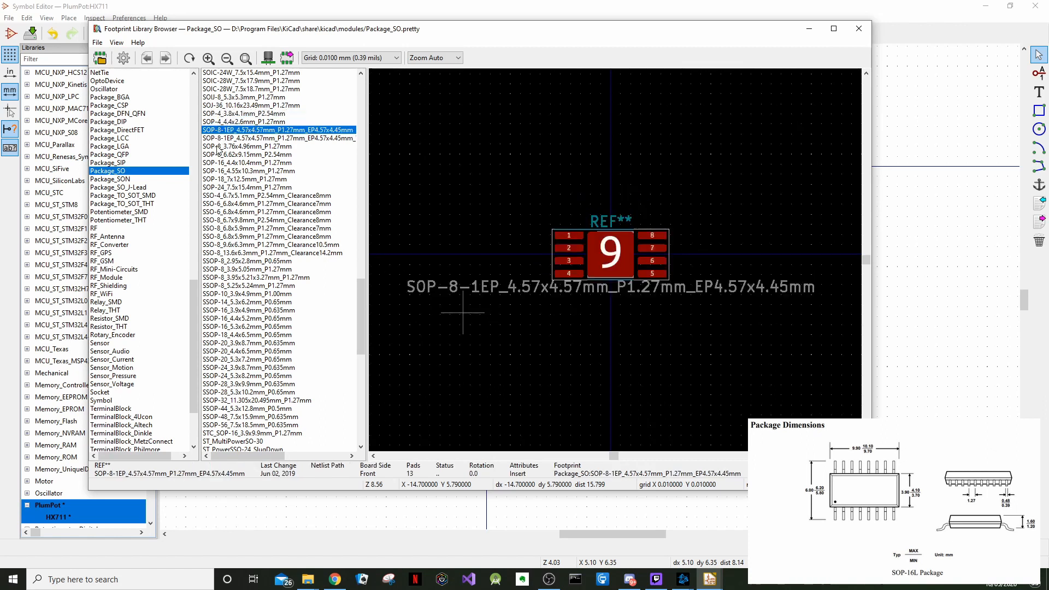
- Compare the 16- and 24-pin SOP variants and choose SOP-16_4.4x10.4mm_P1.27mm
{"action": "left_click", "coordinate": [248, 187]}
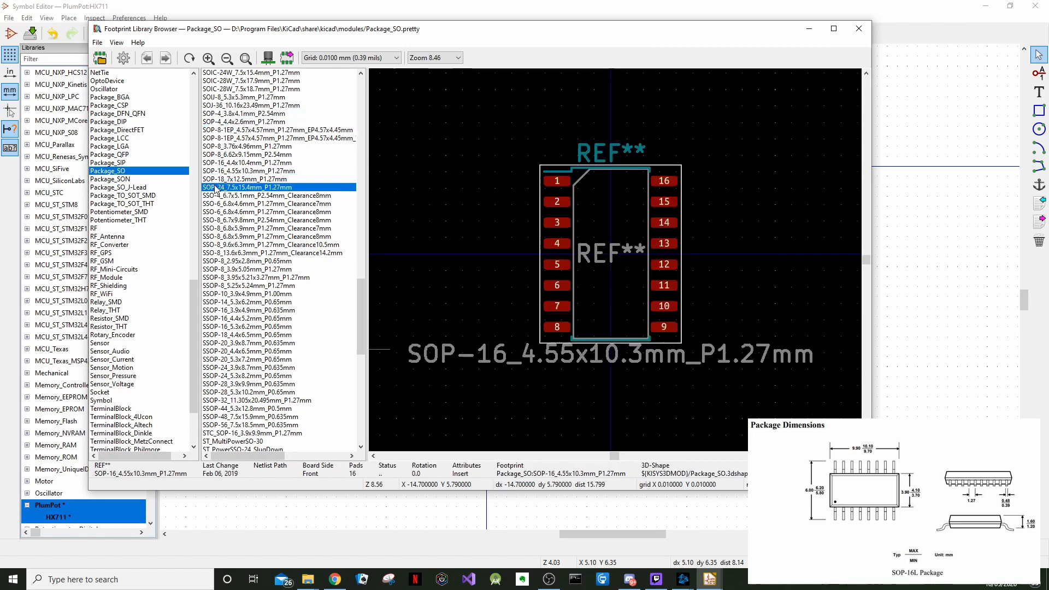
{"action": "left_click", "coordinate": [248, 187]}
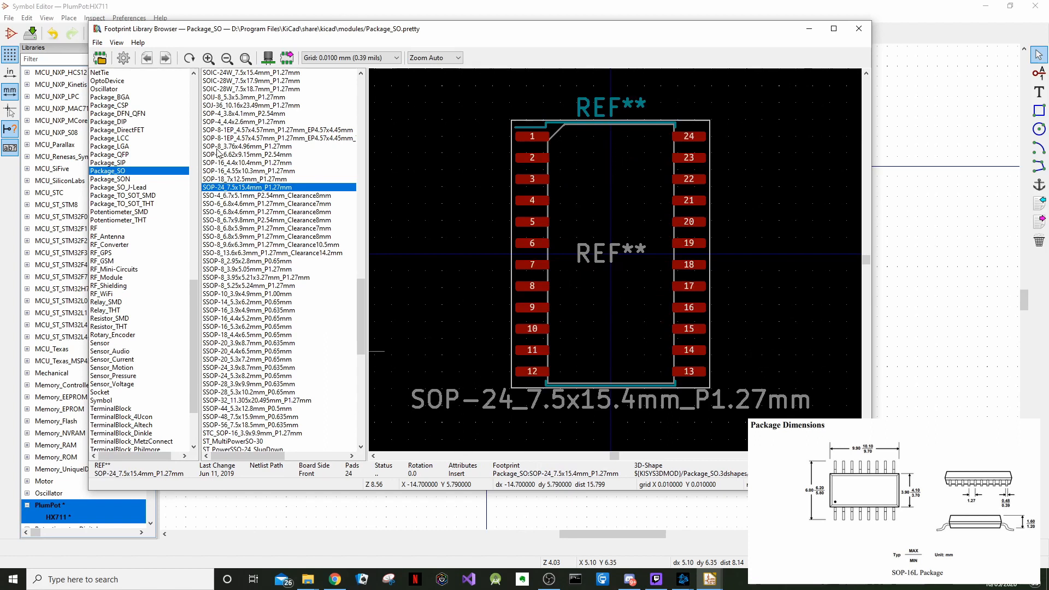
{"action": "left_click", "coordinate": [248, 162]}
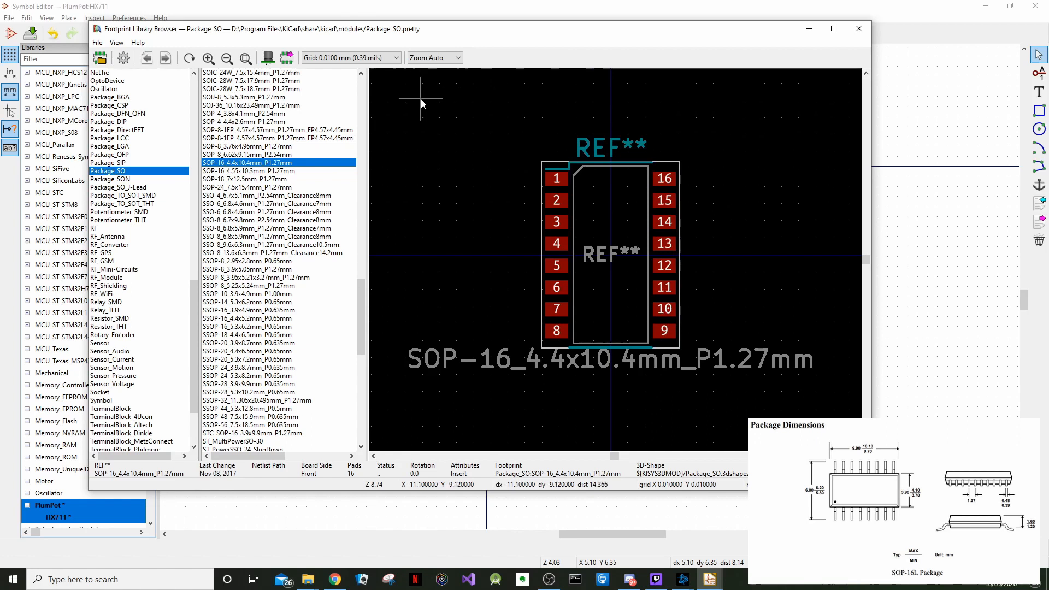
{"action": "mouse_move", "coordinate": [422, 111]}
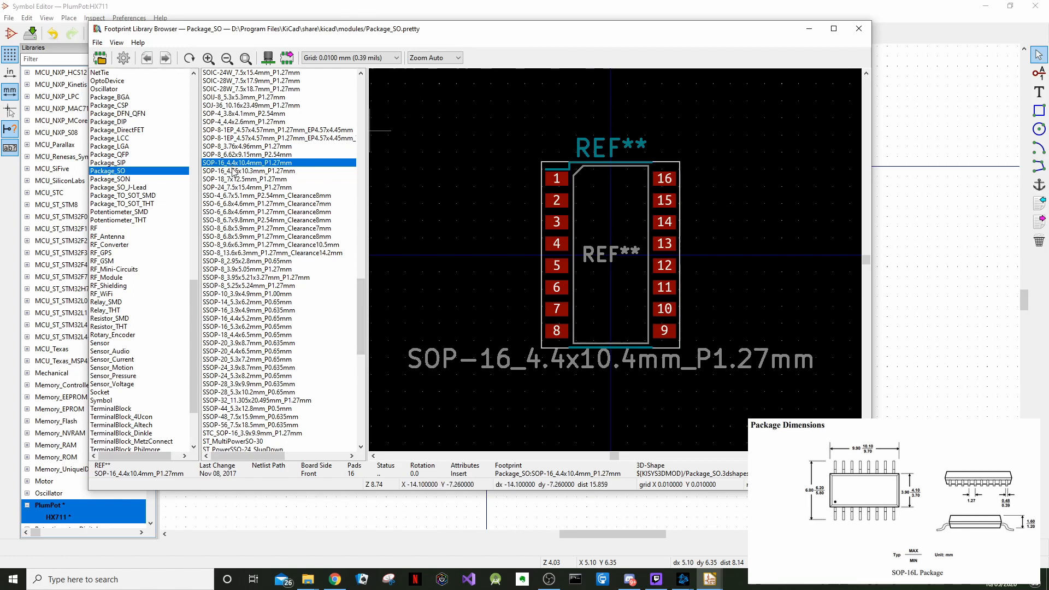
{"action": "mouse_move", "coordinate": [266, 178]}
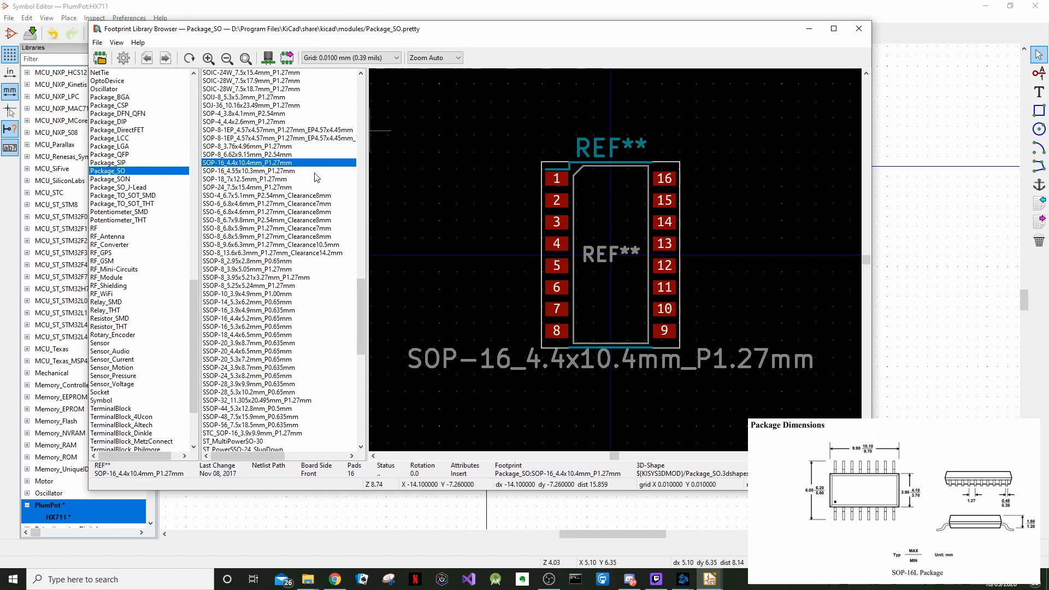
{"action": "mouse_move", "coordinate": [281, 170]}
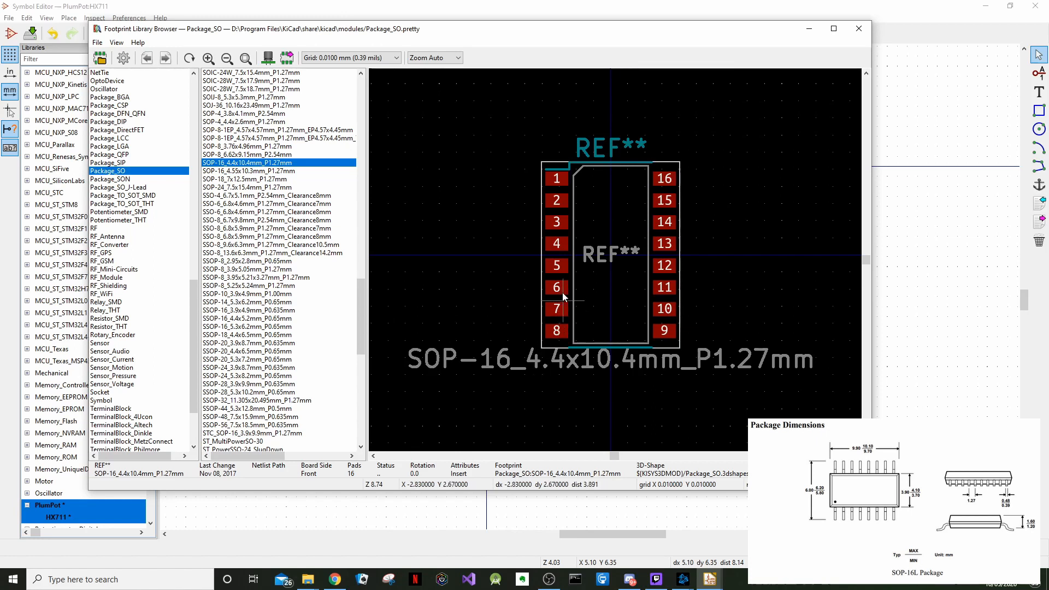
{"action": "mouse_move", "coordinate": [690, 309]}
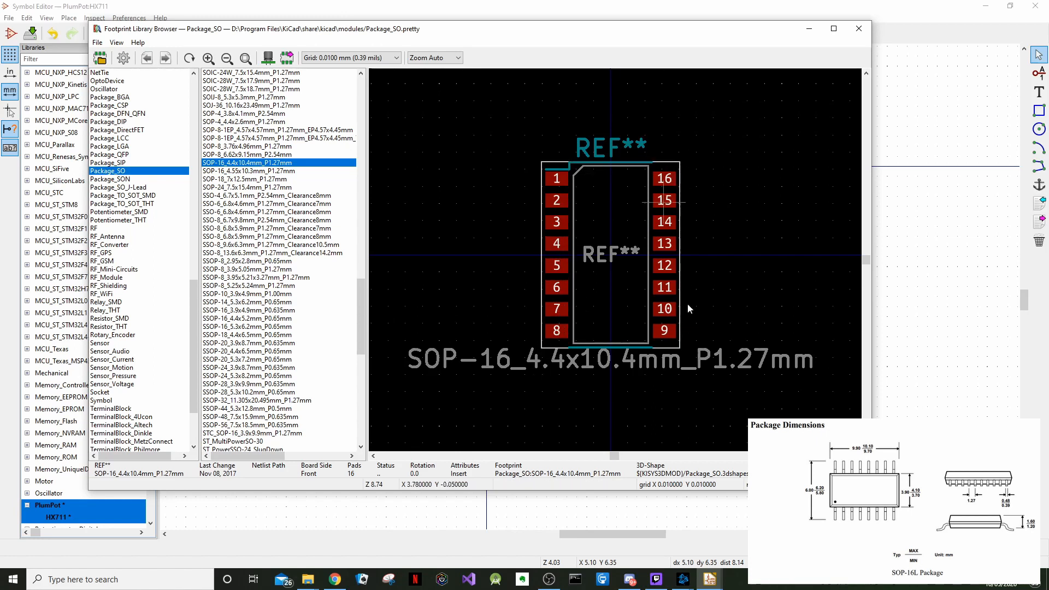
{"action": "mouse_move", "coordinate": [385, 237]}
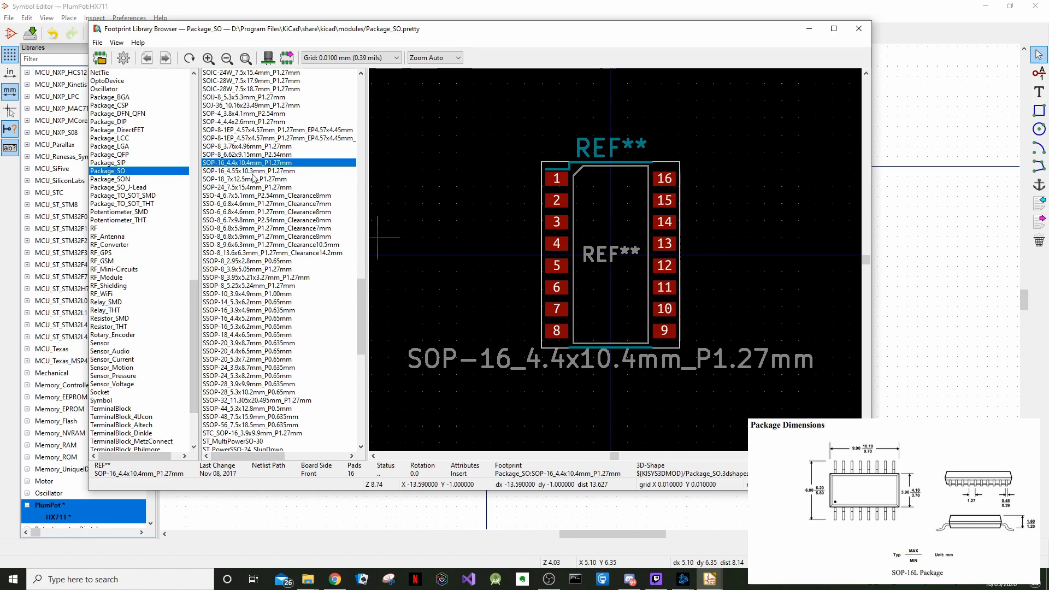
{"action": "mouse_move", "coordinate": [211, 213]}
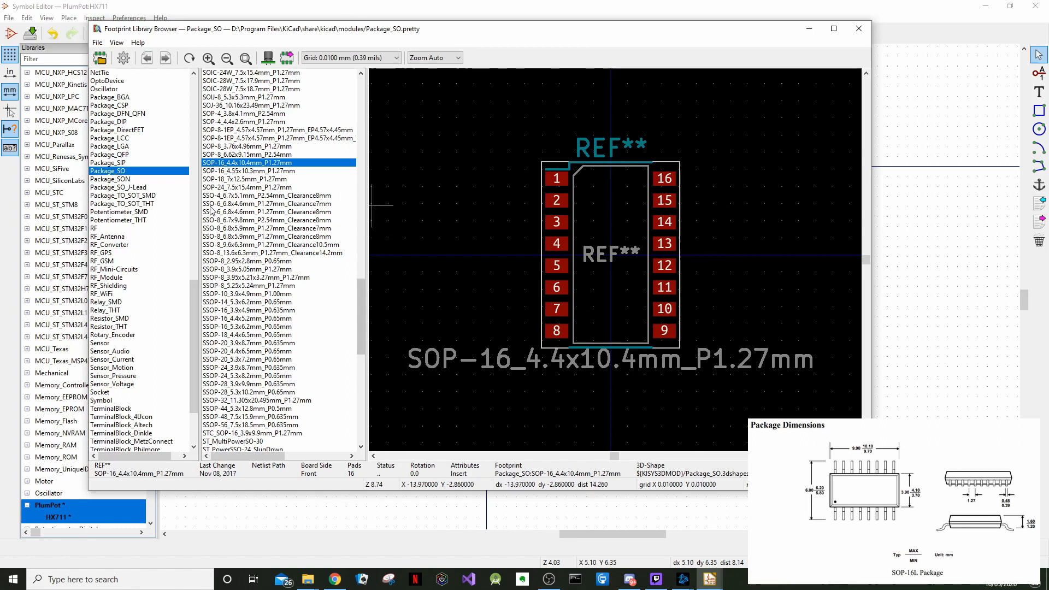
{"action": "mouse_move", "coordinate": [309, 187]}
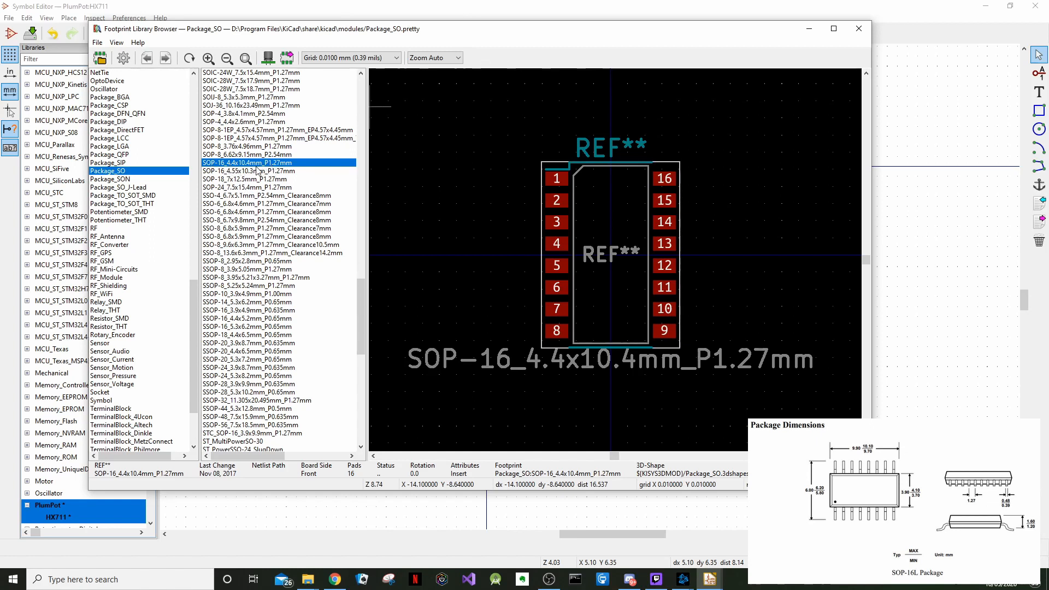
{"action": "mouse_move", "coordinate": [281, 171]}
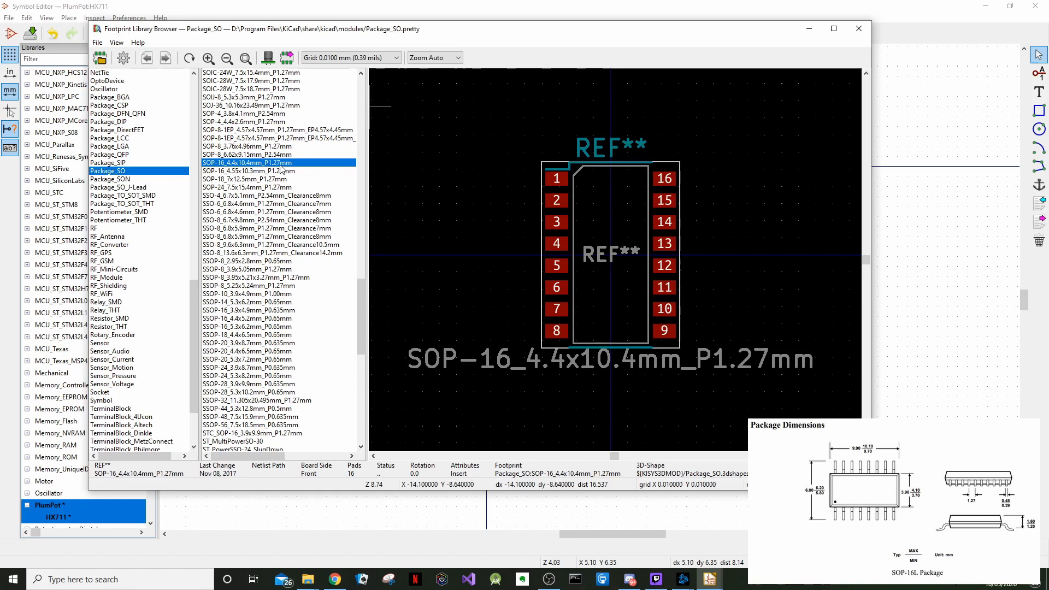
{"action": "mouse_move", "coordinate": [522, 328]}
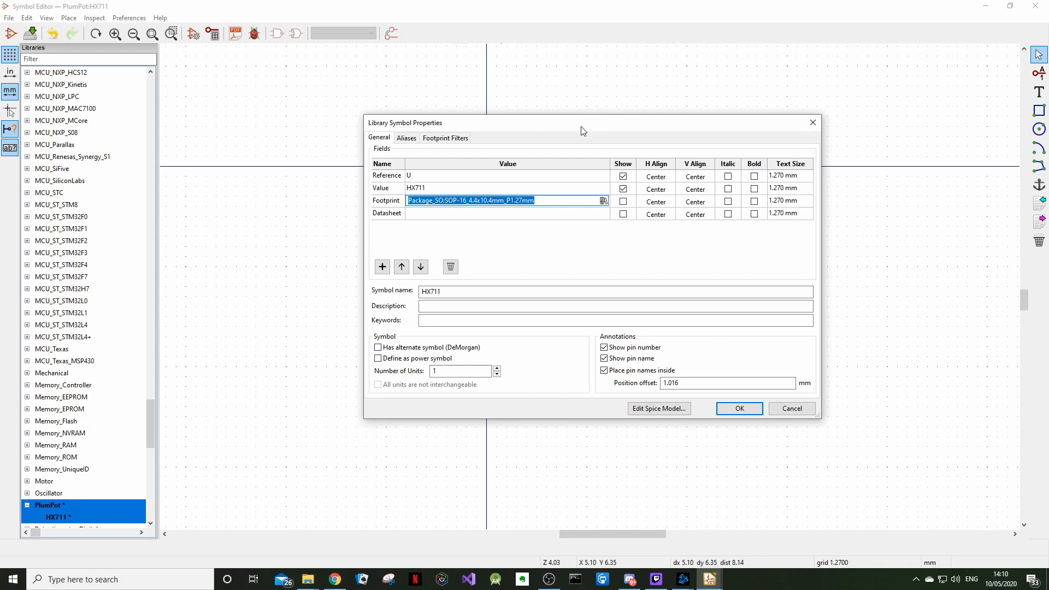
{"action": "mouse_move", "coordinate": [565, 224]}
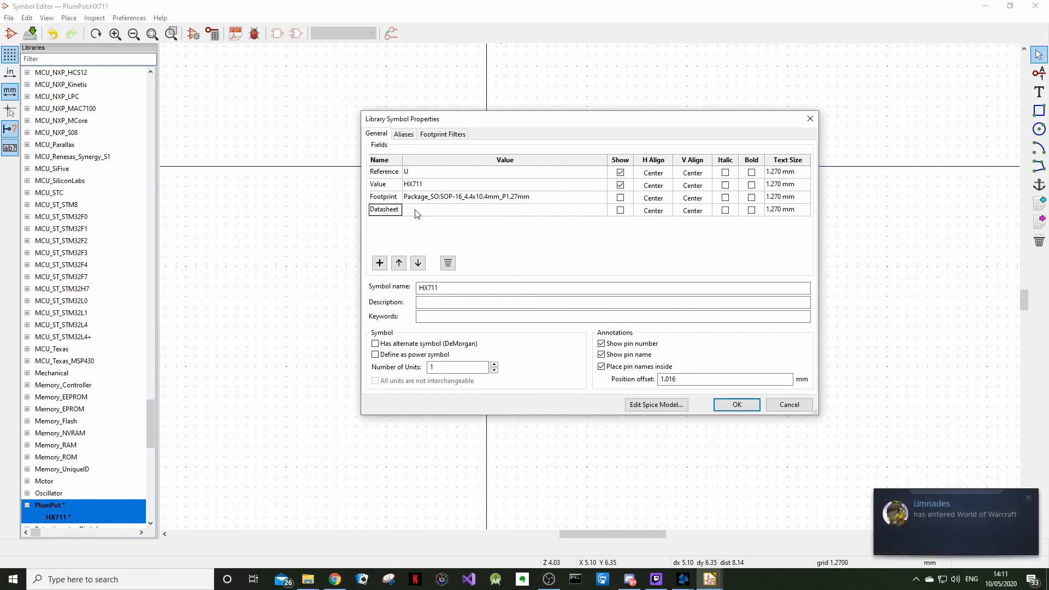
- Begin editing the Datasheet field value to hold the SparkFun hx711F_EN.pdf link
{"action": "left_click", "coordinate": [502, 210]}
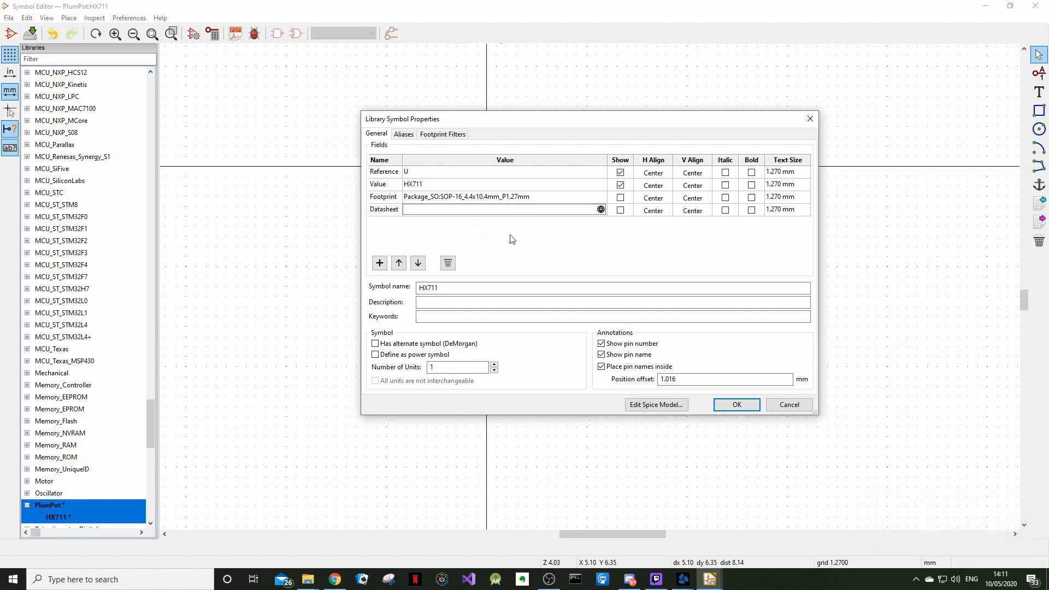
{"action": "mouse_move", "coordinate": [518, 210]}
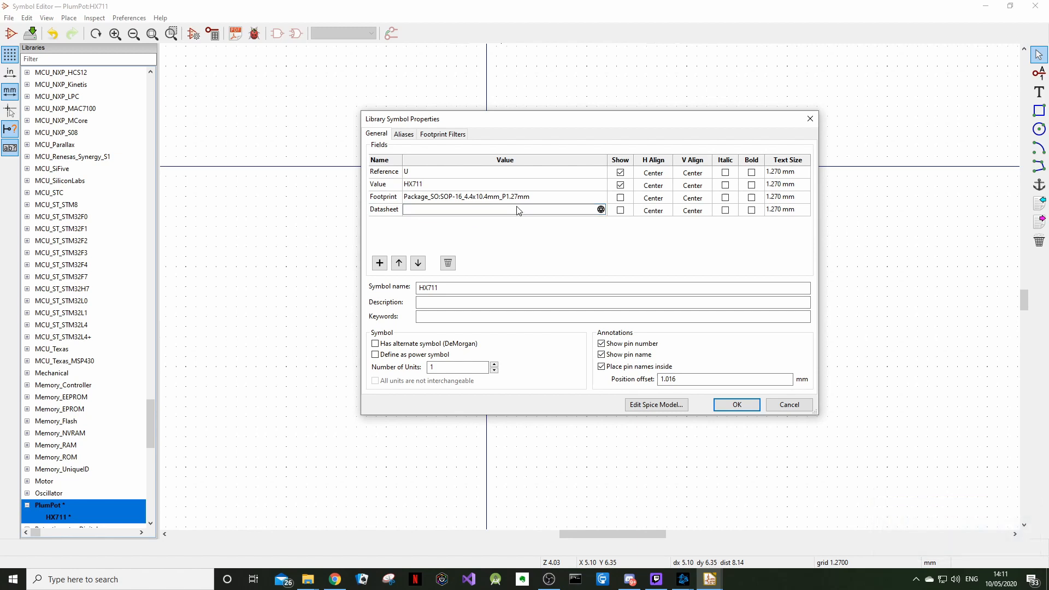
{"action": "mouse_move", "coordinate": [591, 264]}
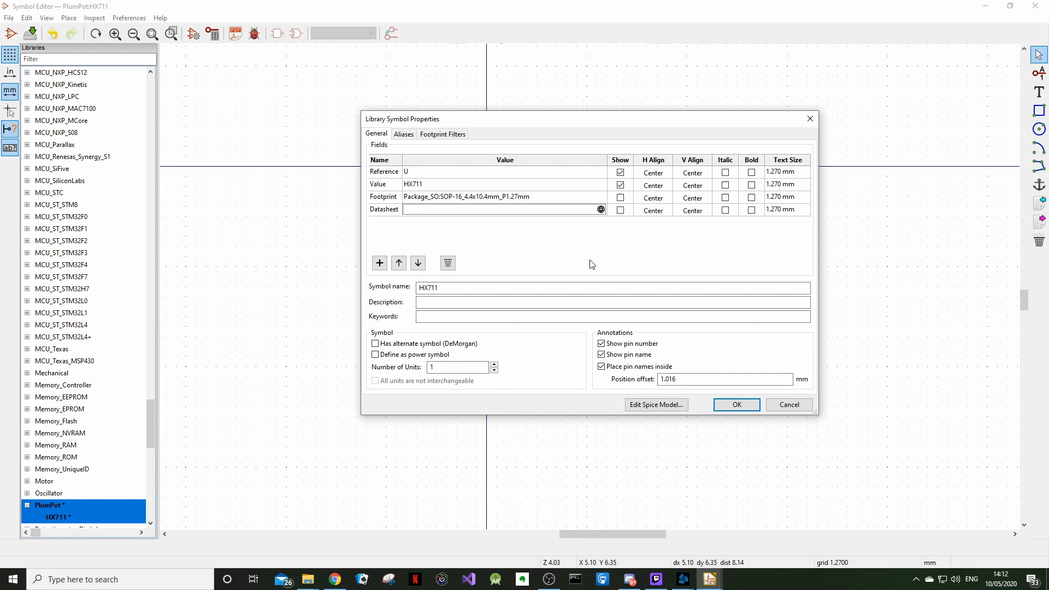
{"action": "mouse_move", "coordinate": [615, 224]}
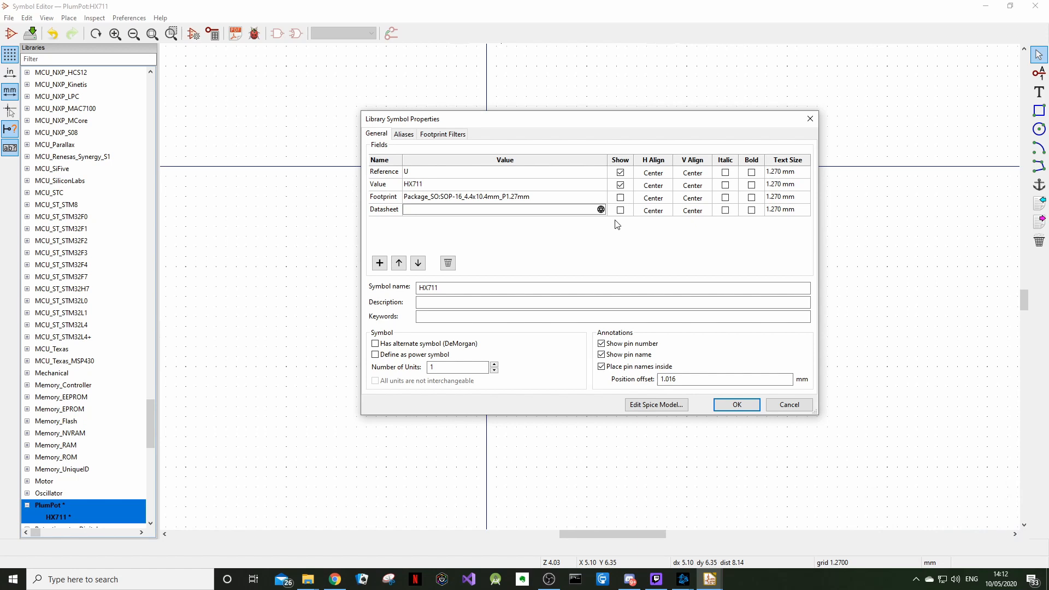
{"action": "mouse_move", "coordinate": [466, 231]}
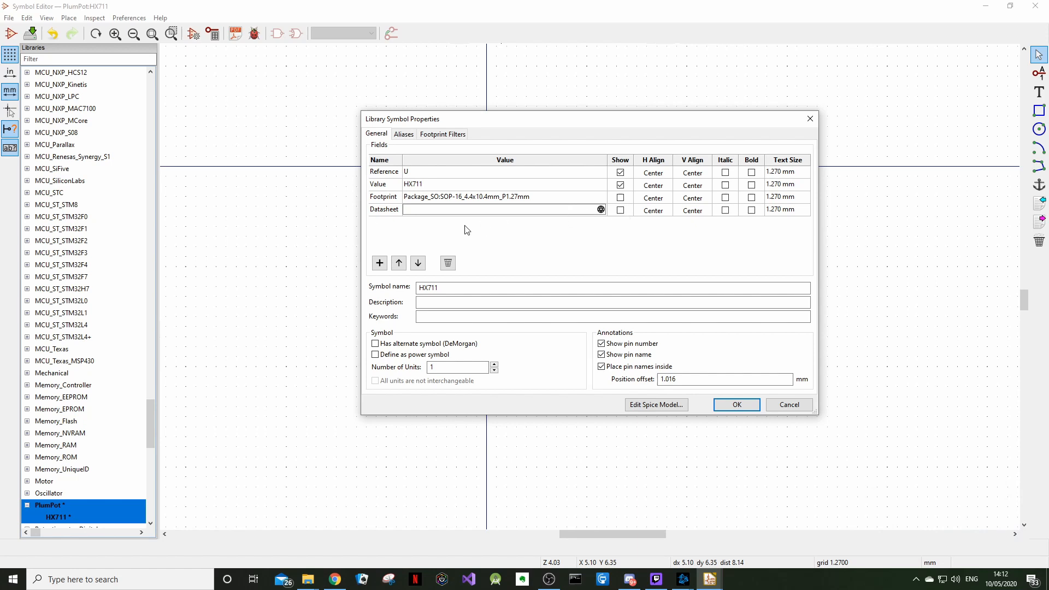
{"action": "mouse_move", "coordinate": [501, 222]}
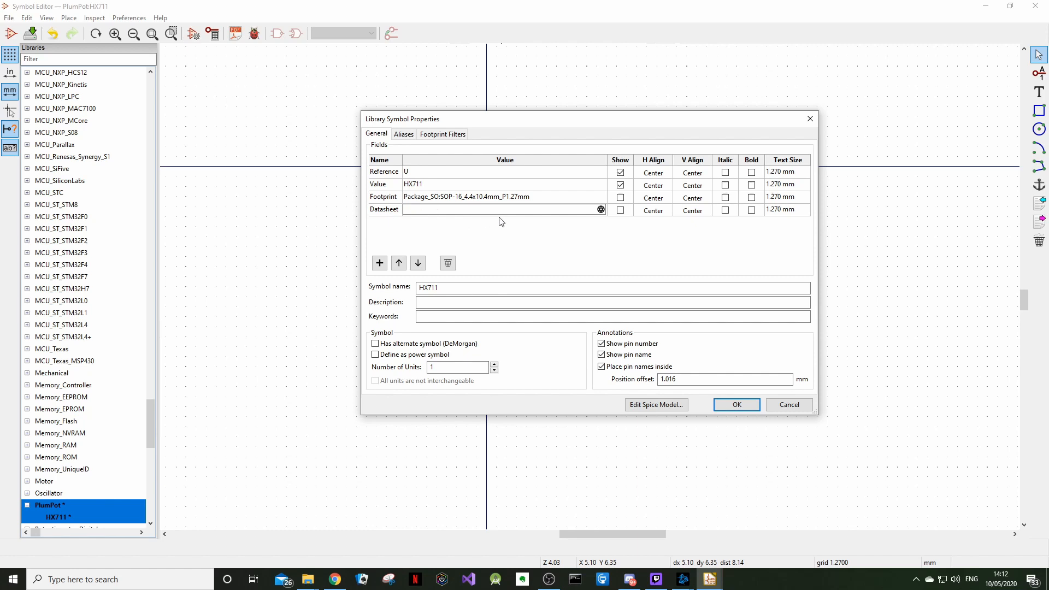
{"action": "mouse_move", "coordinate": [434, 176]}
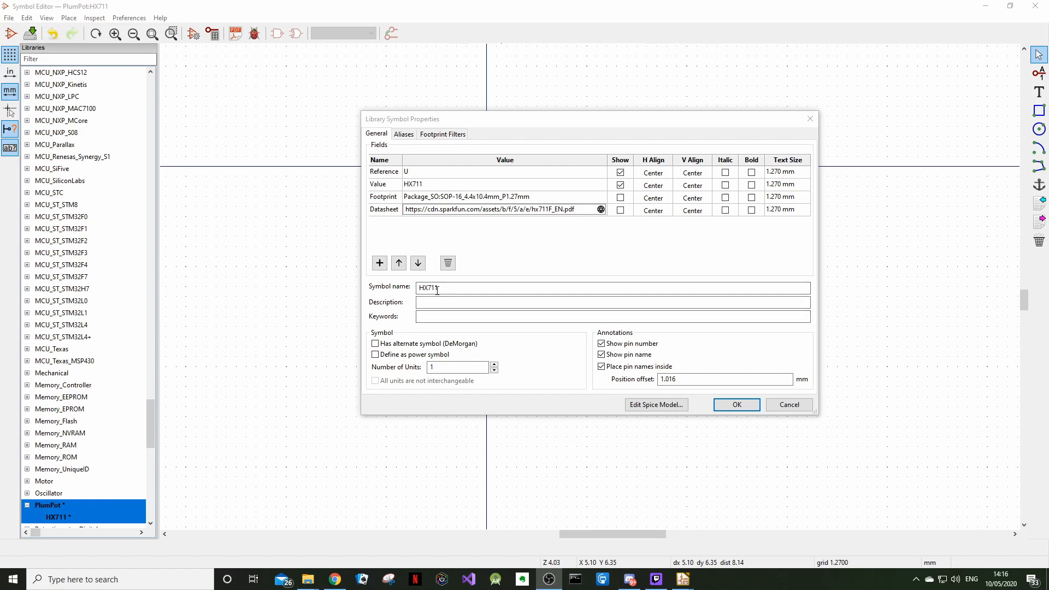
{"action": "mouse_move", "coordinate": [427, 157]}
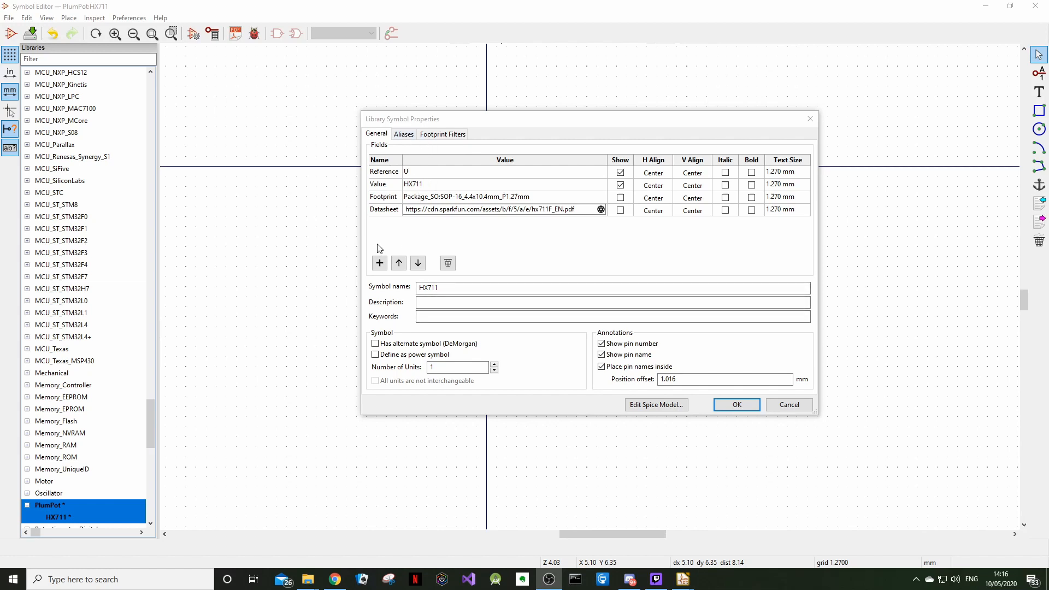
- Add two custom fields, remove the empty Field4 and Field5 again, and confirm the symbol properties
{"action": "left_click", "coordinate": [379, 262]}
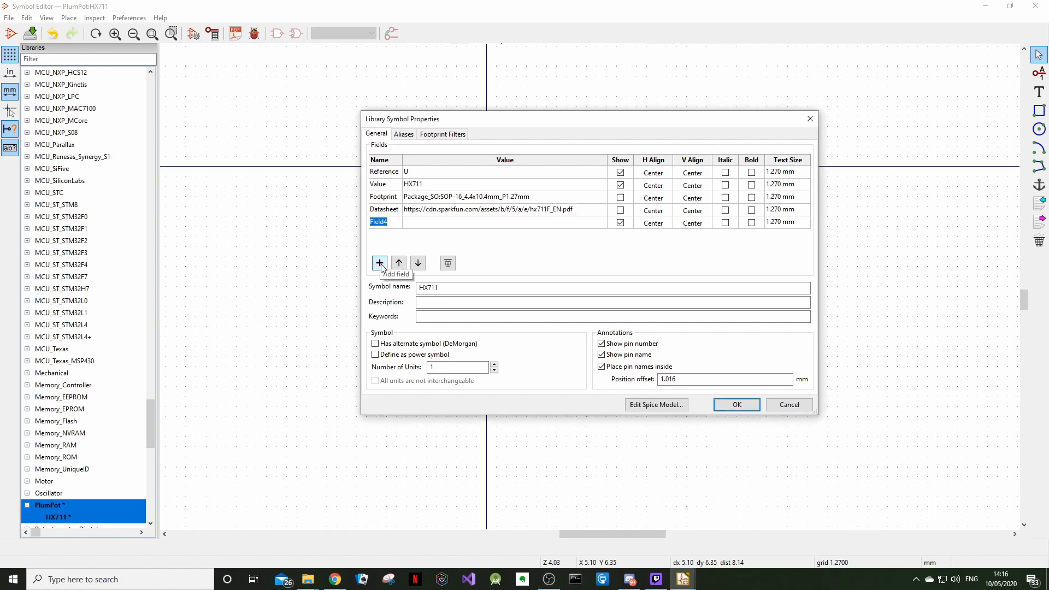
{"action": "left_click", "coordinate": [379, 263]}
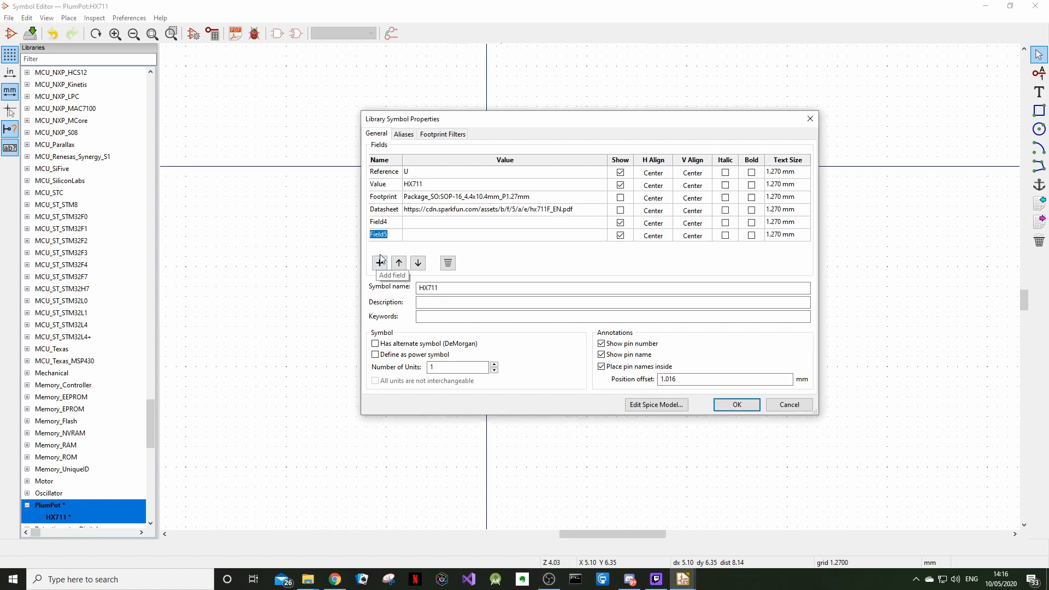
{"action": "mouse_move", "coordinate": [458, 239]}
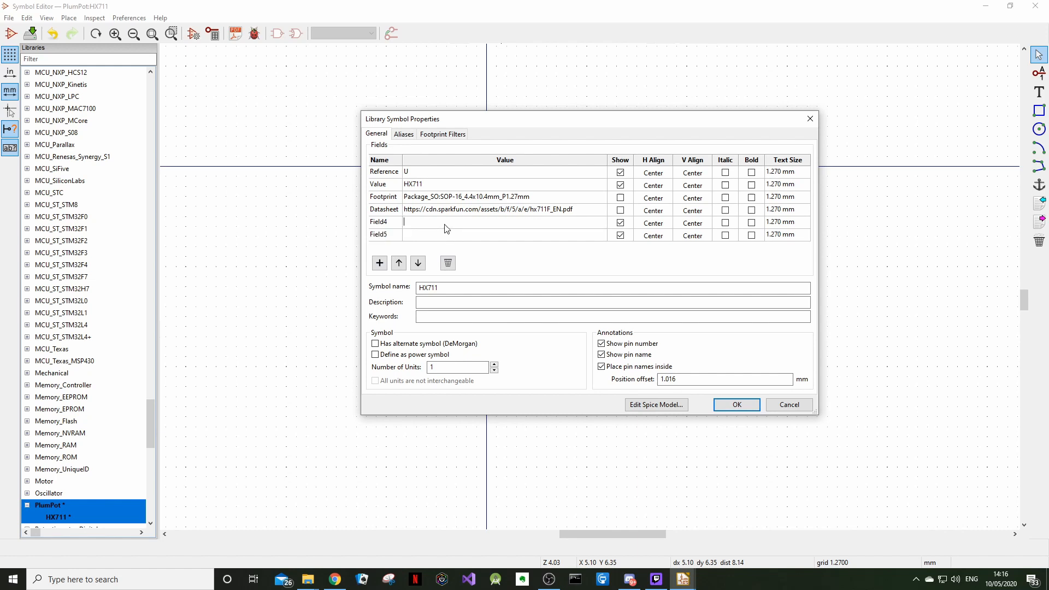
{"action": "mouse_move", "coordinate": [436, 215]}
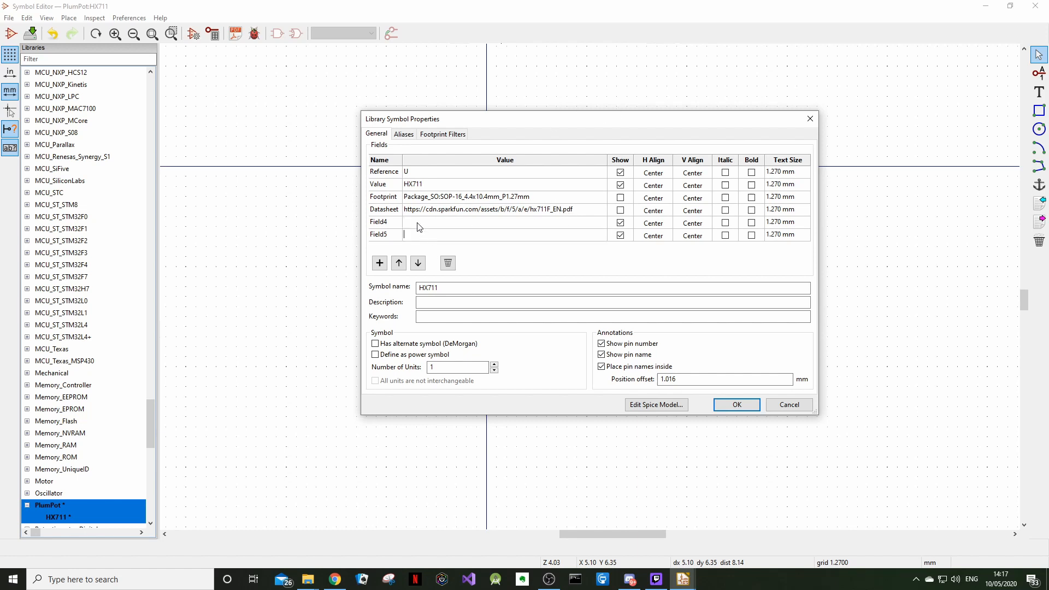
{"action": "left_click", "coordinate": [447, 263]}
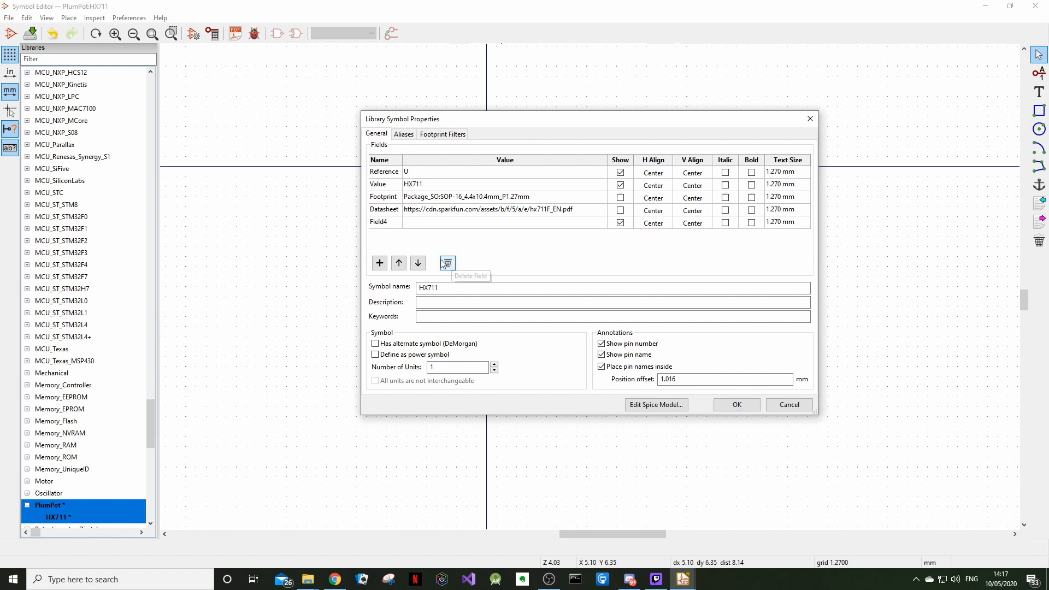
{"action": "left_click", "coordinate": [447, 262]}
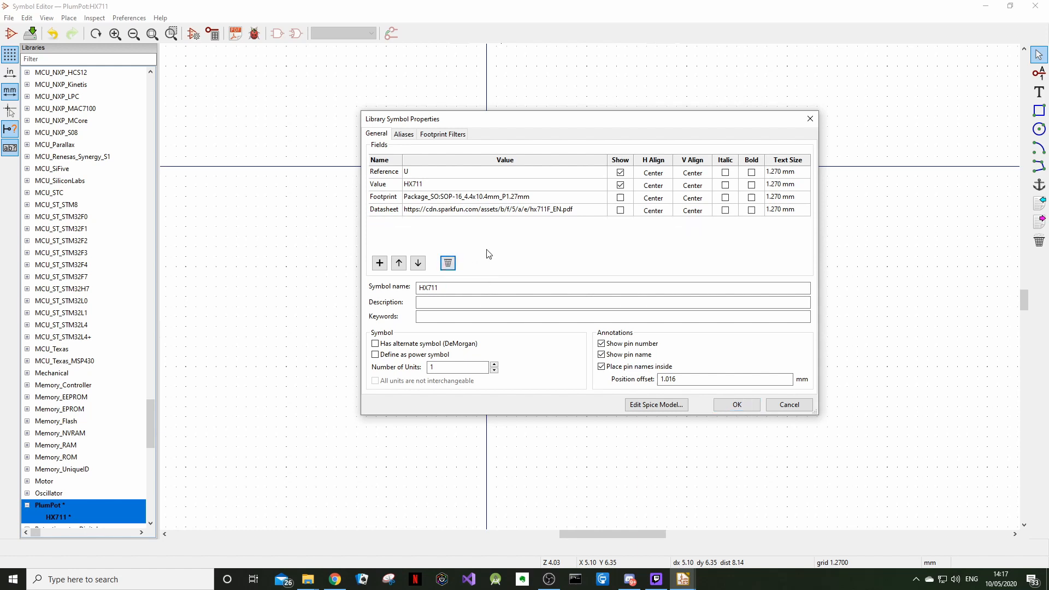
{"action": "mouse_move", "coordinate": [479, 261]}
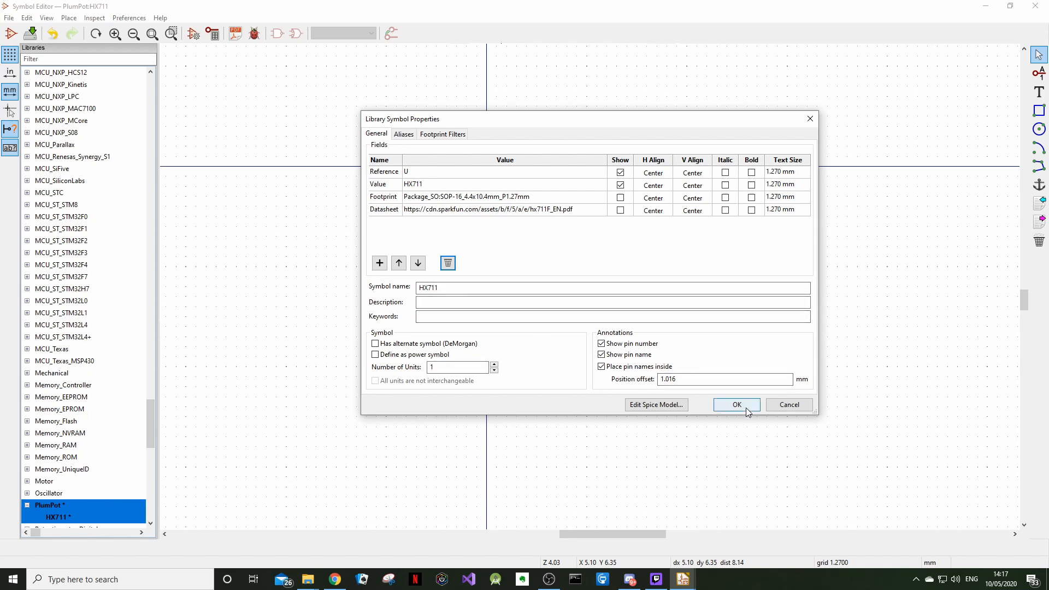
{"action": "left_click", "coordinate": [735, 404]}
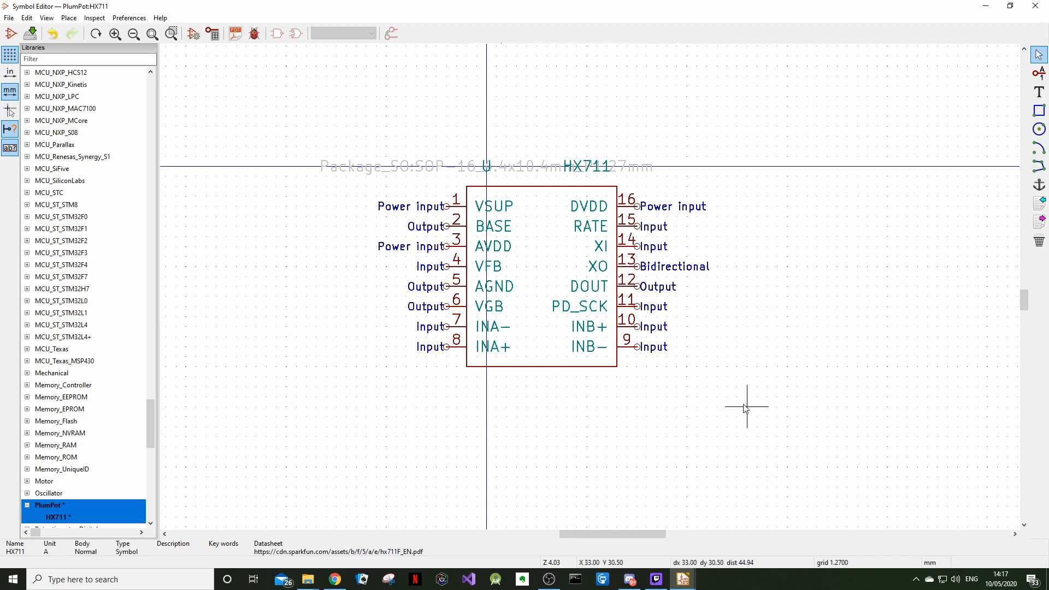
{"action": "mouse_move", "coordinate": [529, 367]}
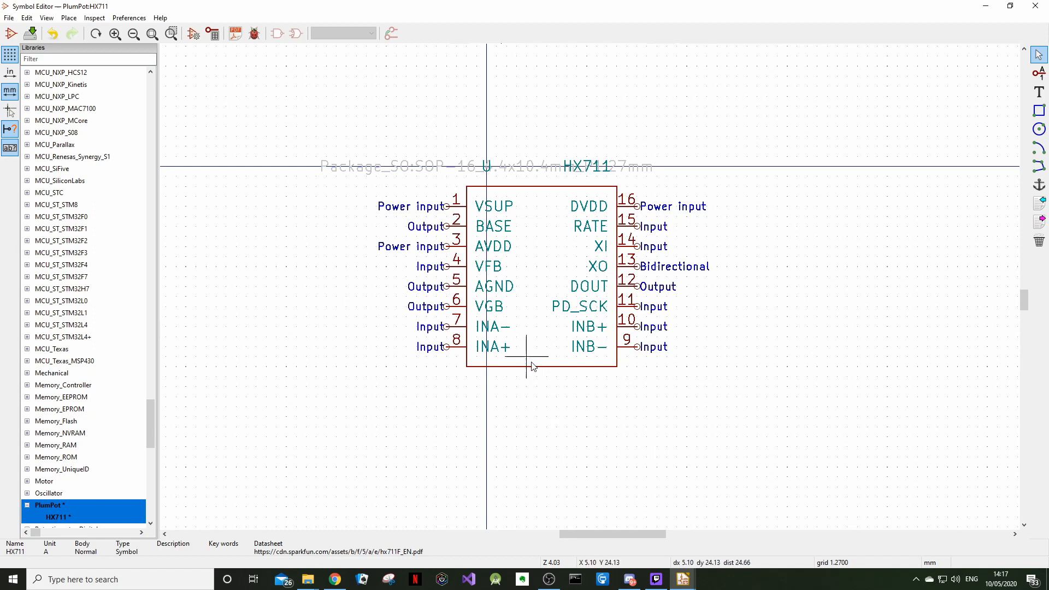
{"action": "mouse_move", "coordinate": [717, 419]}
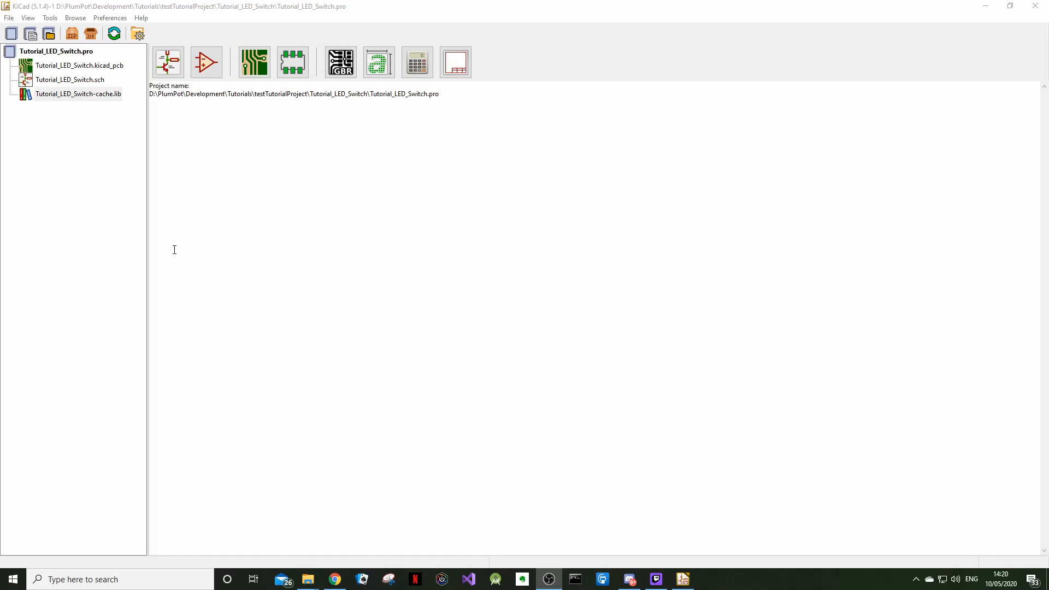
{"action": "mouse_move", "coordinate": [66, 80]}
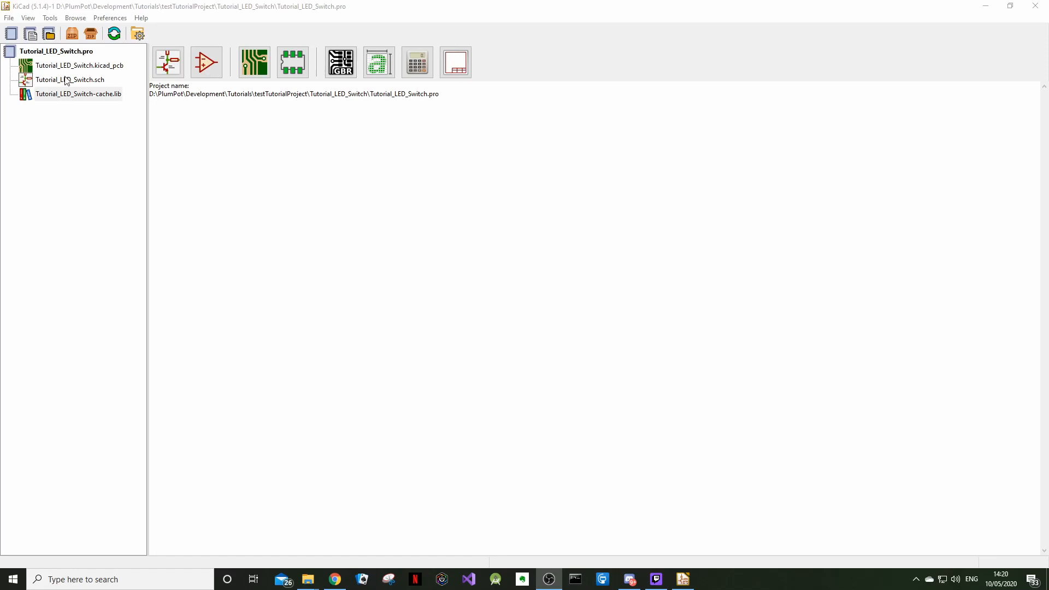
- Open Tutorial_LED_Switch.sch from the project manager in Eeschema
{"action": "double_click", "coordinate": [69, 78]}
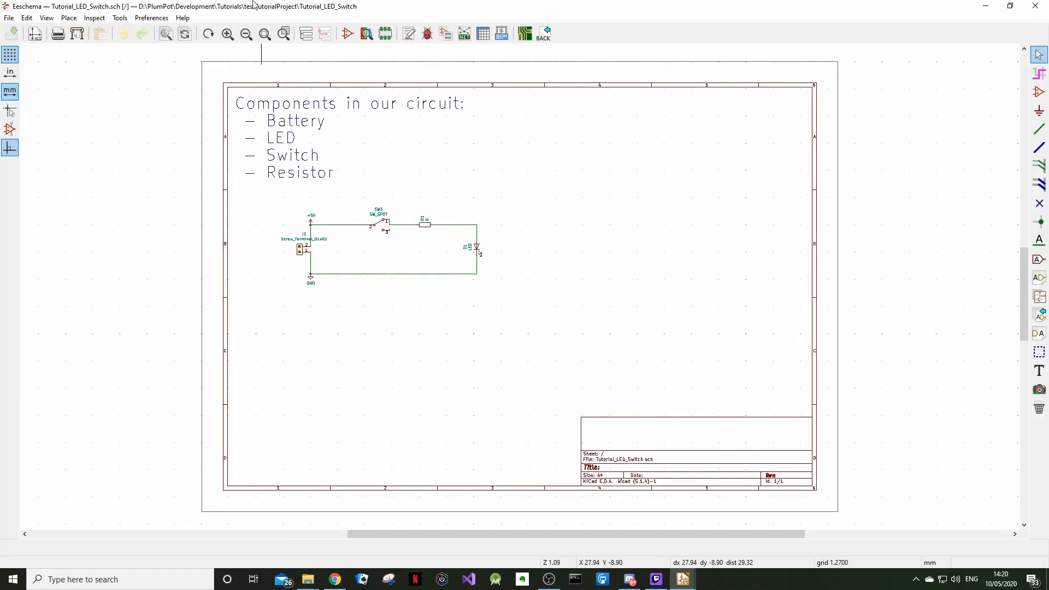
{"action": "scroll", "scroll_direction": "down", "scroll_amount": 3}
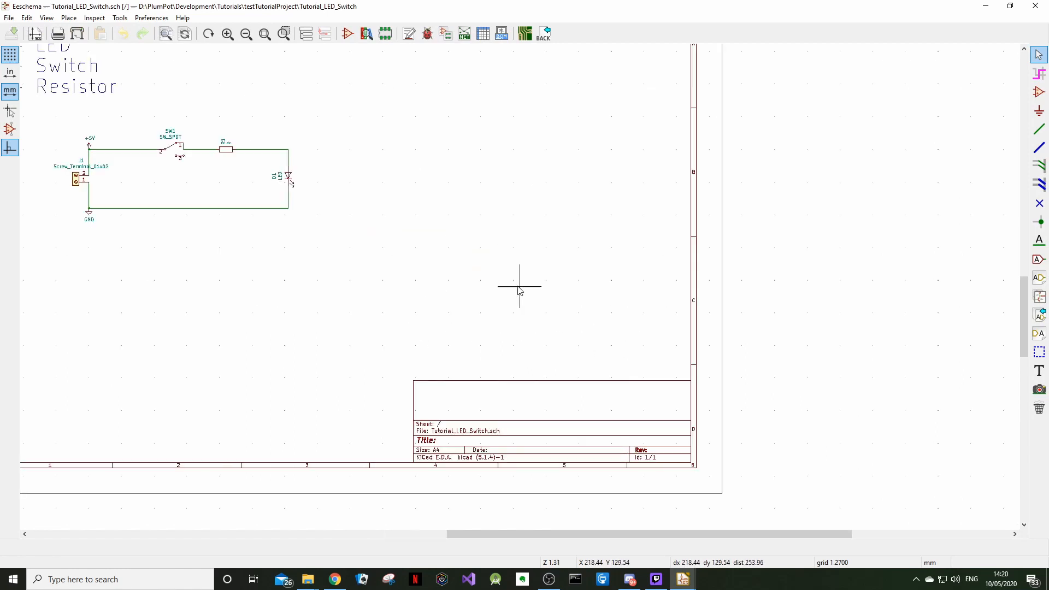
{"action": "mouse_move", "coordinate": [1000, 80]}
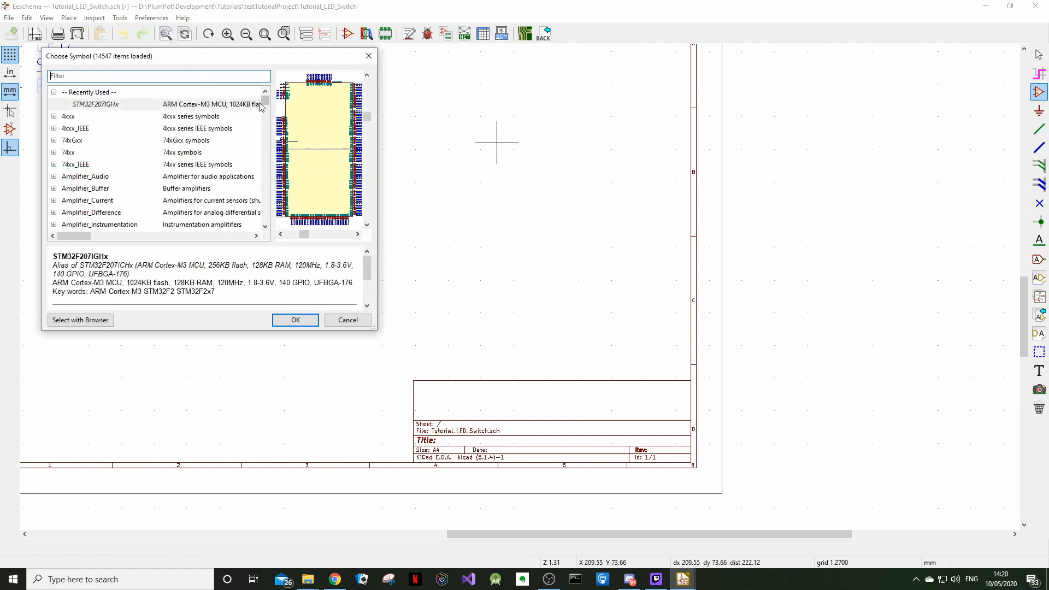
- Select HX711 under the PlumPot library in Choose Symbol and place it on the sheet as U?
{"action": "scroll", "scroll_direction": "down", "scroll_amount": 3}
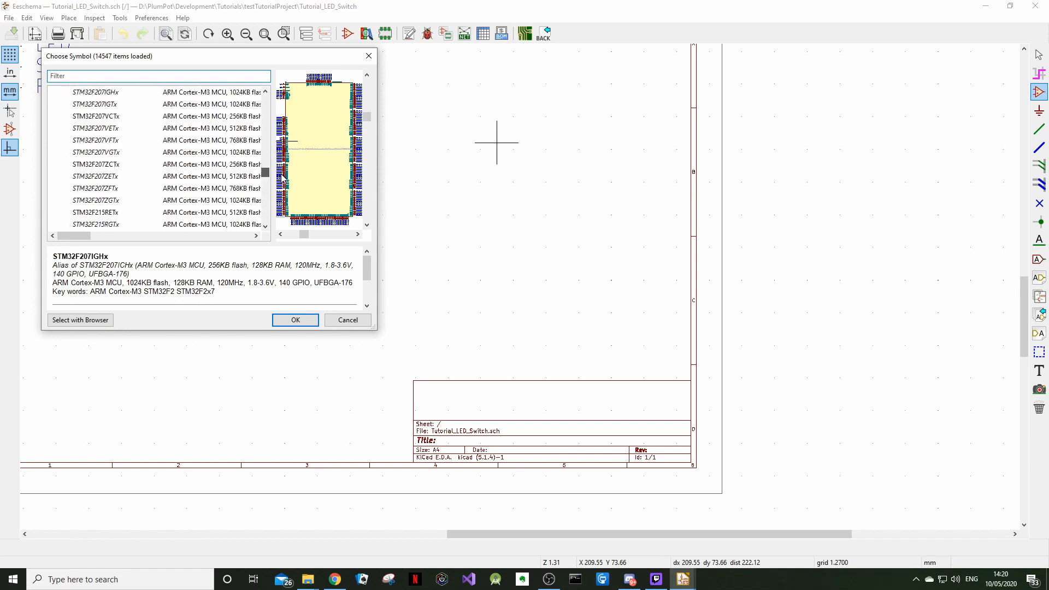
{"action": "scroll", "scroll_direction": "down", "scroll_amount": 3}
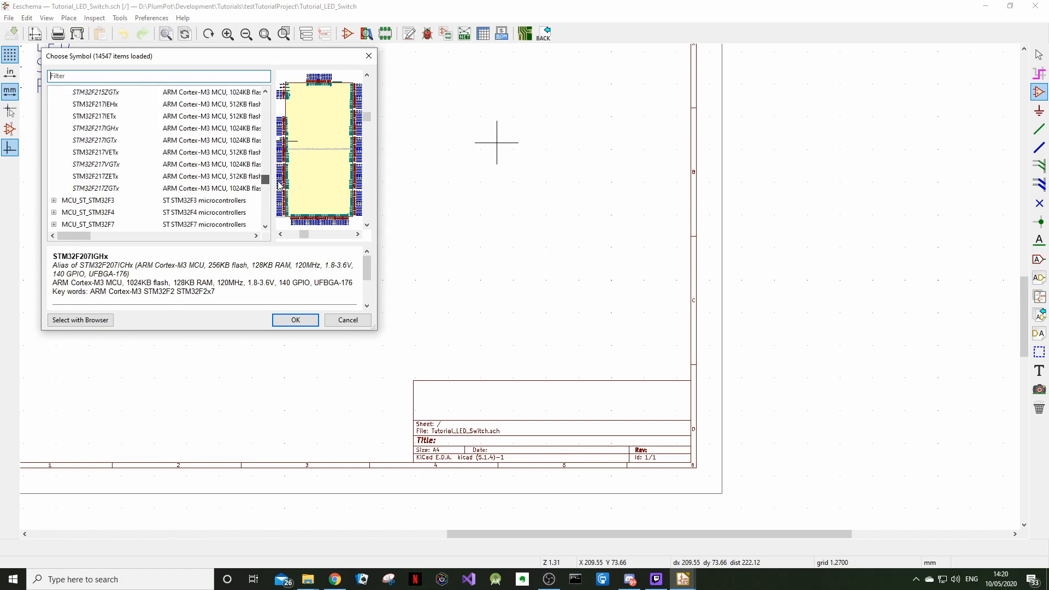
{"action": "scroll", "scroll_direction": "up", "scroll_amount": 3}
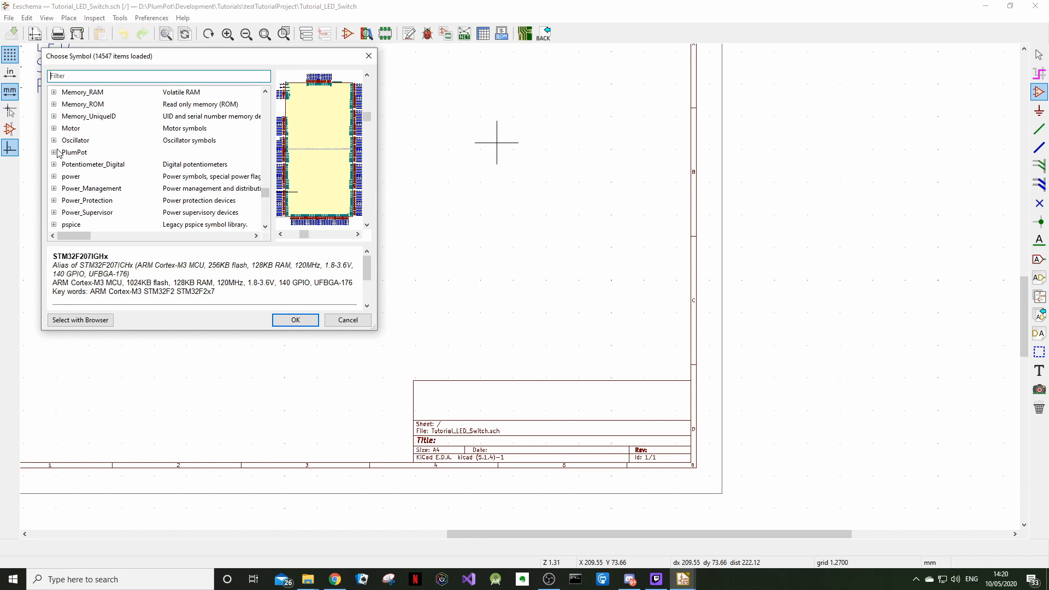
{"action": "left_click", "coordinate": [54, 153]}
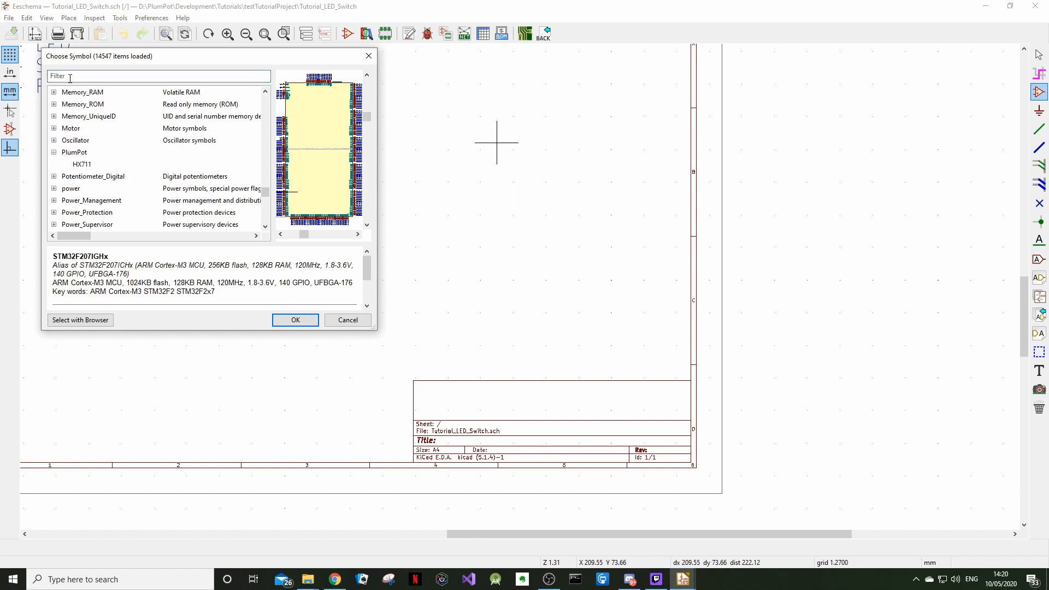
{"action": "left_click", "coordinate": [81, 164]}
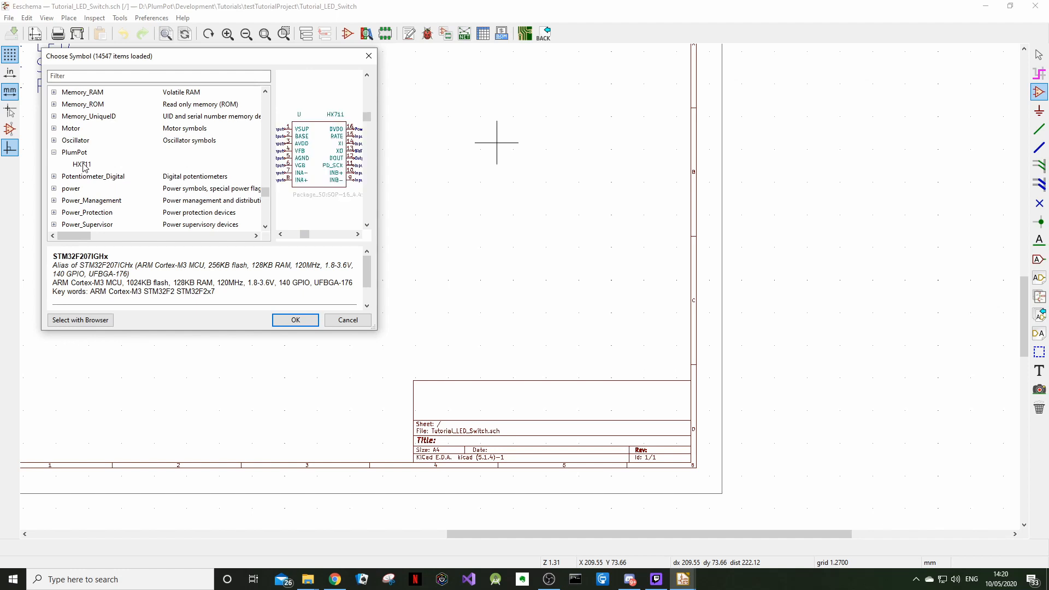
{"action": "left_click", "coordinate": [81, 164]}
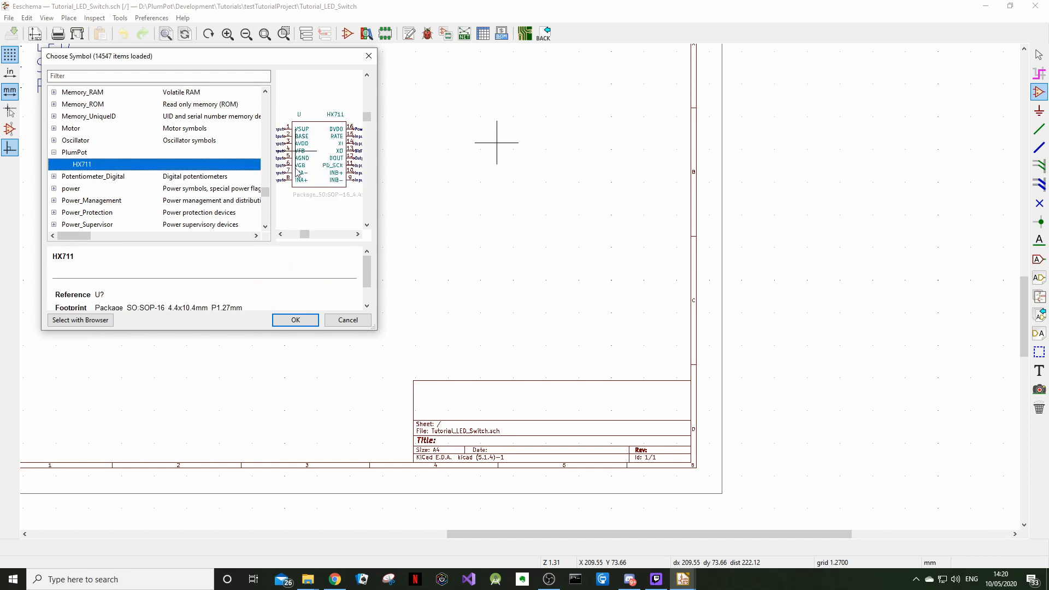
{"action": "left_click", "coordinate": [294, 320]}
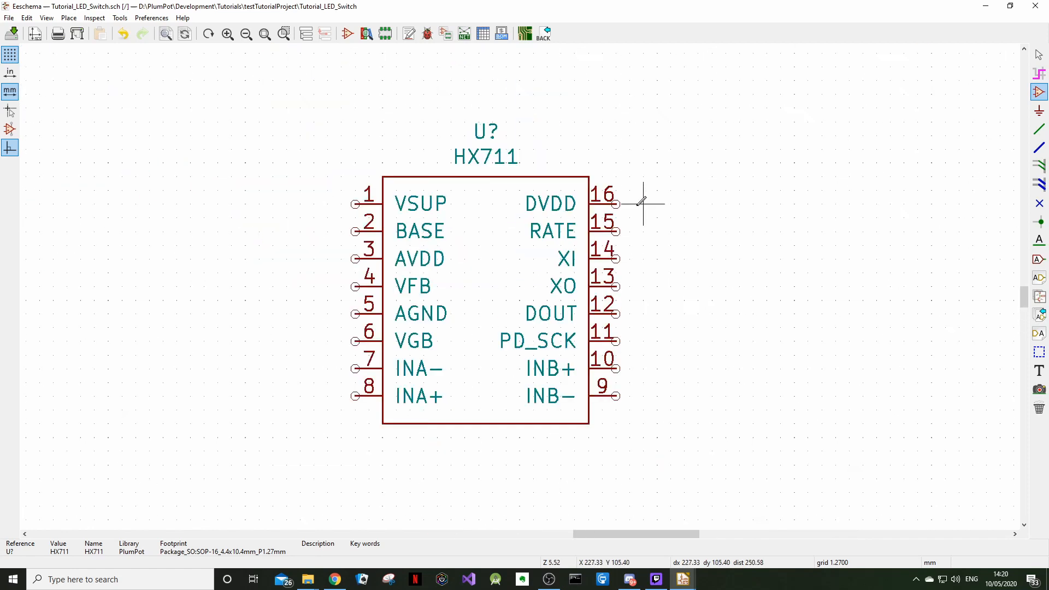
{"action": "scroll", "scroll_direction": "down", "scroll_amount": 3}
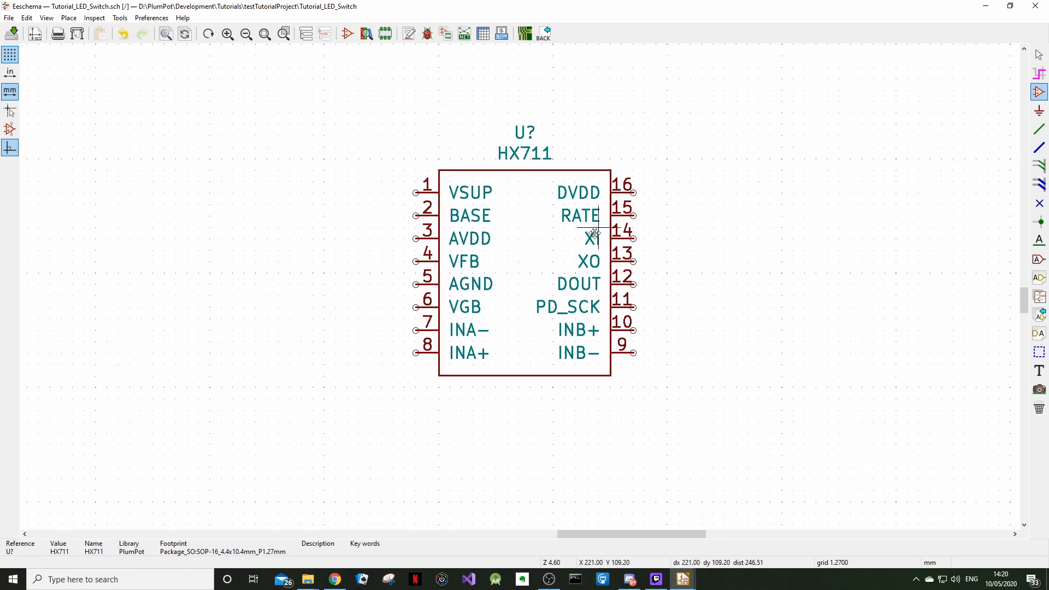